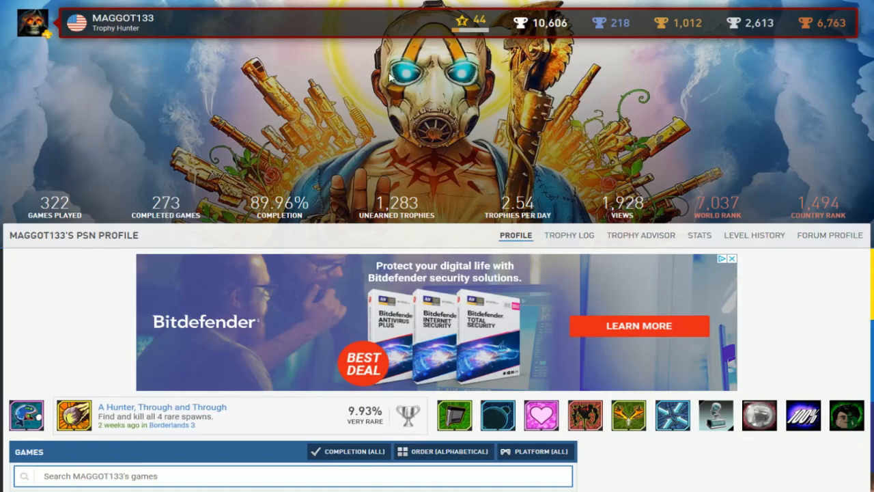
Scroll past the profile header through Alone In The Dark to the Back to the Future episodes.
{"action": "scroll", "scroll_direction": "down", "scroll_amount": 3}
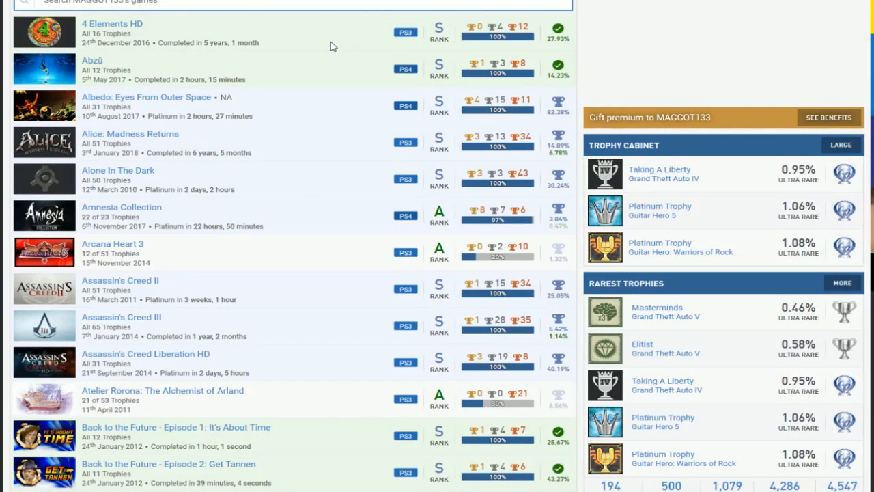
{"action": "mouse_move", "coordinate": [322, 93]}
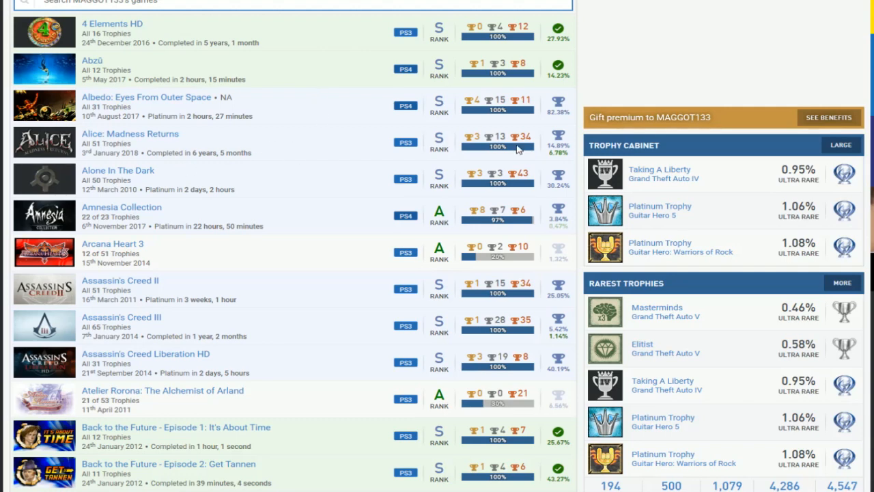
{"action": "mouse_move", "coordinate": [428, 187]}
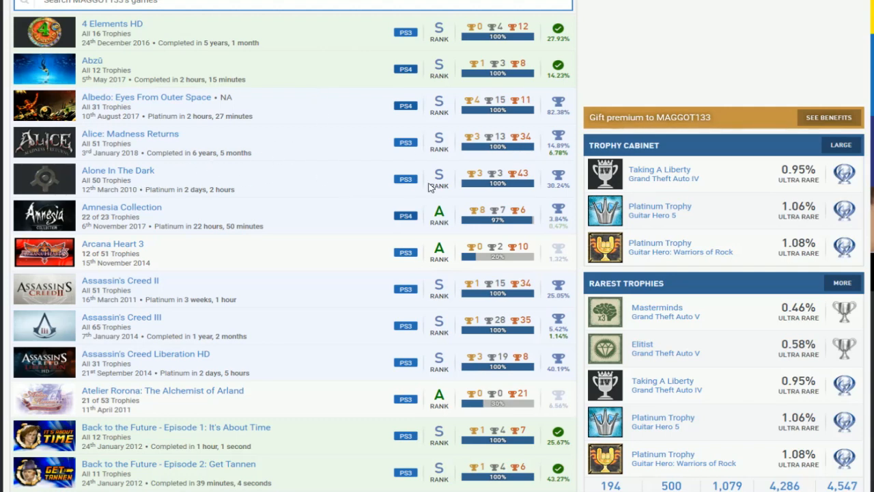
{"action": "mouse_move", "coordinate": [591, 227]}
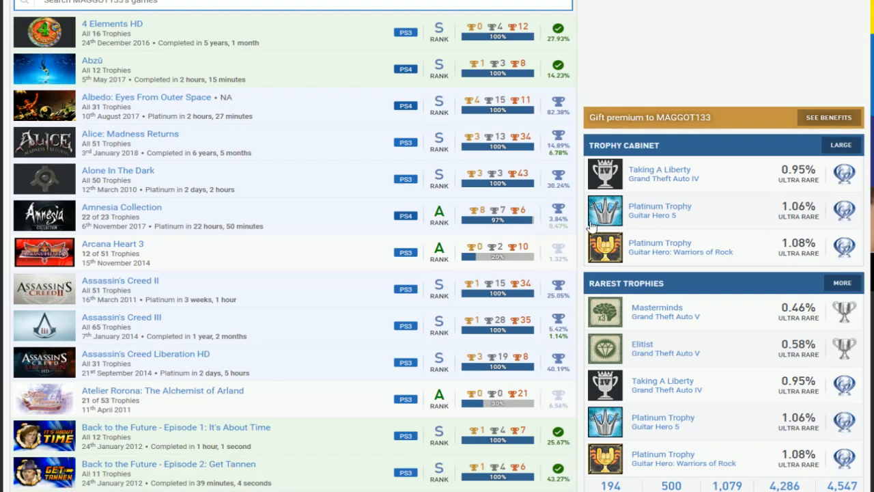
{"action": "mouse_move", "coordinate": [342, 226]}
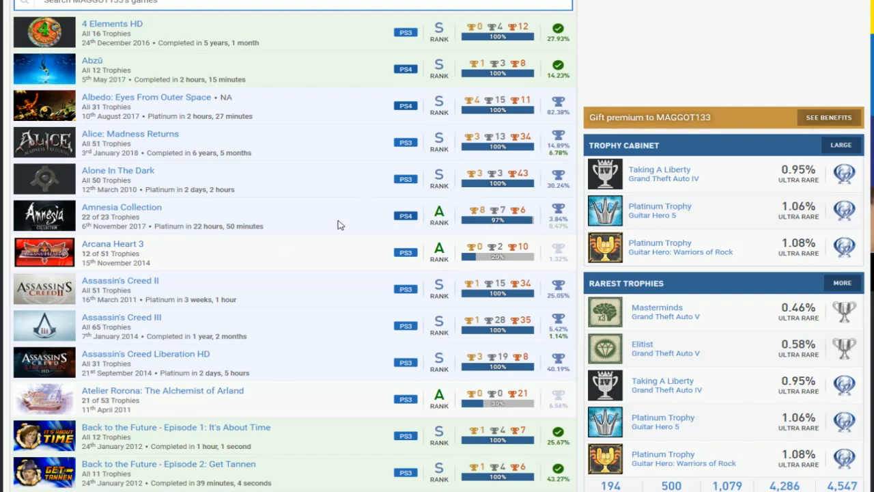
{"action": "scroll", "scroll_direction": "down", "scroll_amount": 3}
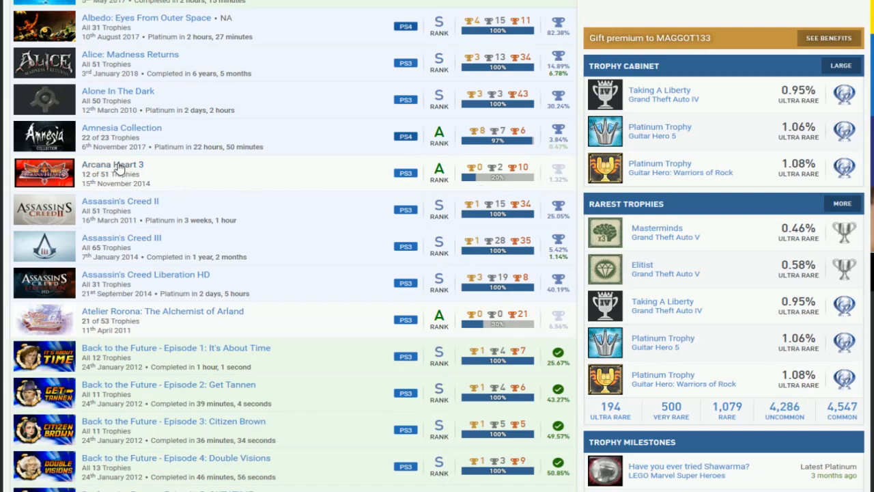
{"action": "scroll", "scroll_direction": "down", "scroll_amount": 3}
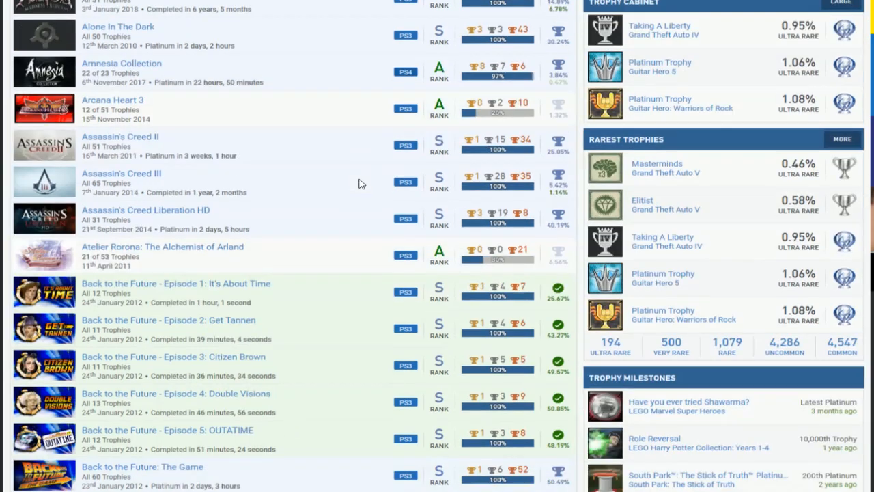
{"action": "scroll", "scroll_direction": "down", "scroll_amount": 3}
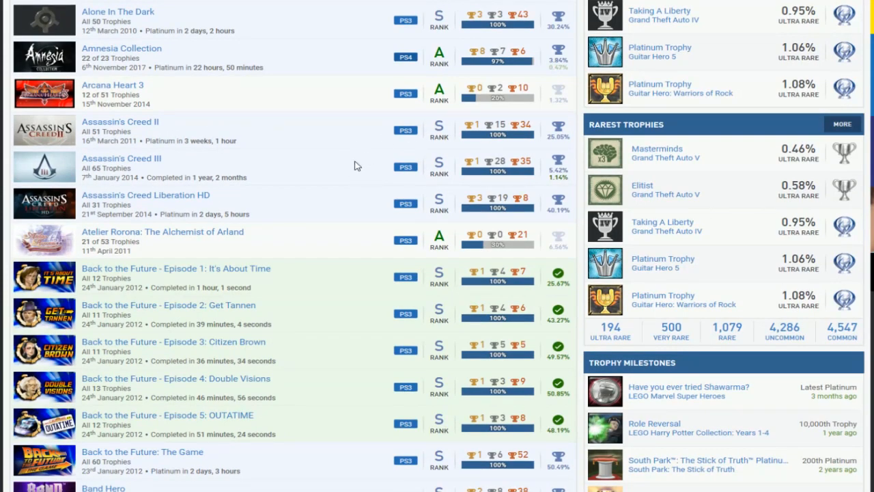
{"action": "mouse_move", "coordinate": [281, 202]}
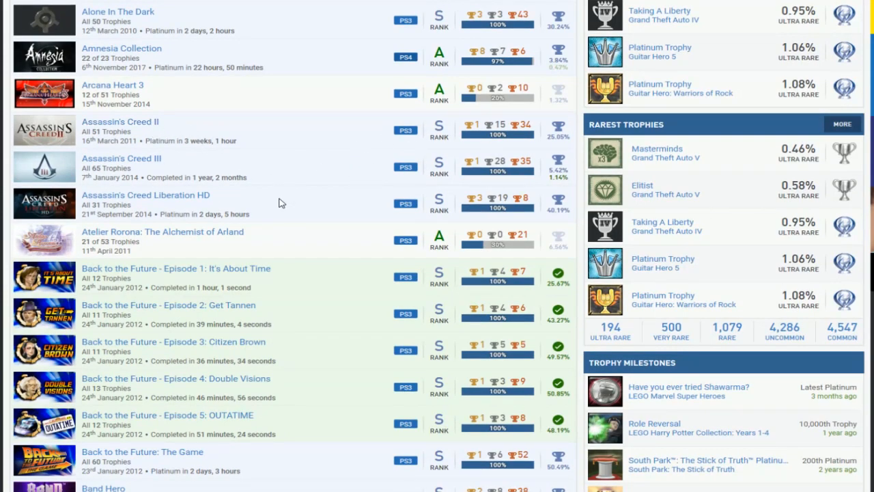
{"action": "mouse_move", "coordinate": [297, 201]}
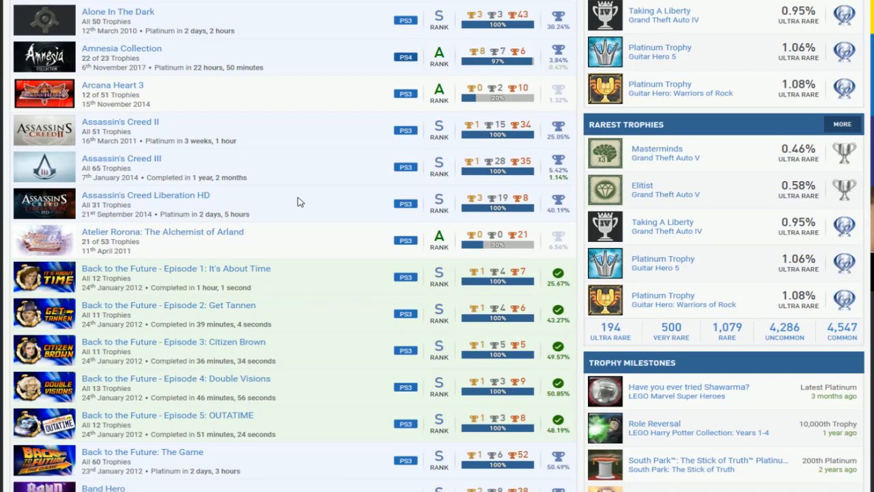
{"action": "mouse_move", "coordinate": [547, 188]}
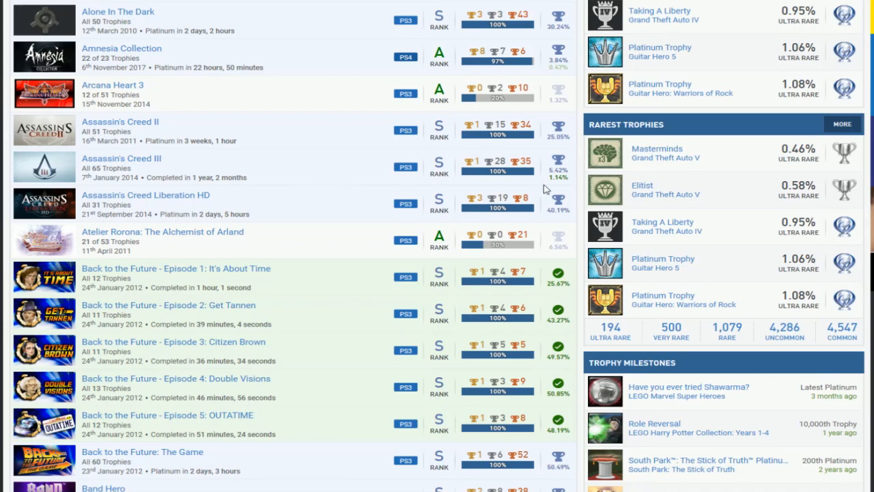
{"action": "mouse_move", "coordinate": [217, 133]}
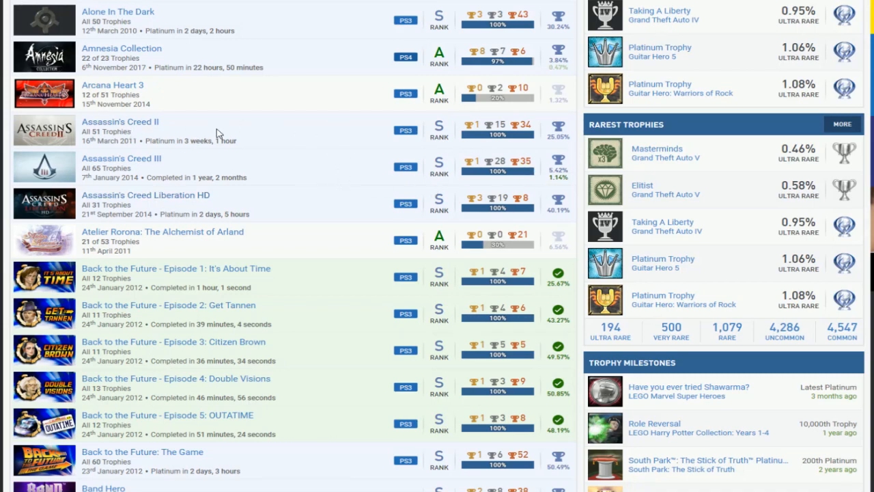
{"action": "mouse_move", "coordinate": [355, 170]}
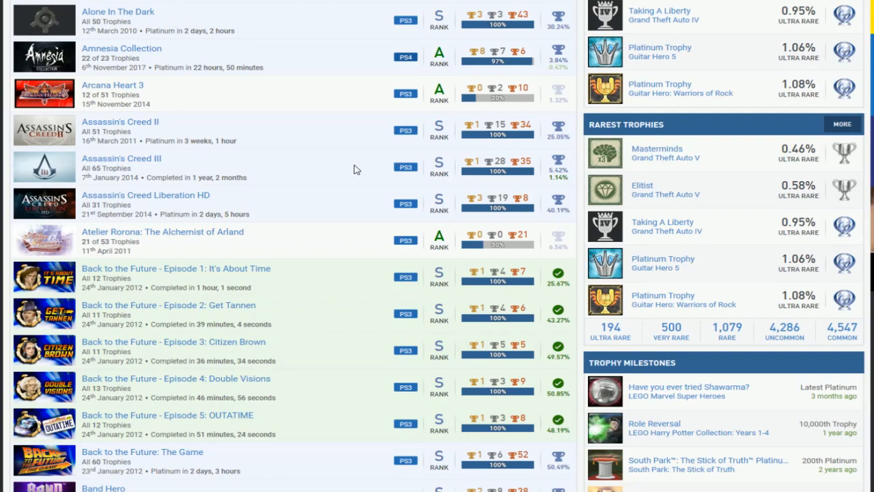
Scroll the games list past Batman and Bejeweled 2 to the Borderlands titles and Brain Challenge.
{"action": "scroll", "scroll_direction": "down", "scroll_amount": 3}
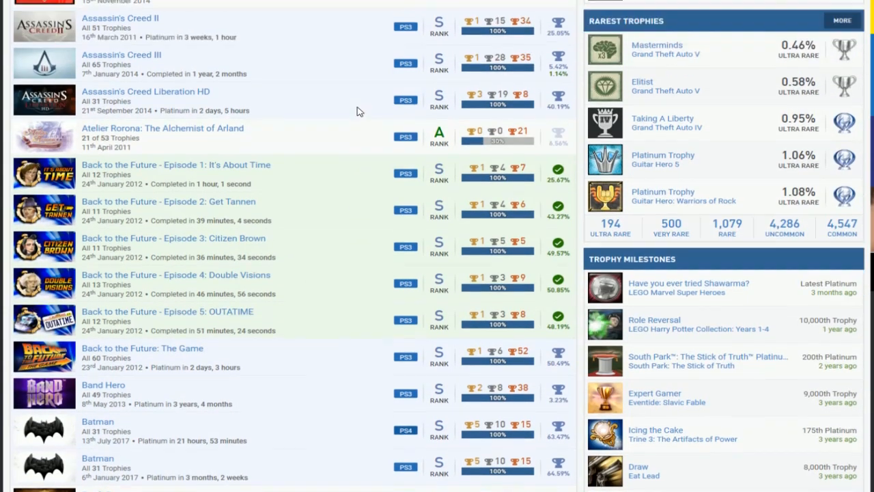
{"action": "scroll", "scroll_direction": "down", "scroll_amount": 3}
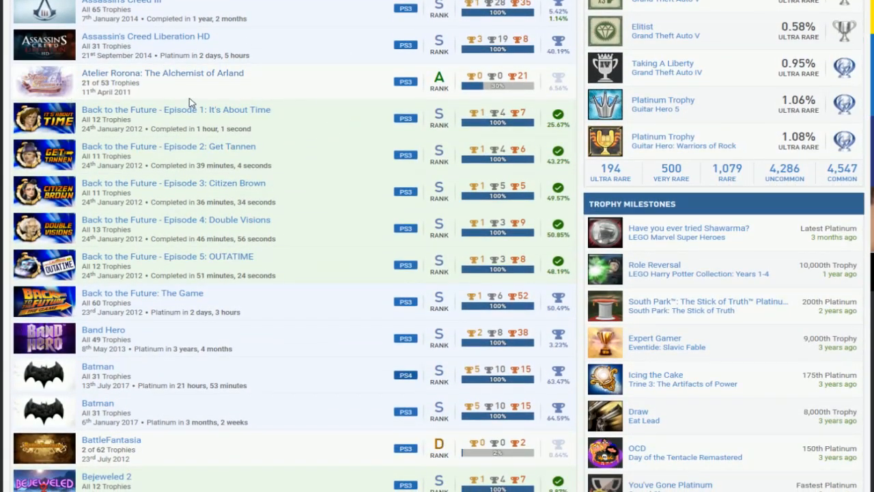
{"action": "mouse_move", "coordinate": [549, 88]}
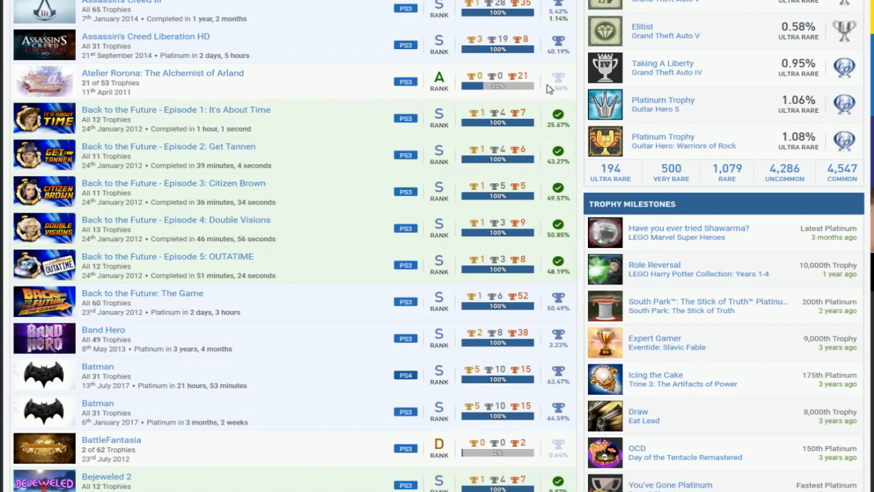
{"action": "mouse_move", "coordinate": [374, 115]}
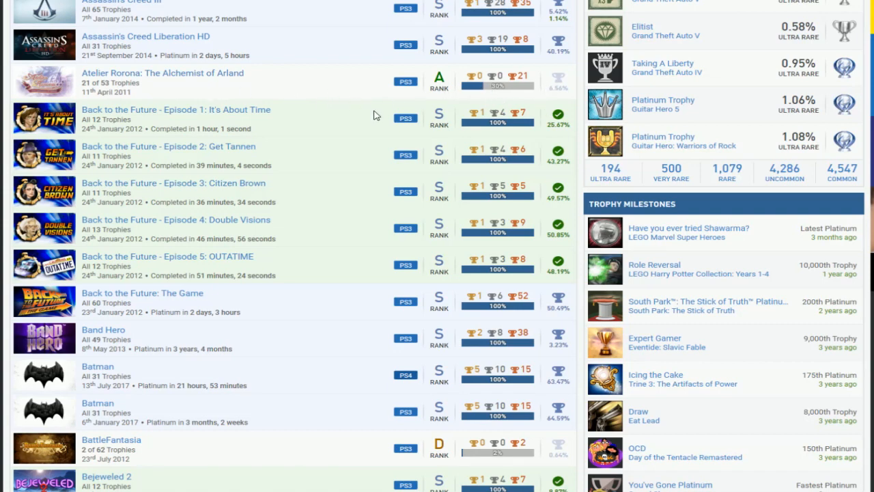
{"action": "scroll", "scroll_direction": "down", "scroll_amount": 3}
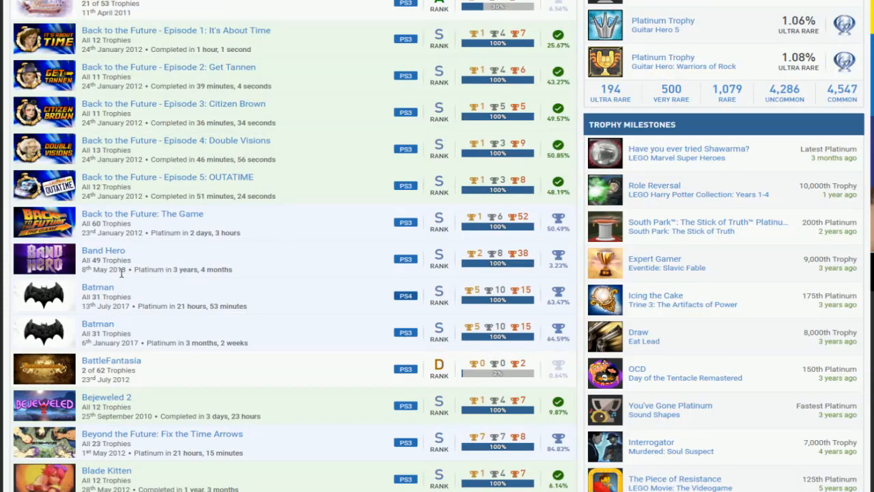
{"action": "scroll", "scroll_direction": "down", "scroll_amount": 3}
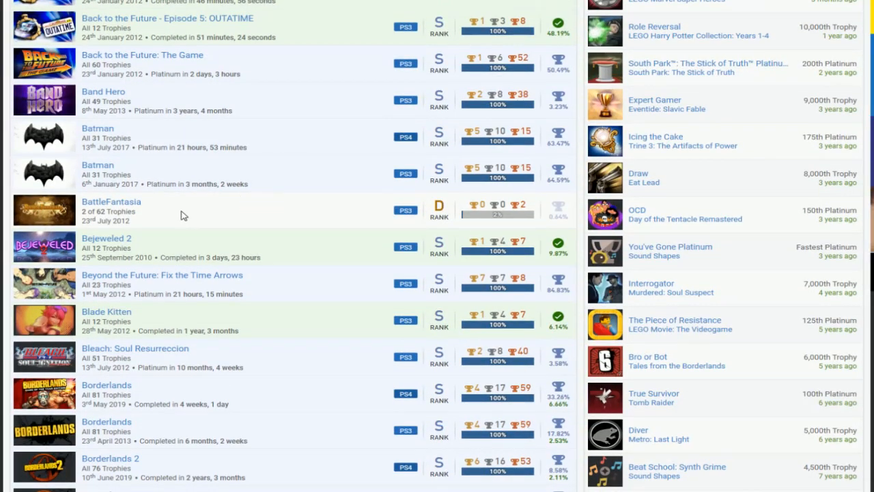
{"action": "mouse_move", "coordinate": [212, 216]}
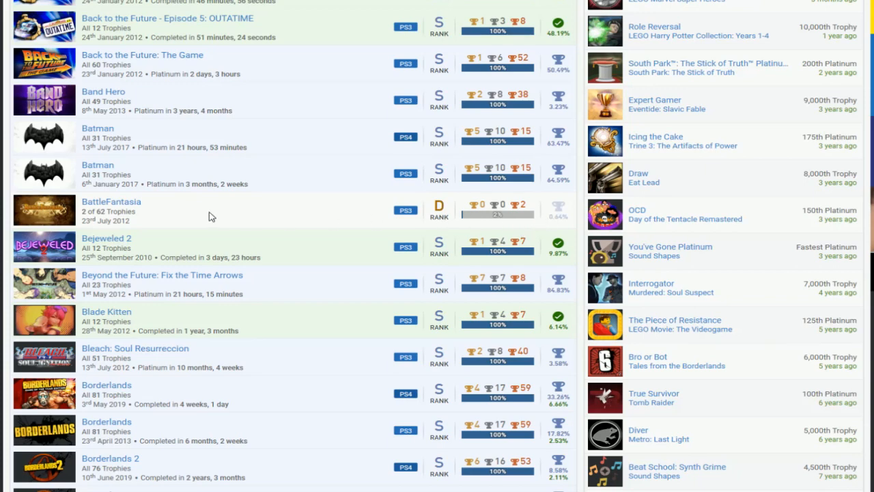
{"action": "scroll", "scroll_direction": "down", "scroll_amount": 3}
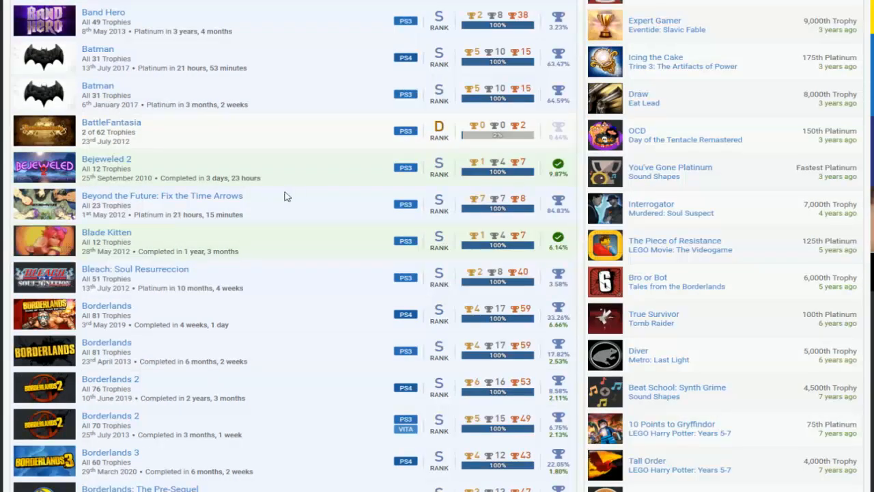
{"action": "mouse_move", "coordinate": [399, 191]}
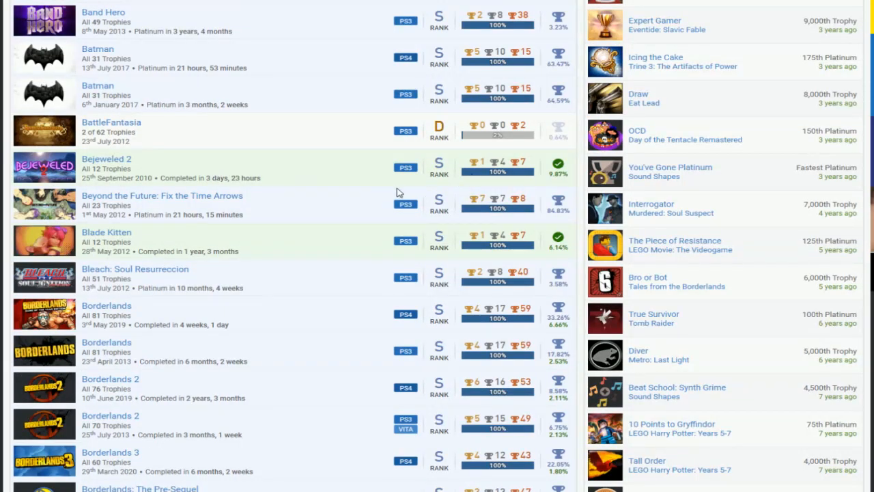
{"action": "scroll", "scroll_direction": "down", "scroll_amount": 3}
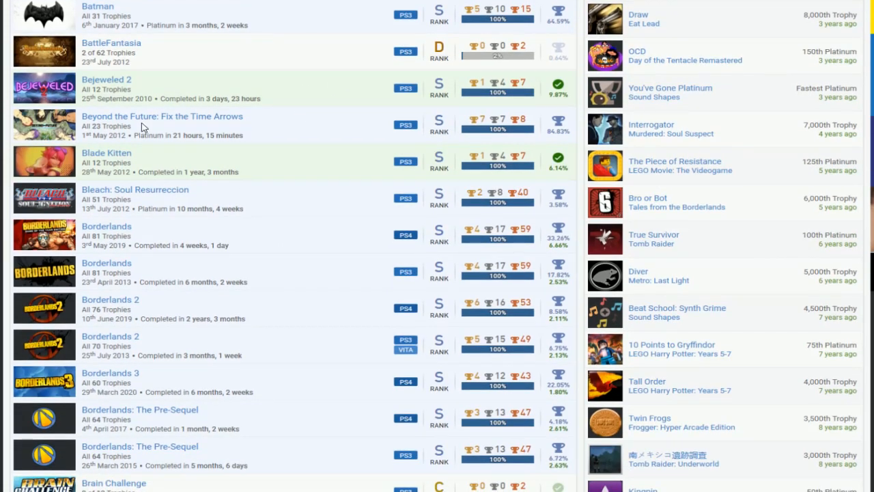
{"action": "mouse_move", "coordinate": [133, 166]}
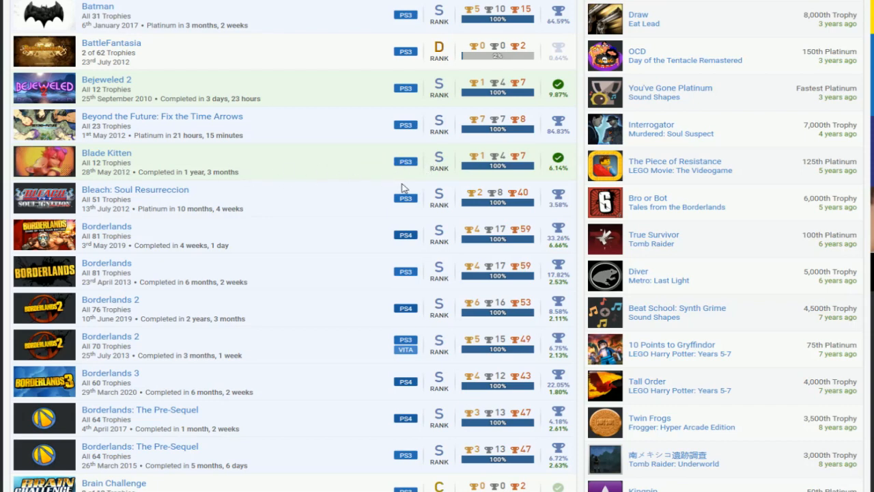
Scroll the games list past Brain Challenge to Brothers: A Tale of Two Sons and Bully.
{"action": "scroll", "scroll_direction": "down", "scroll_amount": 3}
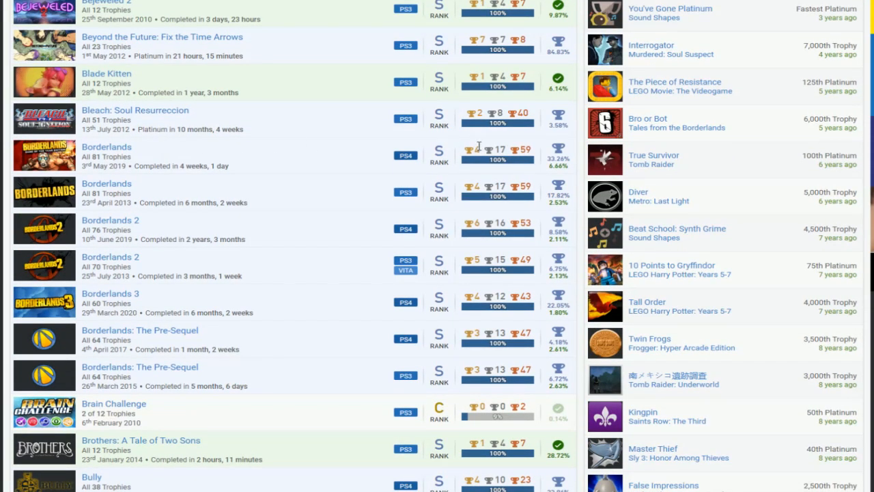
{"action": "mouse_move", "coordinate": [490, 134]}
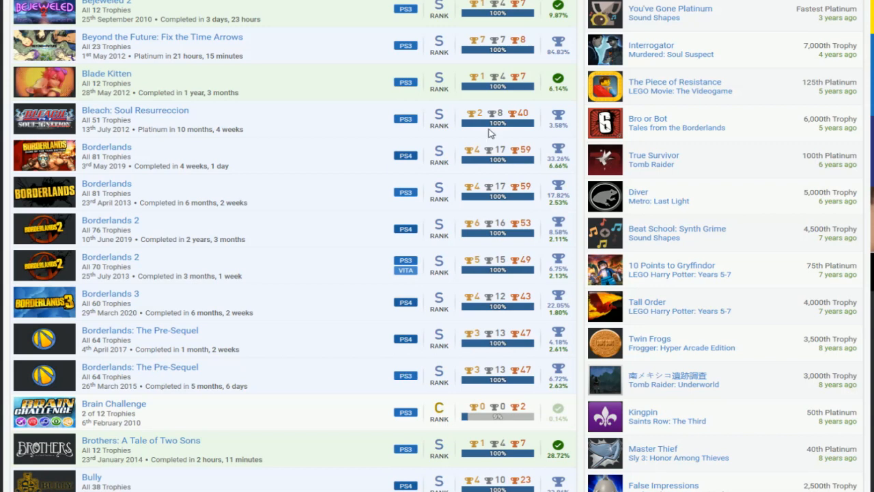
{"action": "mouse_move", "coordinate": [216, 156]}
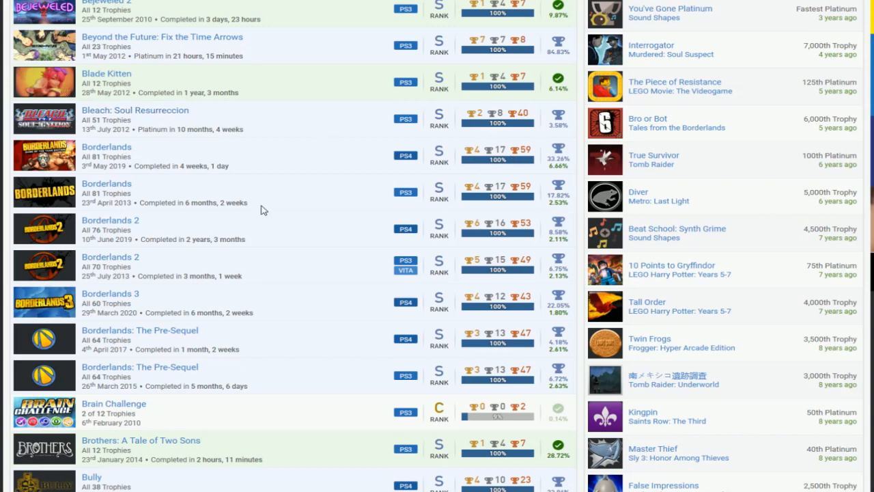
{"action": "mouse_move", "coordinate": [445, 258]}
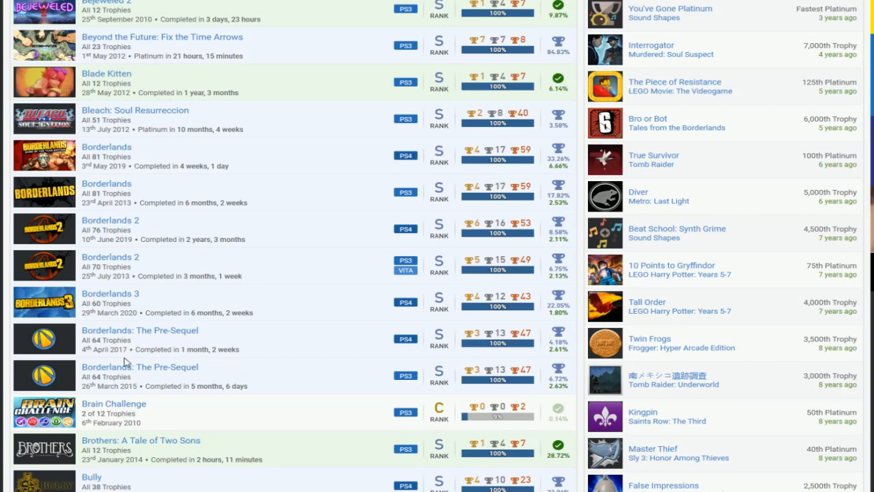
{"action": "mouse_move", "coordinate": [297, 179]}
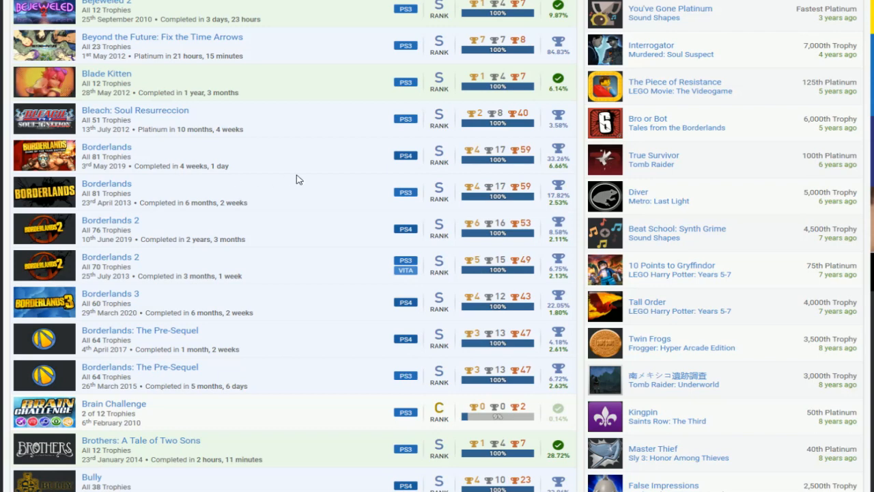
{"action": "mouse_move", "coordinate": [366, 174]}
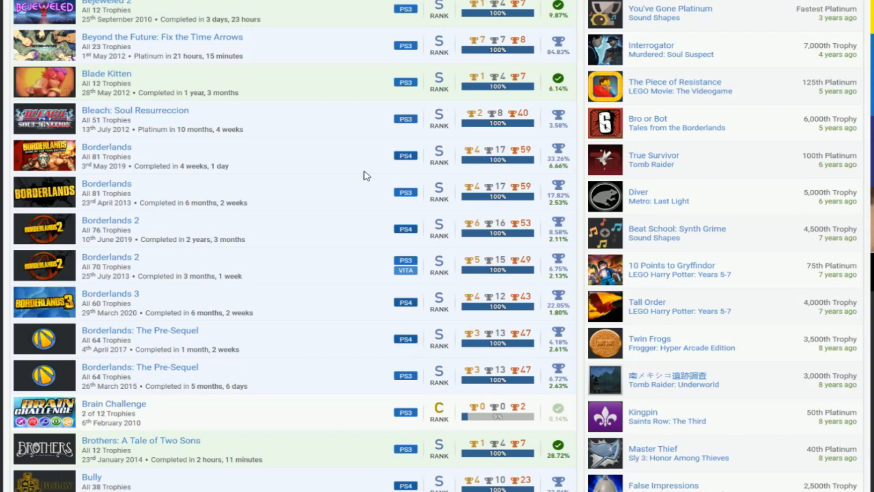
{"action": "mouse_move", "coordinate": [398, 271]}
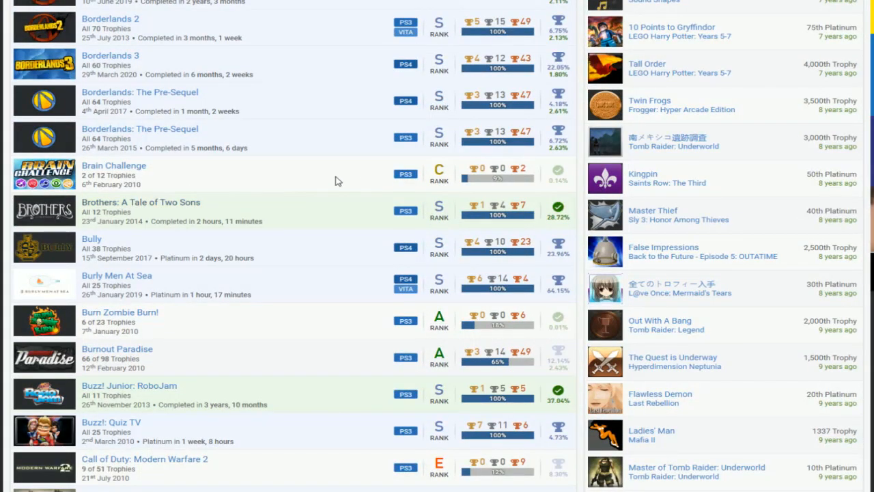
{"action": "mouse_move", "coordinate": [368, 180]}
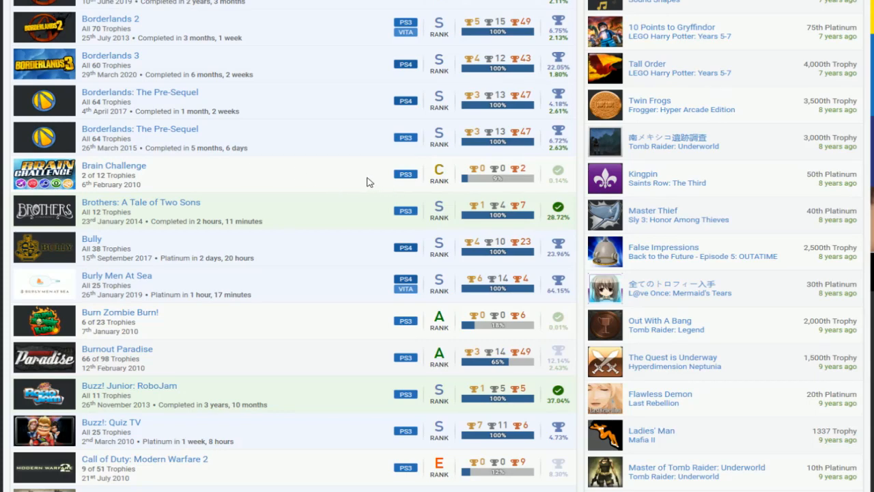
{"action": "mouse_move", "coordinate": [390, 183]}
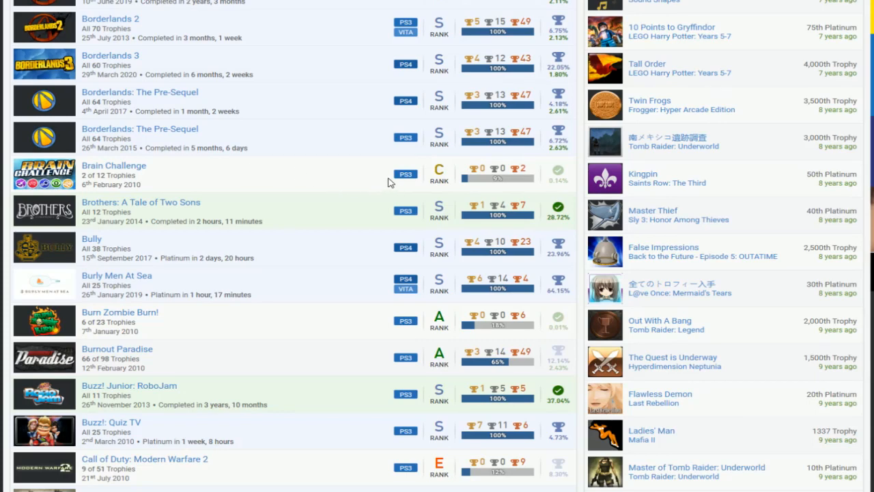
Scroll past Call of Juarez and Clannad to the D titles, Dante's Inferno through Dead Rising 2 and Deep Black.
{"action": "scroll", "scroll_direction": "down", "scroll_amount": 3}
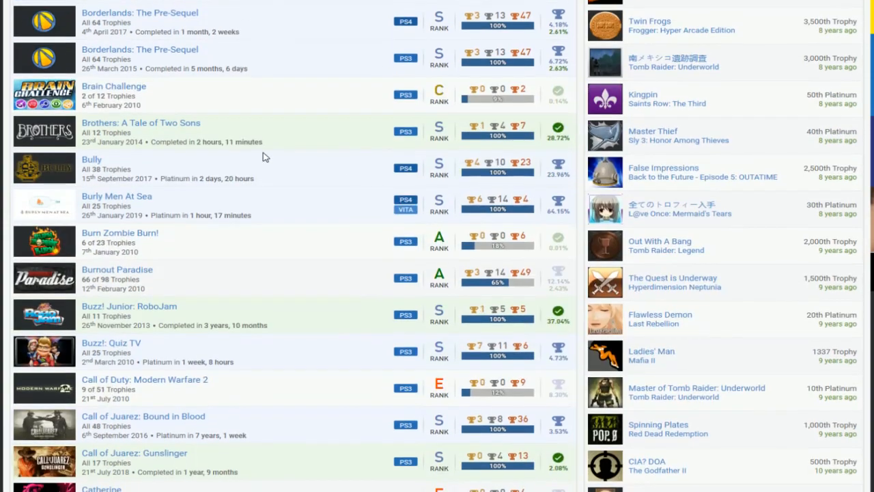
{"action": "scroll", "scroll_direction": "down", "scroll_amount": 3}
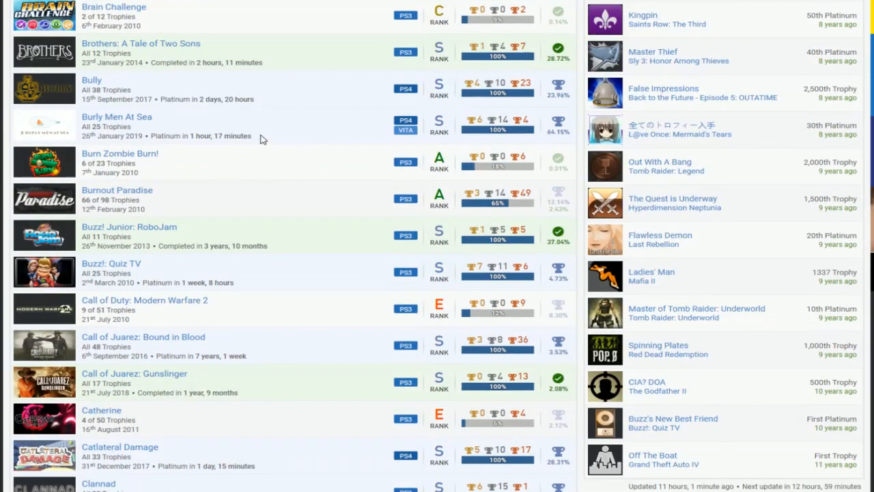
{"action": "mouse_move", "coordinate": [374, 174]}
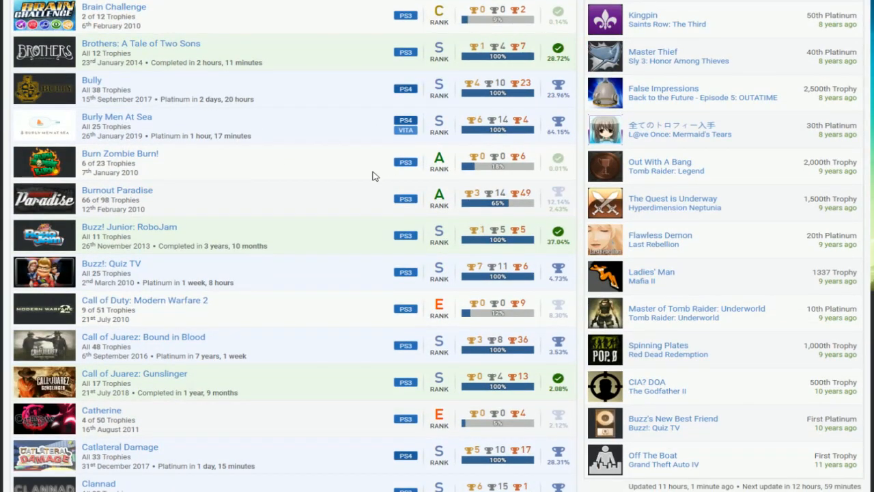
{"action": "mouse_move", "coordinate": [363, 169]}
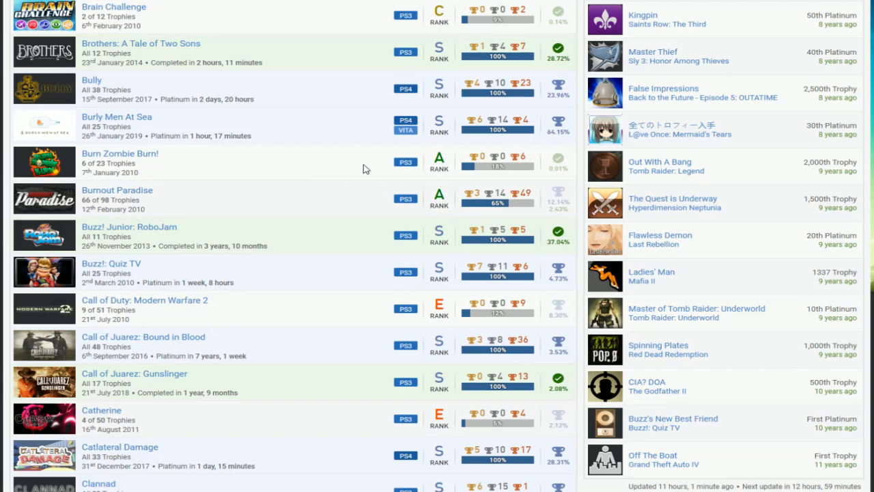
{"action": "mouse_move", "coordinate": [373, 165]}
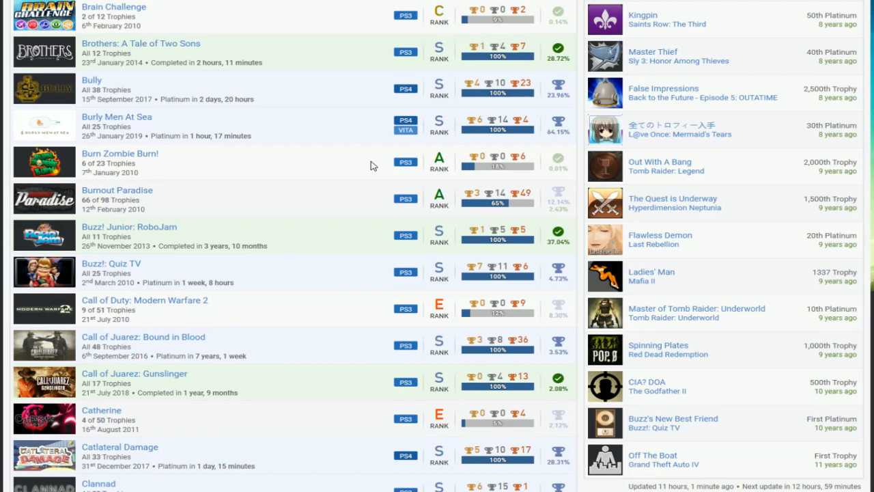
{"action": "mouse_move", "coordinate": [137, 190]}
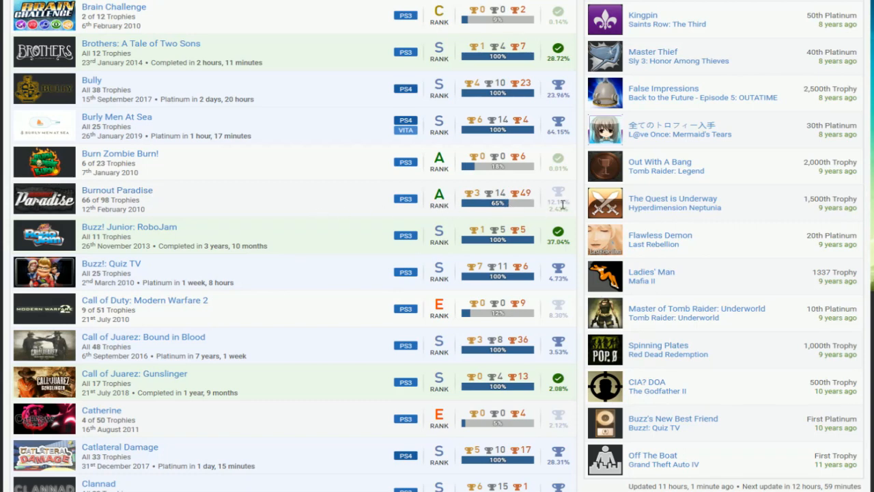
{"action": "scroll", "scroll_direction": "down", "scroll_amount": 3}
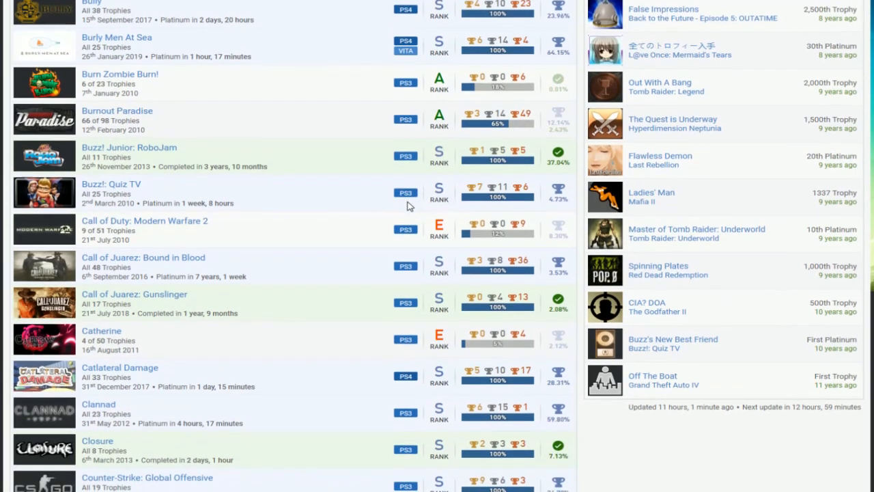
{"action": "mouse_move", "coordinate": [303, 170]}
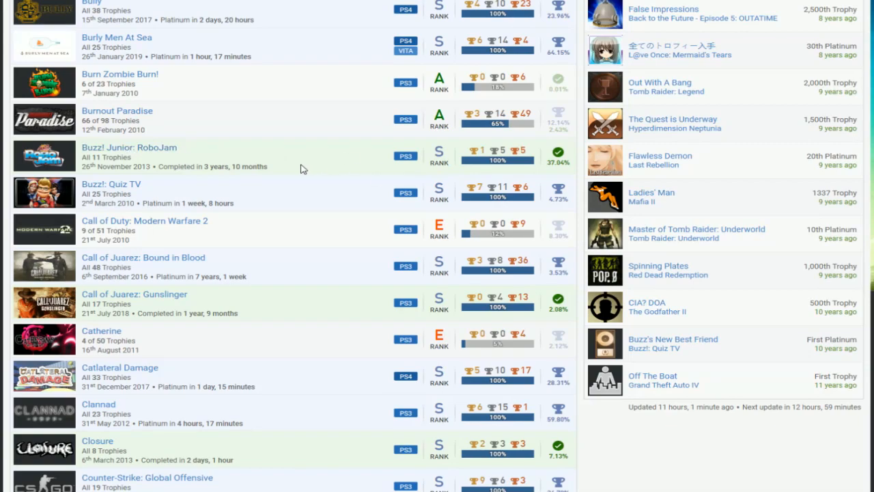
{"action": "scroll", "scroll_direction": "down", "scroll_amount": 3}
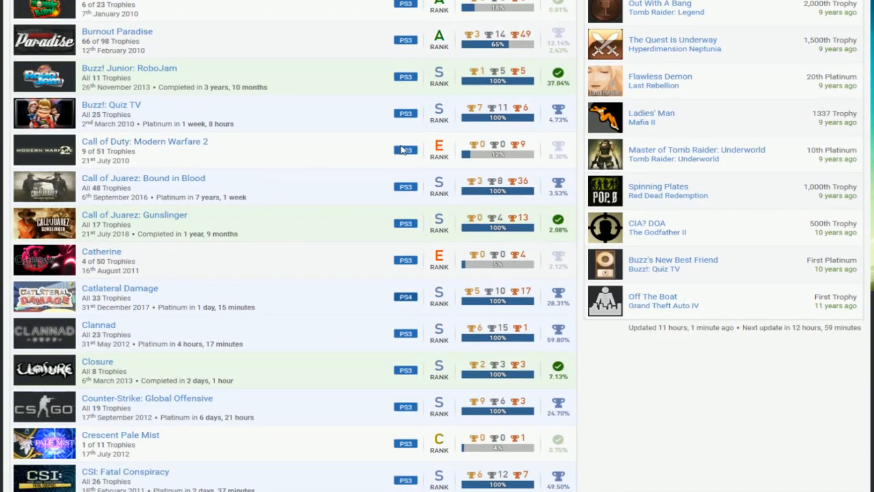
{"action": "mouse_move", "coordinate": [494, 143]}
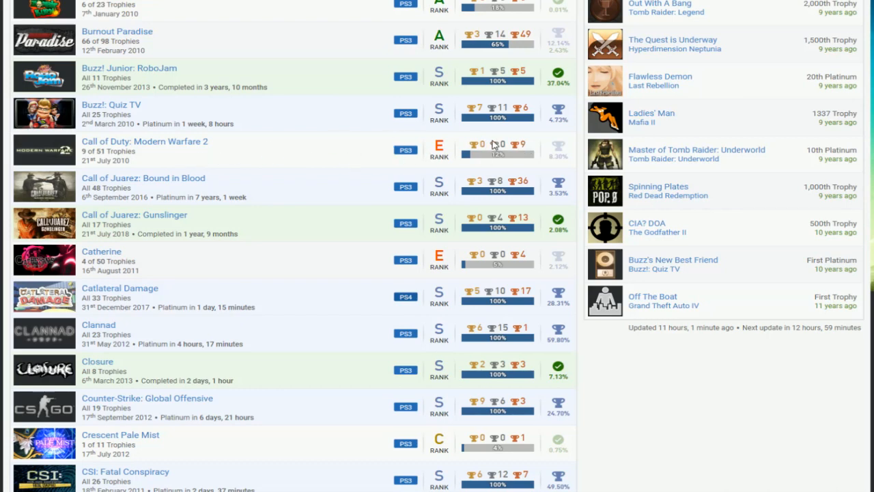
{"action": "scroll", "scroll_direction": "down", "scroll_amount": 3}
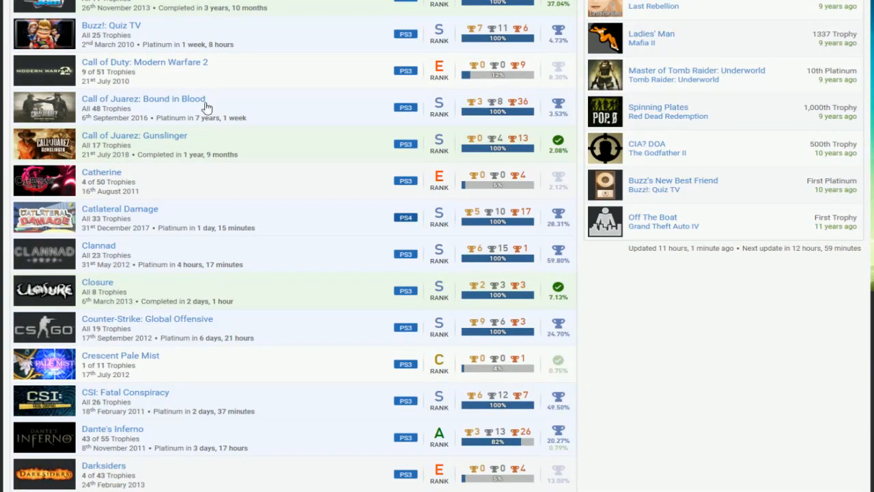
{"action": "mouse_move", "coordinate": [346, 135]}
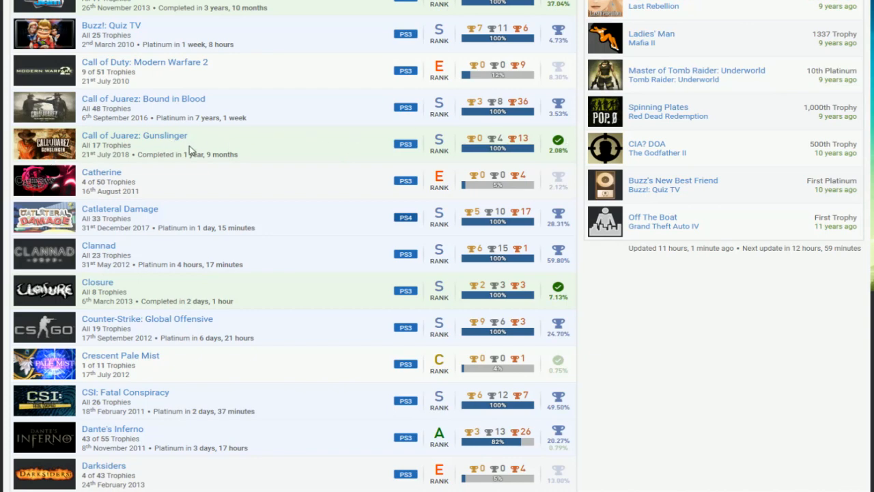
{"action": "mouse_move", "coordinate": [325, 153]}
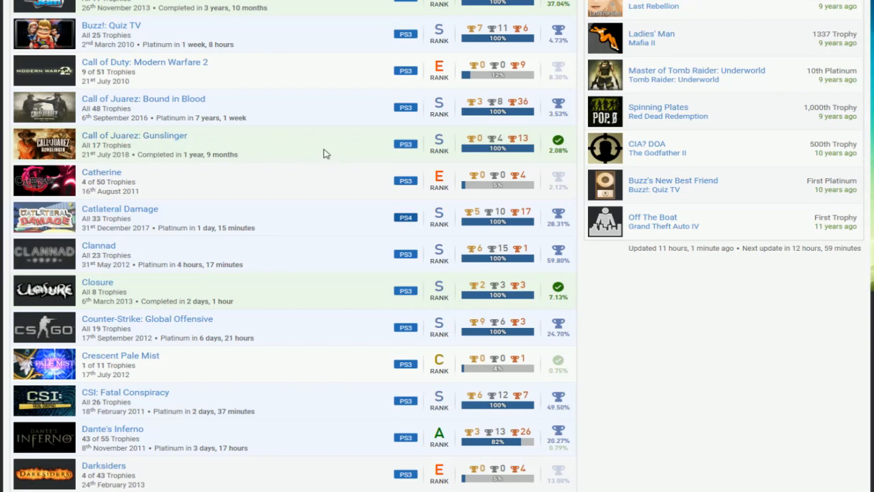
{"action": "mouse_move", "coordinate": [353, 155]}
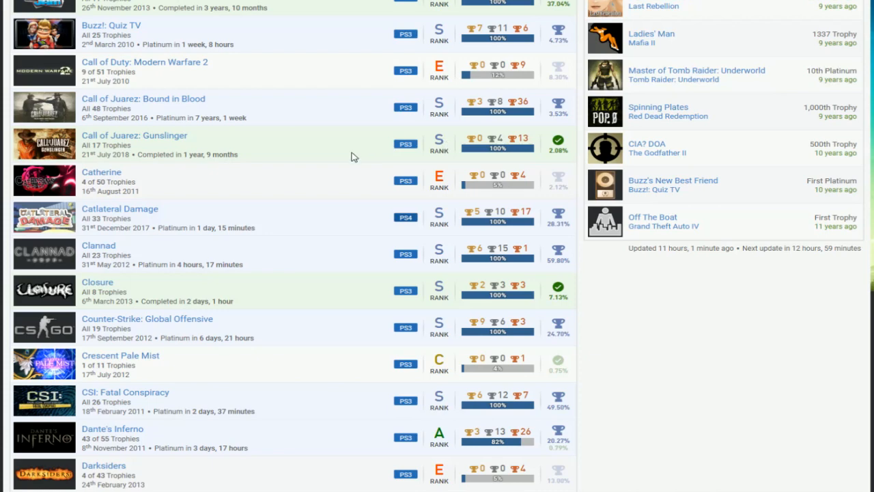
{"action": "scroll", "scroll_direction": "down", "scroll_amount": 3}
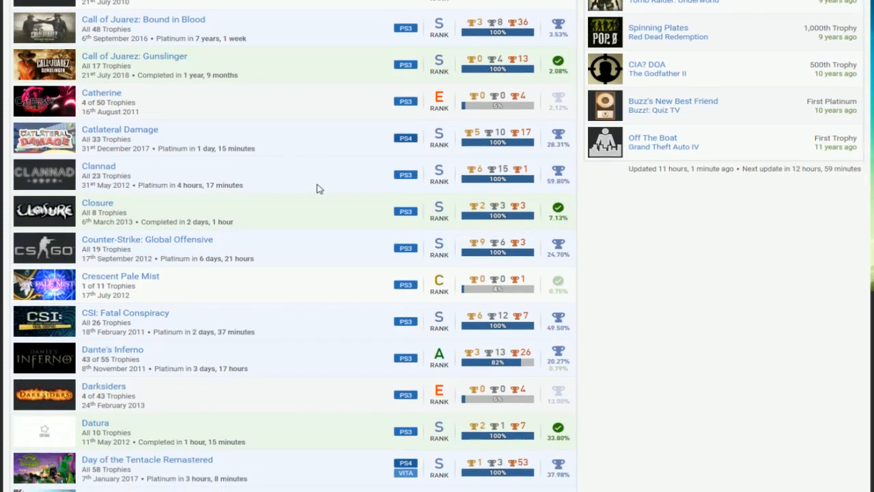
{"action": "mouse_move", "coordinate": [348, 139]}
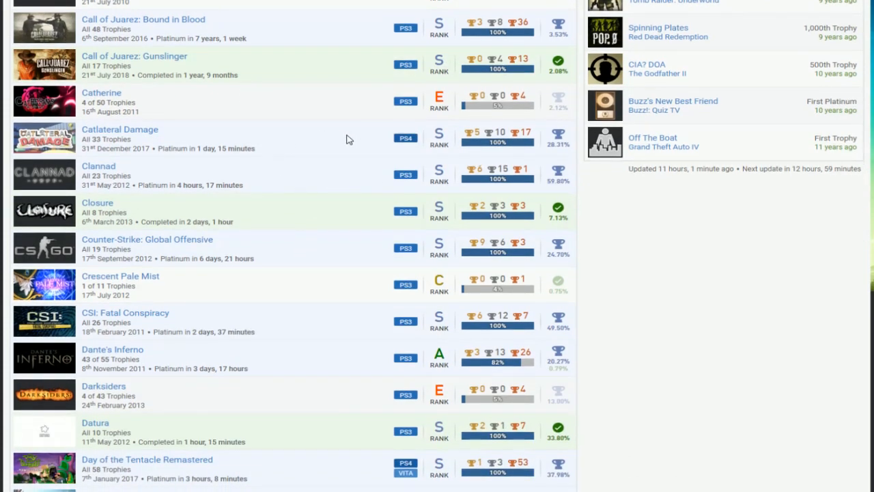
{"action": "scroll", "scroll_direction": "down", "scroll_amount": 3}
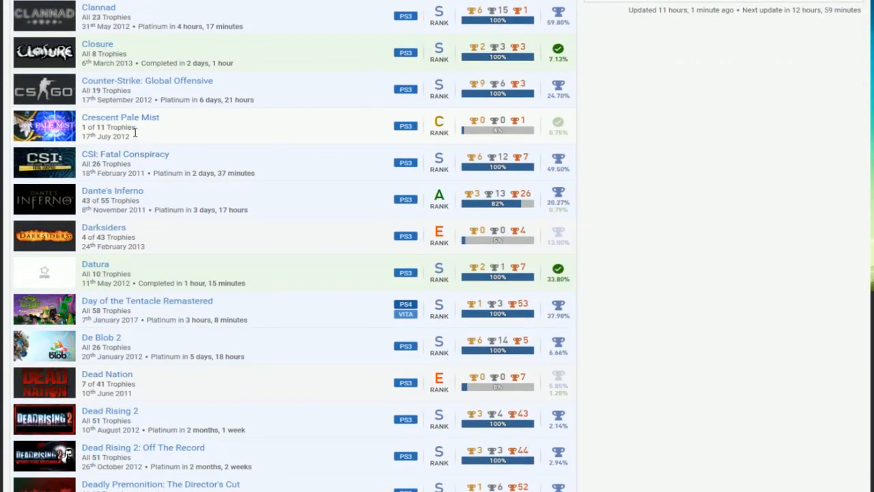
{"action": "mouse_move", "coordinate": [179, 208]}
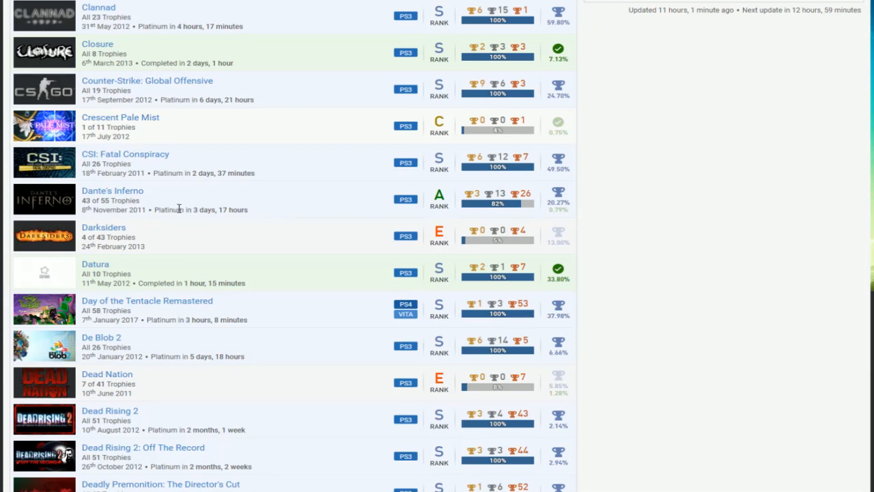
{"action": "mouse_move", "coordinate": [425, 206]}
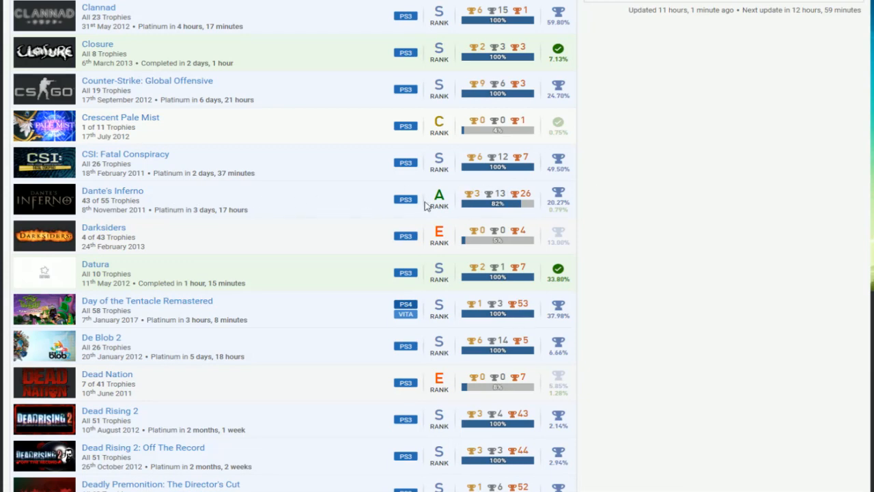
{"action": "scroll", "scroll_direction": "down", "scroll_amount": 3}
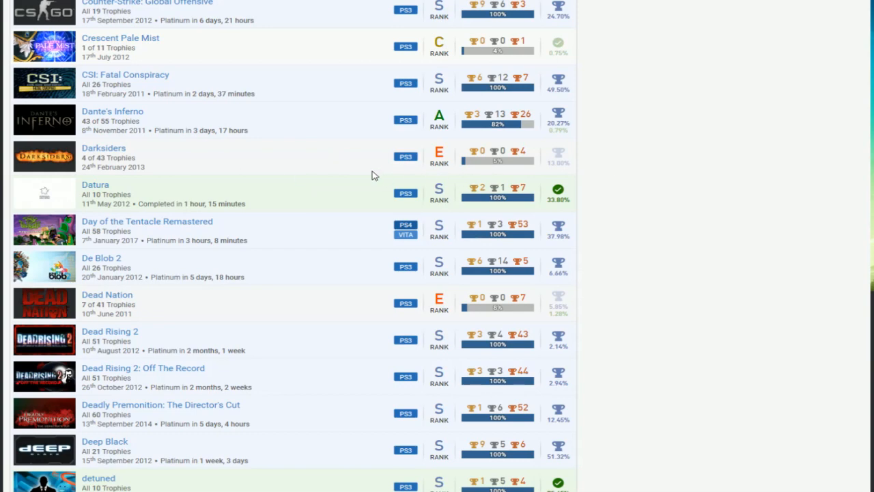
{"action": "scroll", "scroll_direction": "down", "scroll_amount": 3}
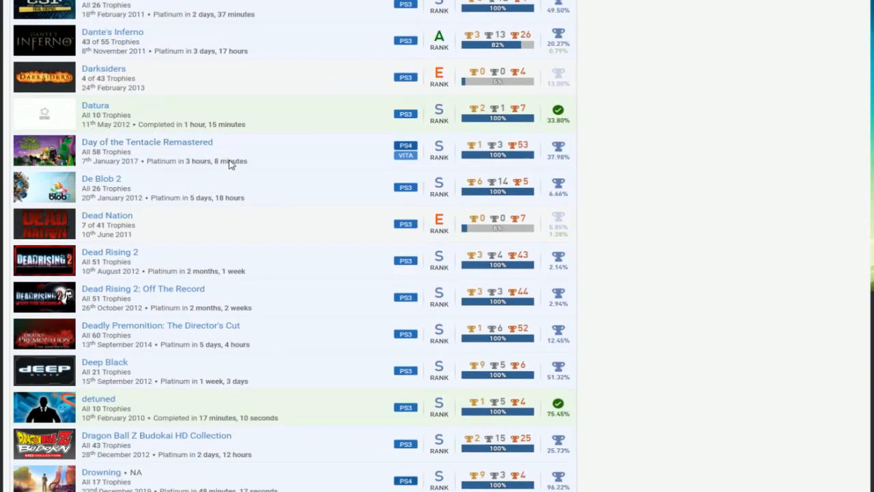
{"action": "mouse_move", "coordinate": [531, 178]}
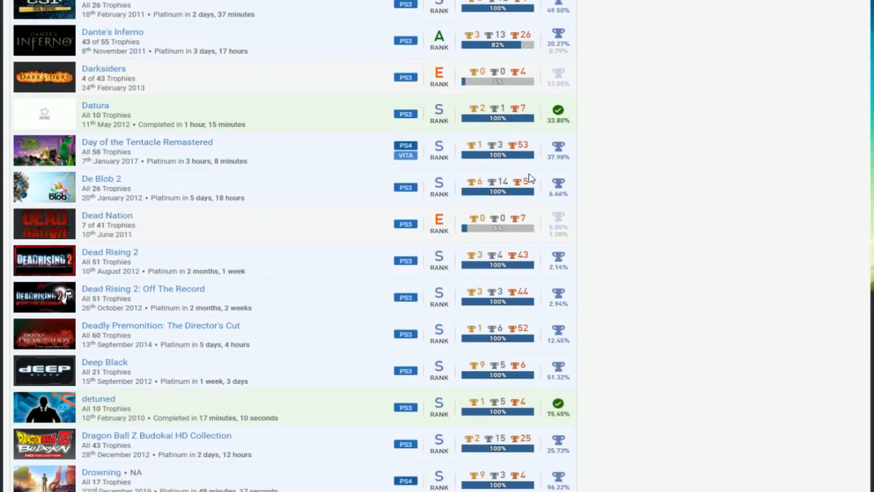
{"action": "scroll", "scroll_direction": "down", "scroll_amount": 3}
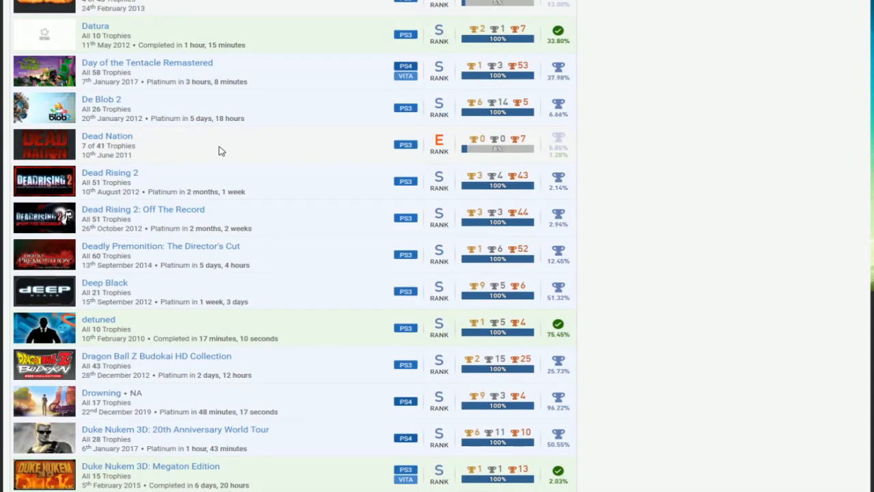
{"action": "mouse_move", "coordinate": [232, 240]}
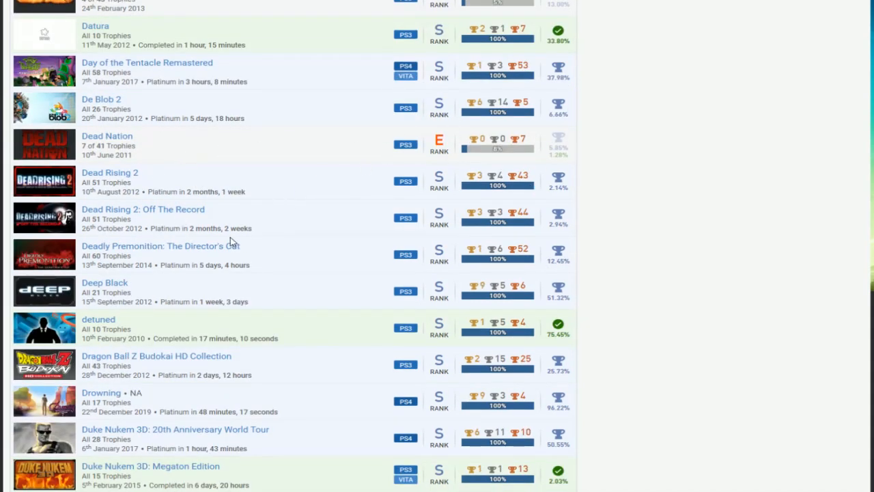
{"action": "mouse_move", "coordinate": [374, 208]}
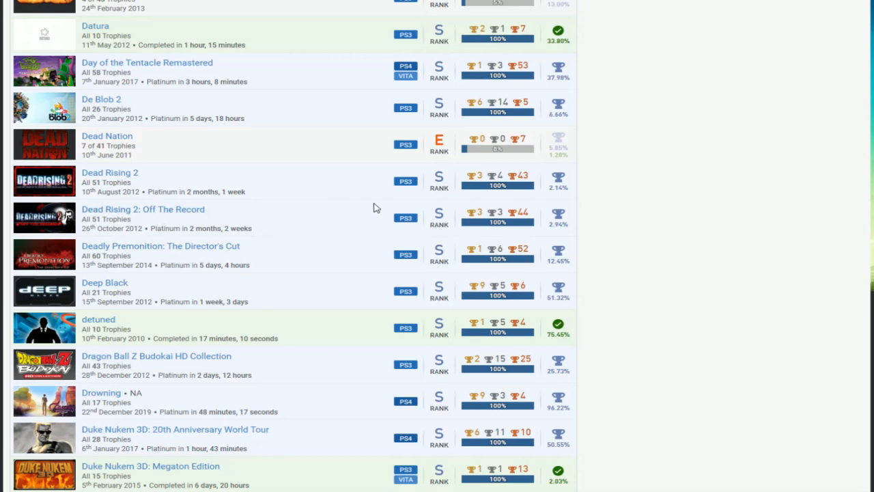
{"action": "mouse_move", "coordinate": [382, 199]}
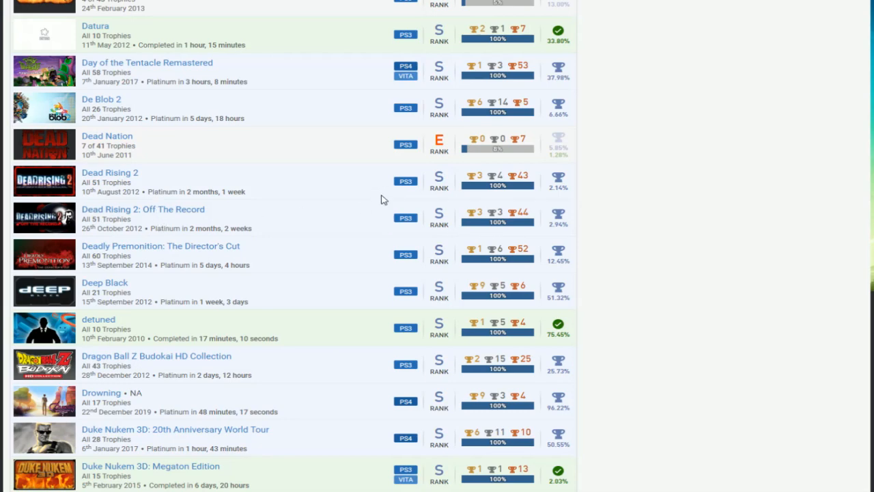
{"action": "scroll", "scroll_direction": "down", "scroll_amount": 3}
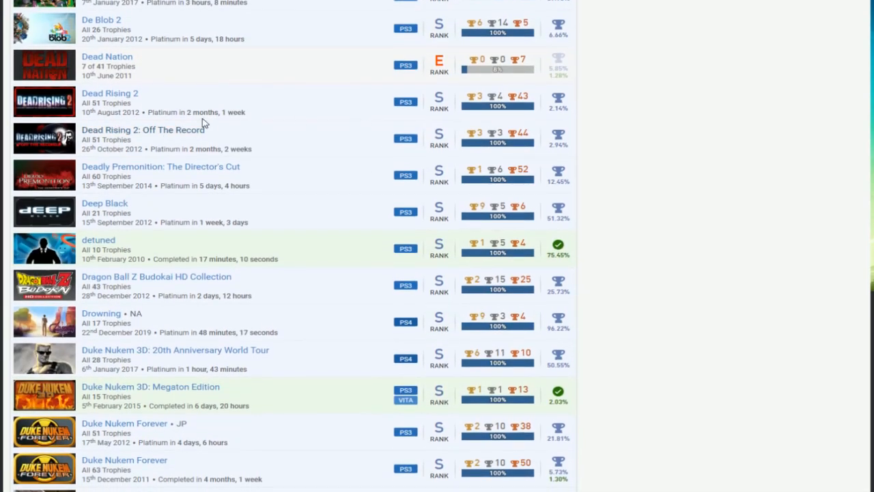
{"action": "mouse_move", "coordinate": [374, 186]}
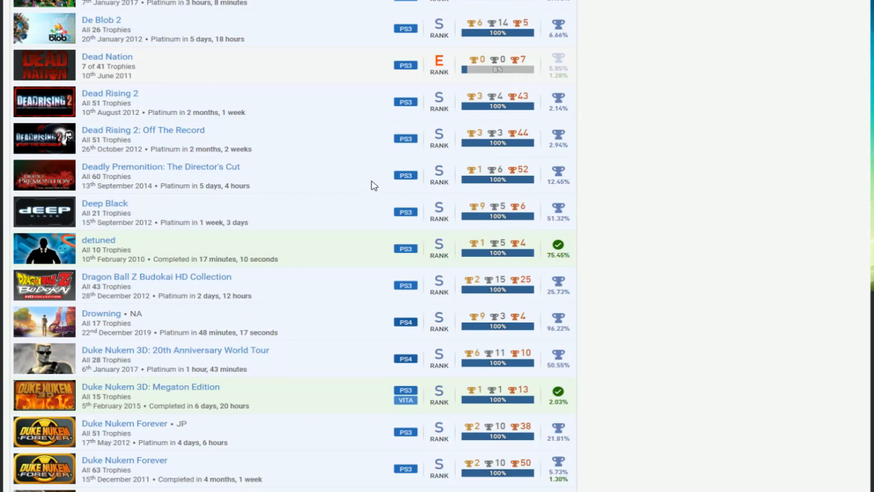
{"action": "scroll", "scroll_direction": "down", "scroll_amount": 3}
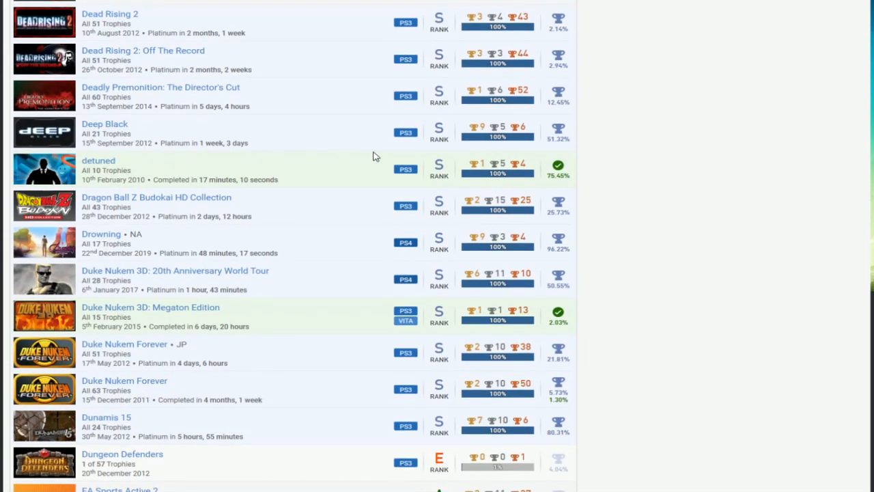
{"action": "scroll", "scroll_direction": "down", "scroll_amount": 3}
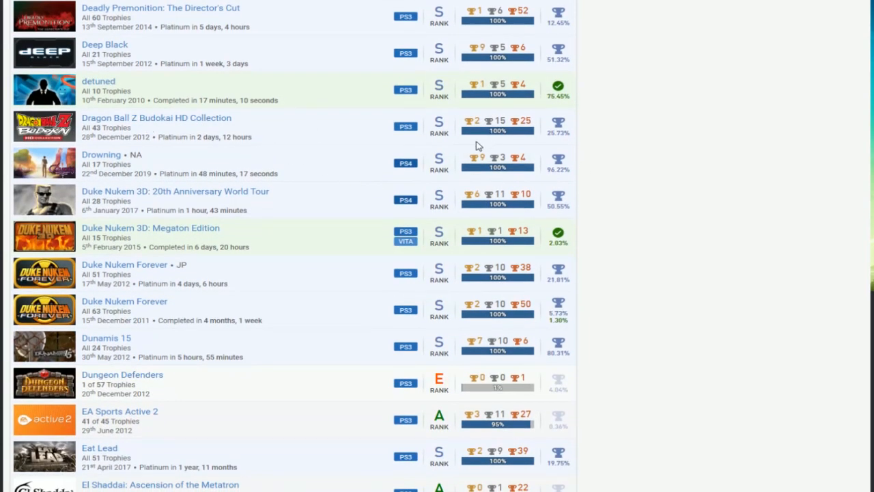
{"action": "mouse_move", "coordinate": [252, 183]}
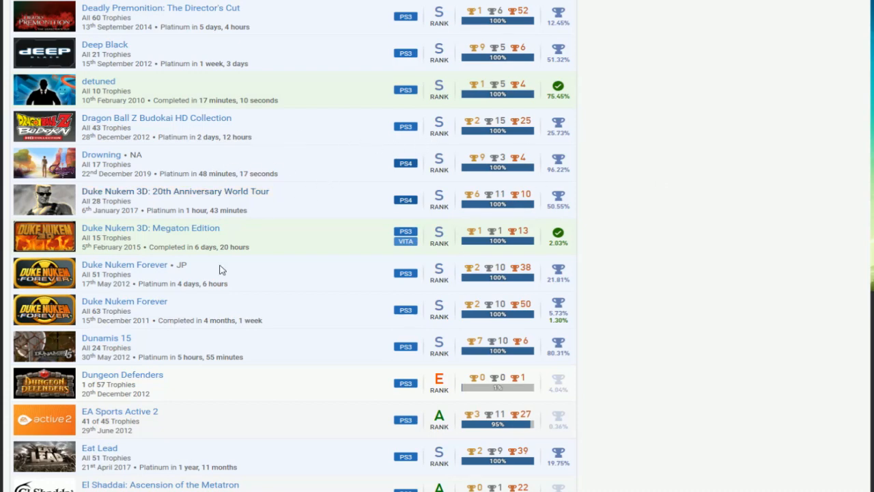
{"action": "mouse_move", "coordinate": [553, 205]}
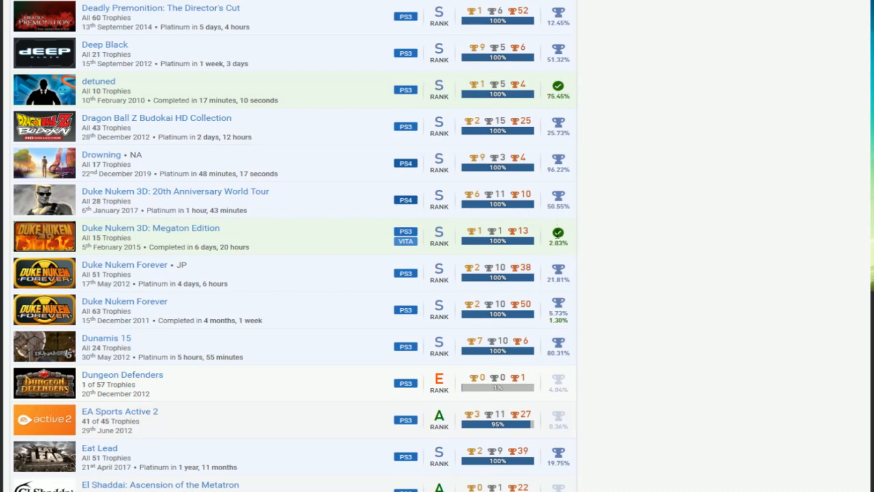
{"action": "scroll", "scroll_direction": "down", "scroll_amount": 3}
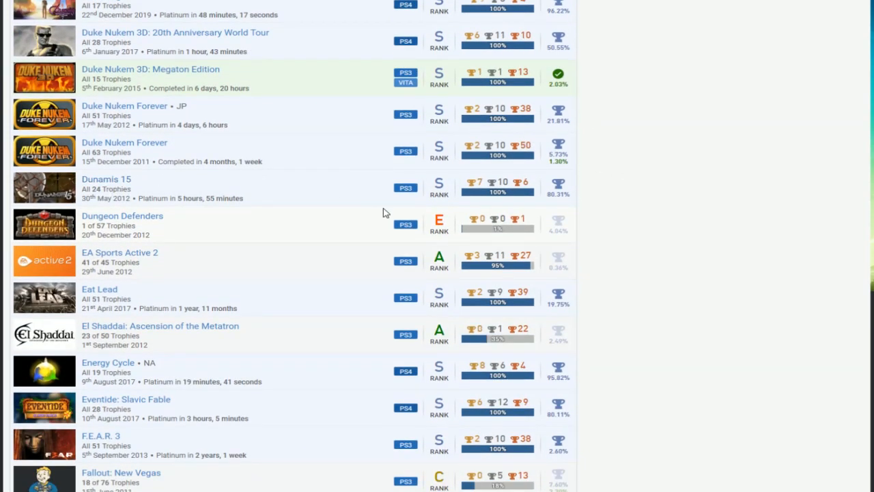
{"action": "scroll", "scroll_direction": "down", "scroll_amount": 3}
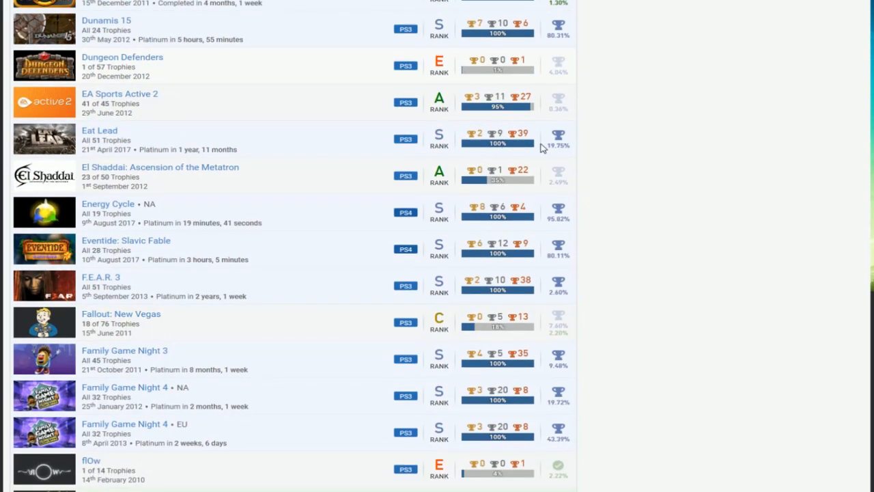
{"action": "scroll", "scroll_direction": "down", "scroll_amount": 3}
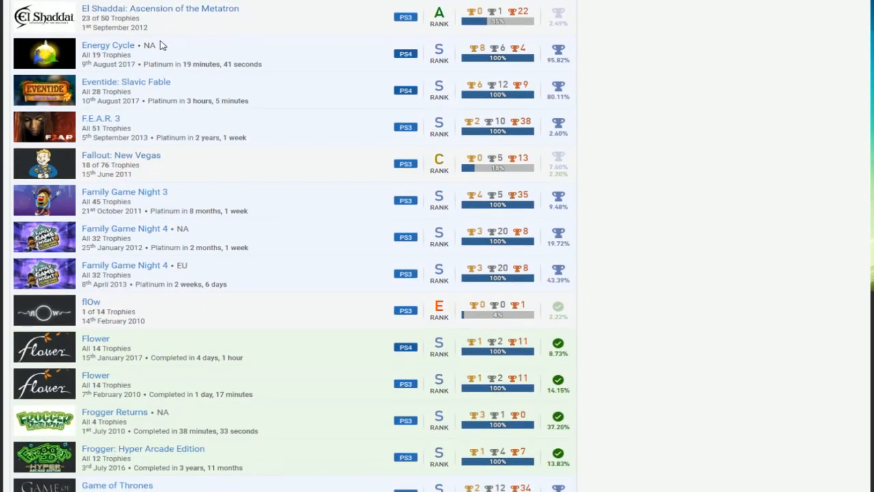
{"action": "scroll", "scroll_direction": "up", "scroll_amount": 3}
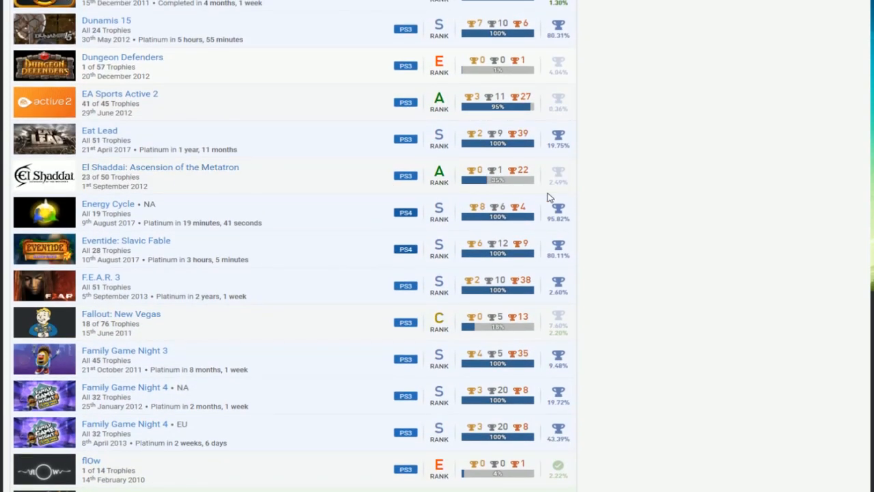
{"action": "mouse_move", "coordinate": [194, 65]}
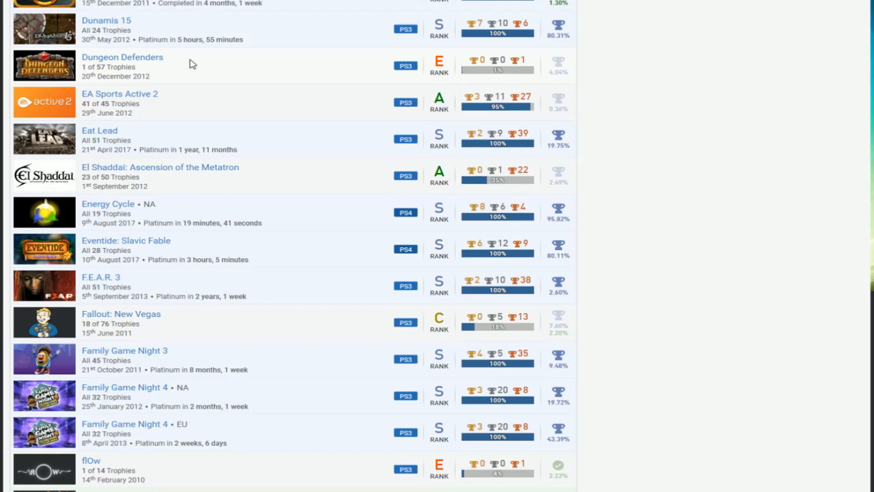
{"action": "mouse_move", "coordinate": [286, 137]}
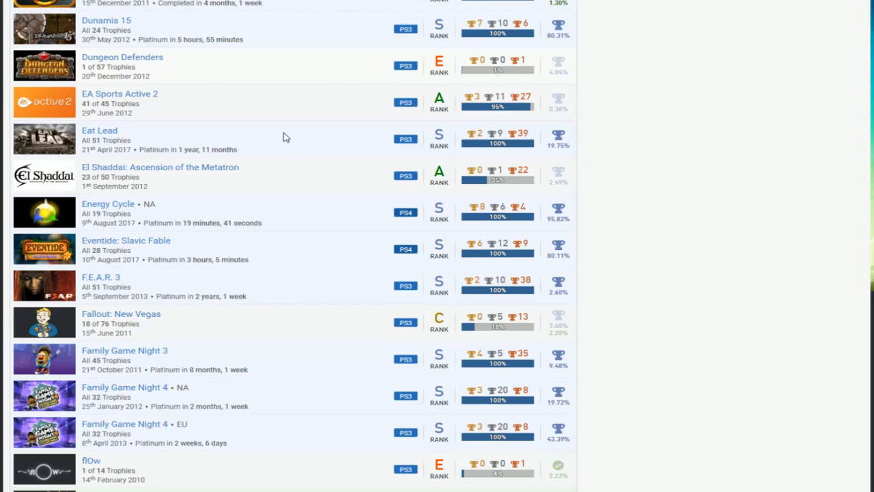
{"action": "mouse_move", "coordinate": [390, 109]}
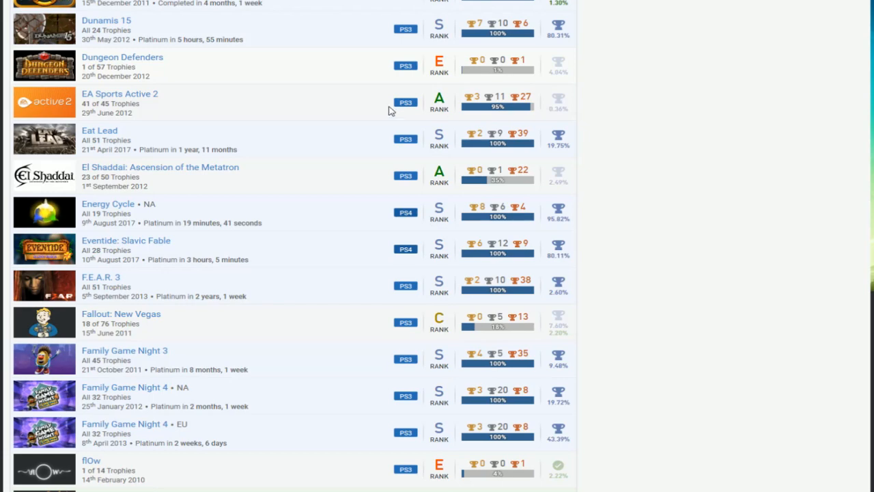
{"action": "mouse_move", "coordinate": [71, 104]}
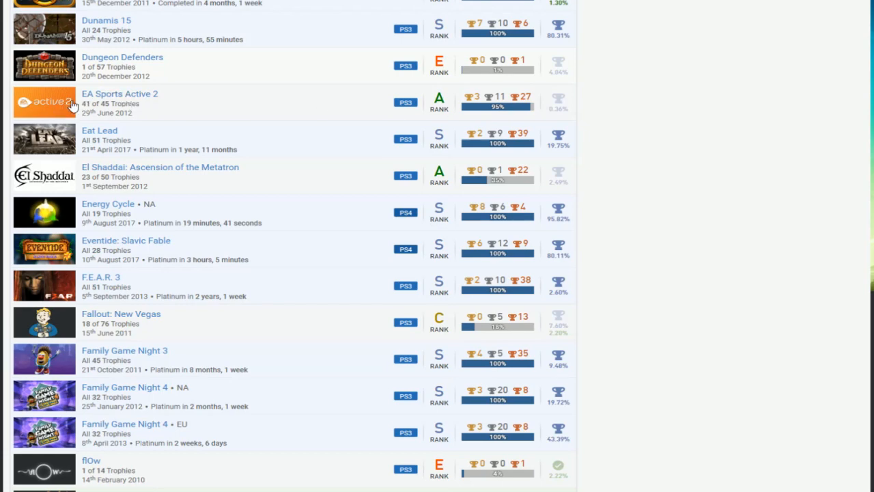
{"action": "scroll", "scroll_direction": "down", "scroll_amount": 3}
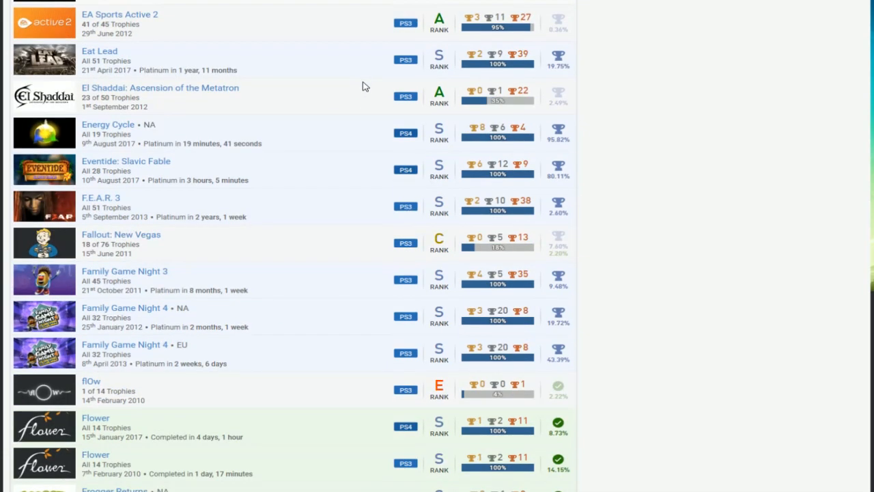
{"action": "scroll", "scroll_direction": "down", "scroll_amount": 3}
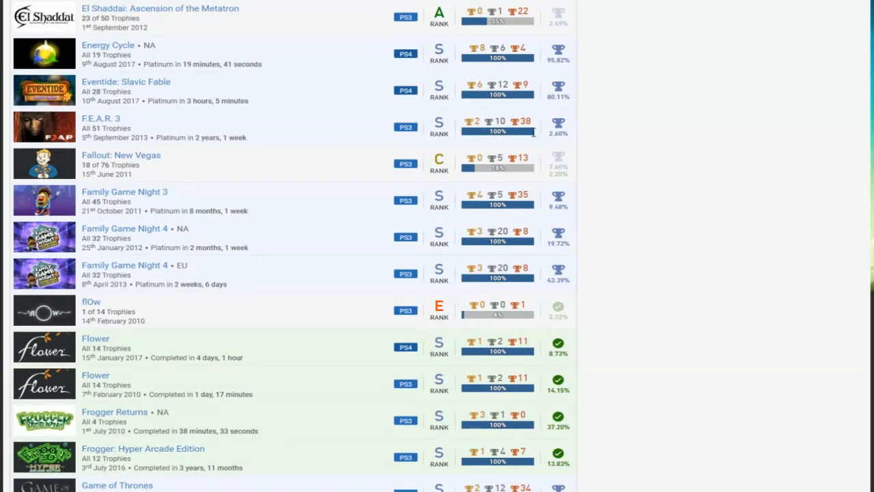
{"action": "scroll", "scroll_direction": "down", "scroll_amount": 3}
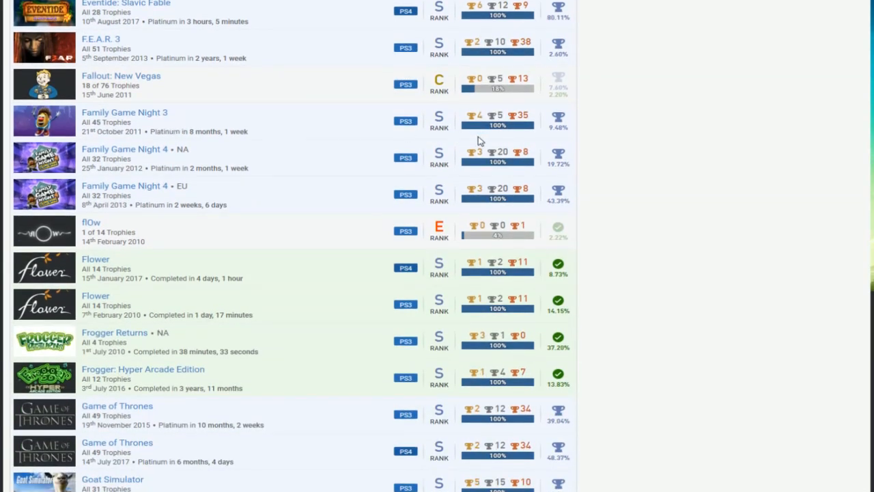
{"action": "mouse_move", "coordinate": [418, 147]}
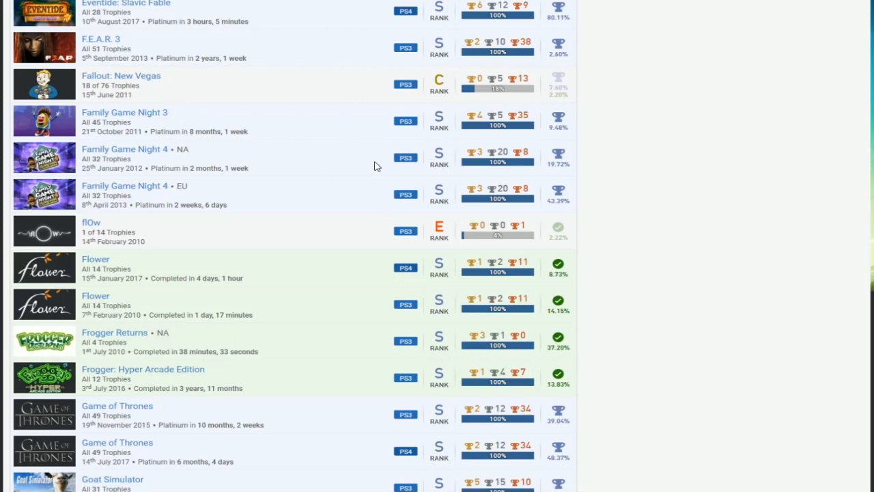
{"action": "mouse_move", "coordinate": [347, 117]}
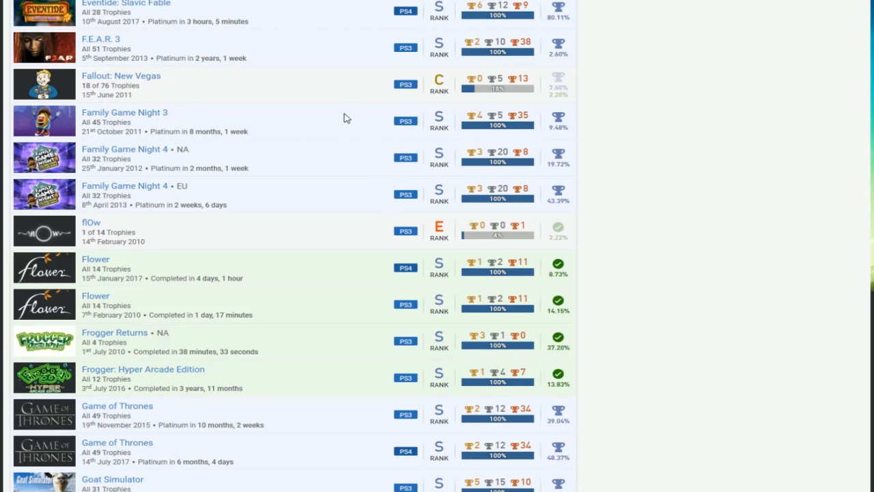
{"action": "scroll", "scroll_direction": "down", "scroll_amount": 3}
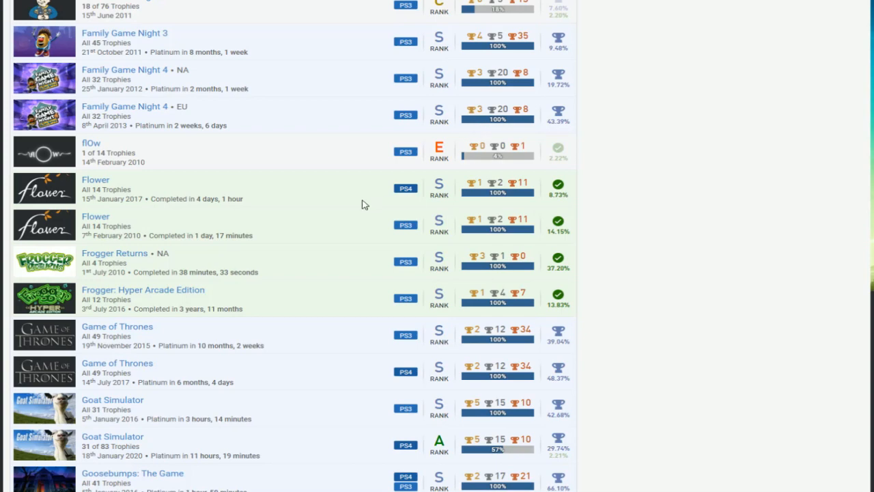
{"action": "scroll", "scroll_direction": "down", "scroll_amount": 3}
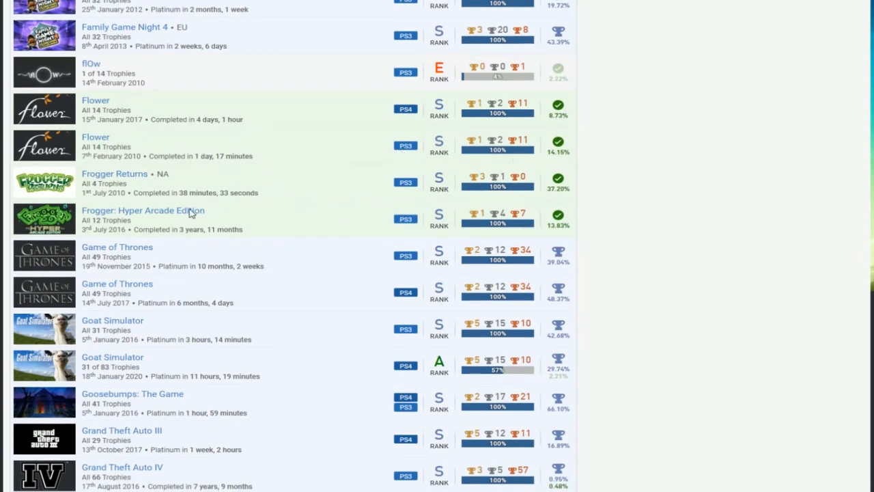
{"action": "mouse_move", "coordinate": [266, 220]}
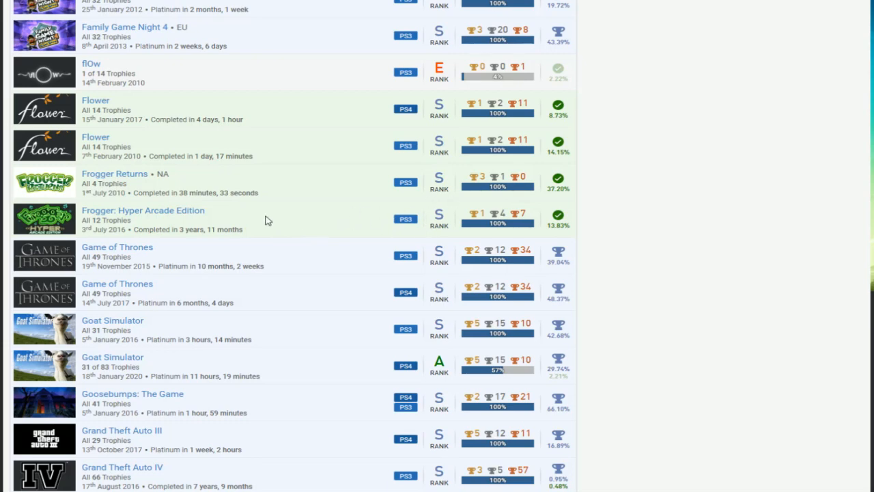
{"action": "scroll", "scroll_direction": "down", "scroll_amount": 3}
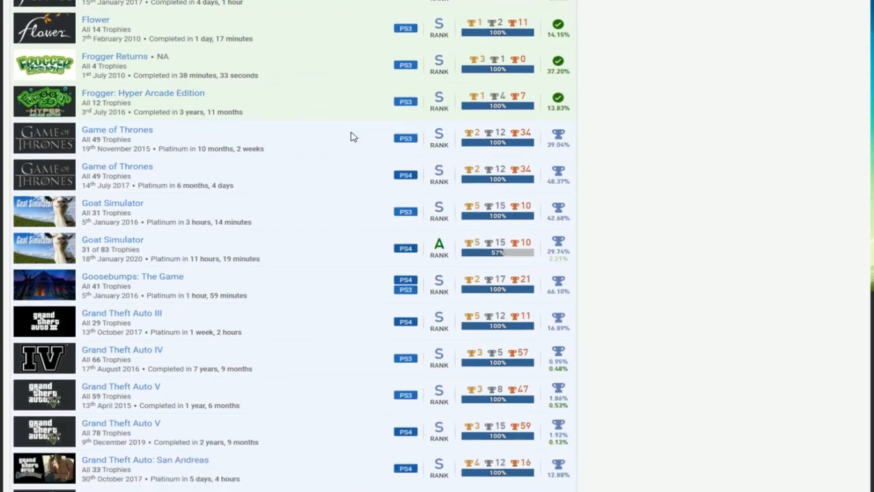
{"action": "scroll", "scroll_direction": "down", "scroll_amount": 3}
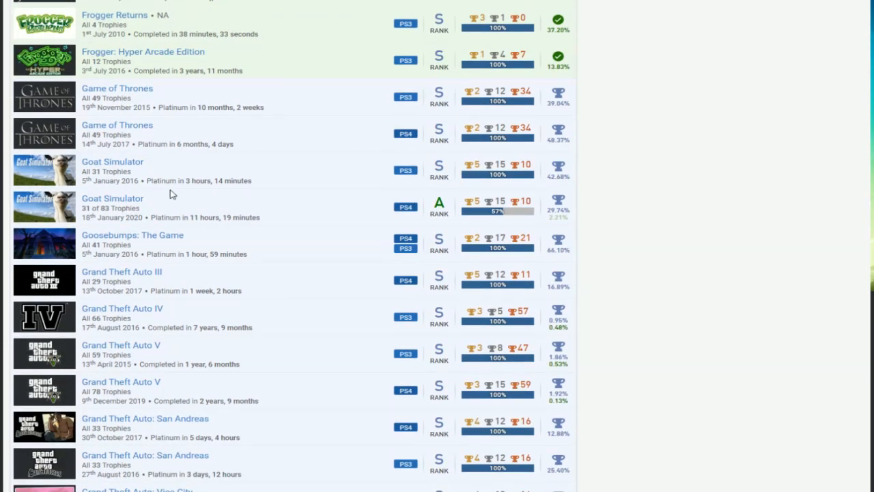
{"action": "mouse_move", "coordinate": [486, 217]}
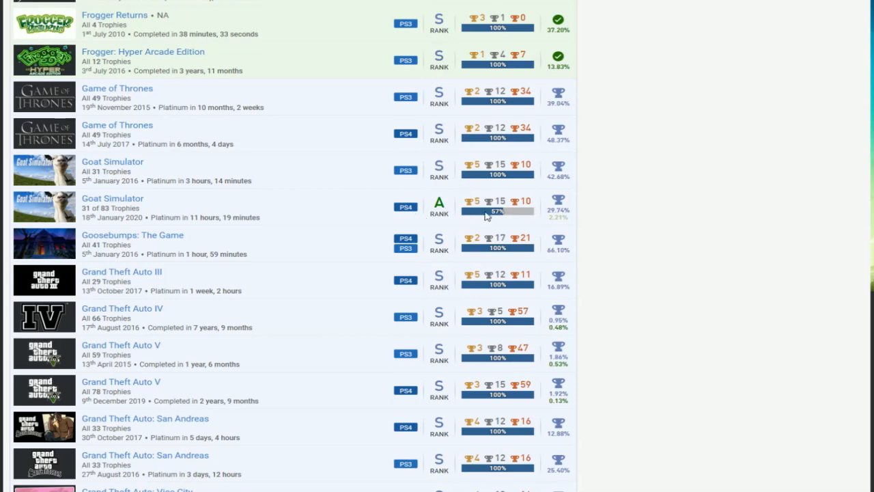
{"action": "scroll", "scroll_direction": "down", "scroll_amount": 3}
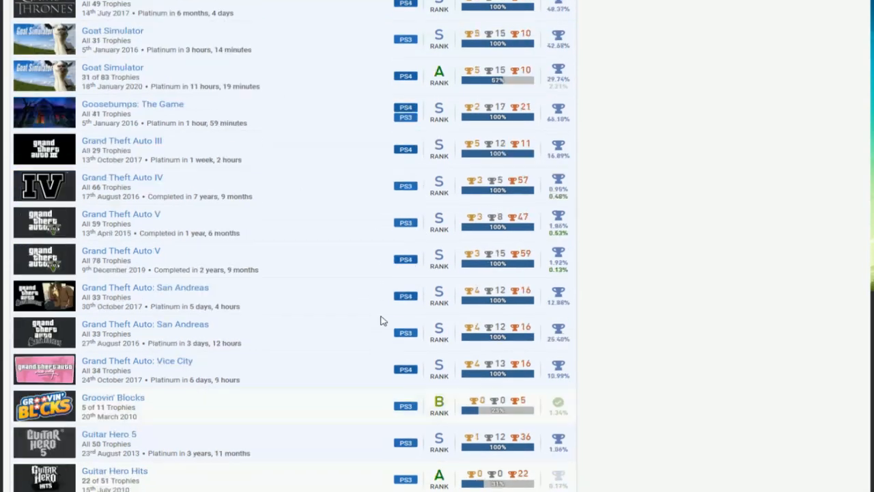
{"action": "scroll", "scroll_direction": "down", "scroll_amount": 3}
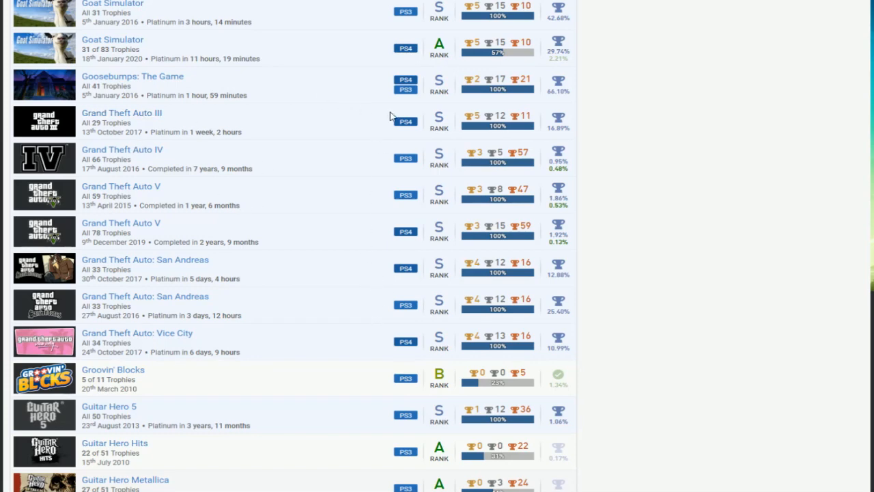
{"action": "mouse_move", "coordinate": [158, 93]}
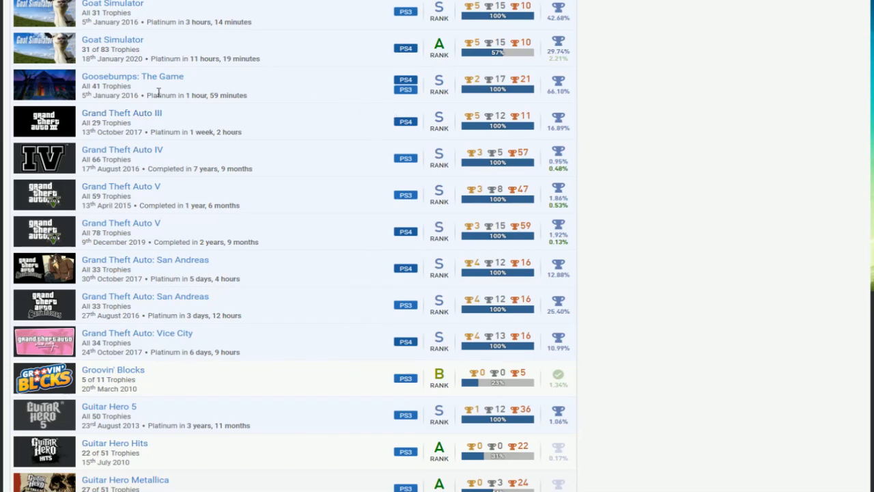
{"action": "scroll", "scroll_direction": "down", "scroll_amount": 3}
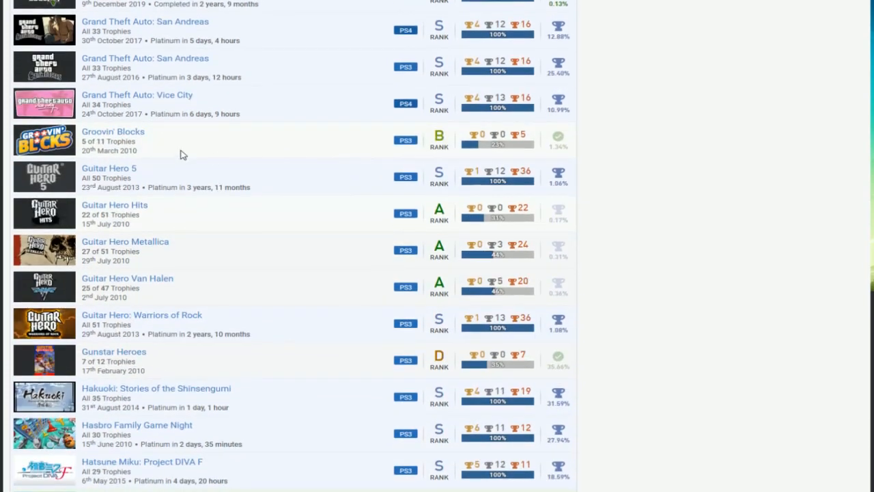
{"action": "mouse_move", "coordinate": [544, 165]}
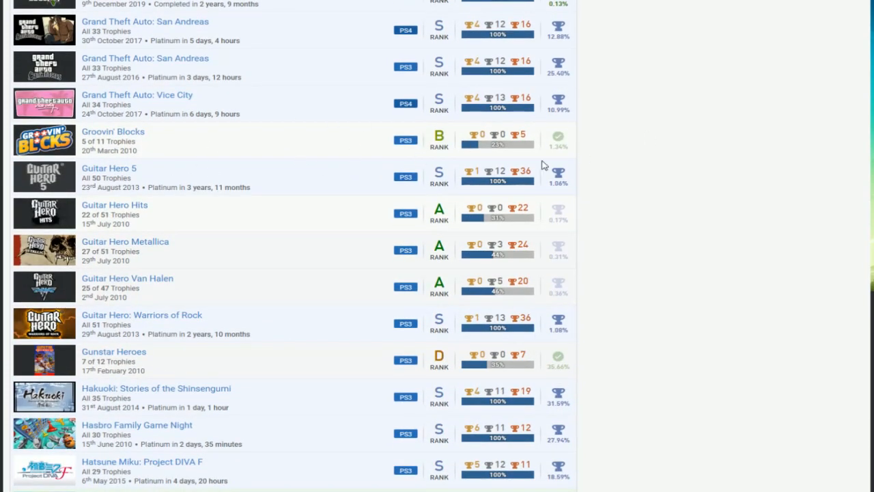
Scroll past the Guitar Hero titles to Heavy Fire, High Velocity Bowling, Hitman GO and Hyperdimension Neptunia.
{"action": "scroll", "scroll_direction": "down", "scroll_amount": 3}
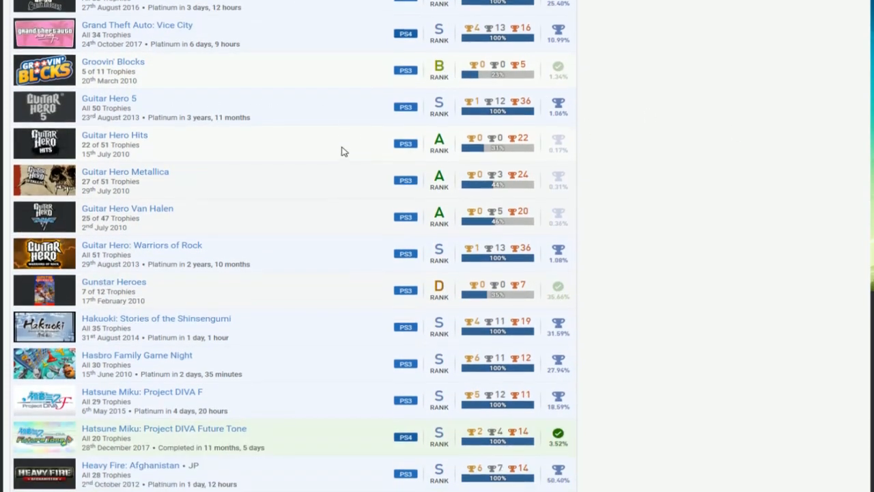
{"action": "scroll", "scroll_direction": "down", "scroll_amount": 3}
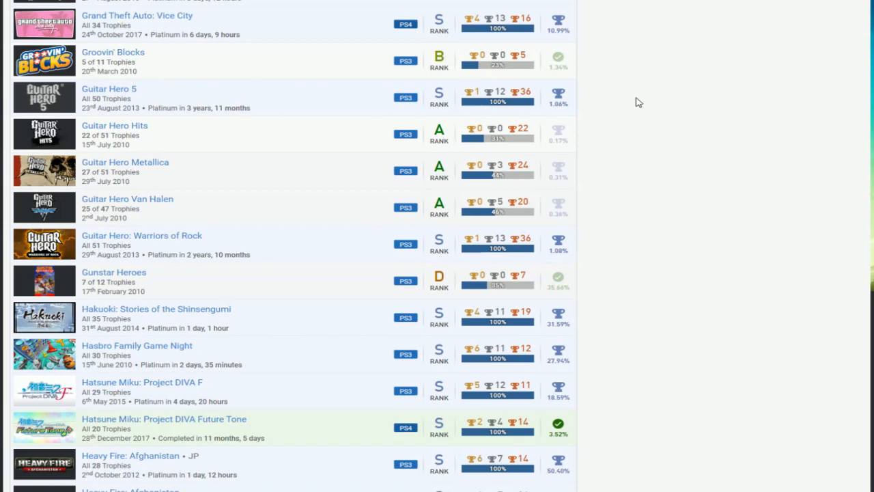
{"action": "mouse_move", "coordinate": [153, 166]}
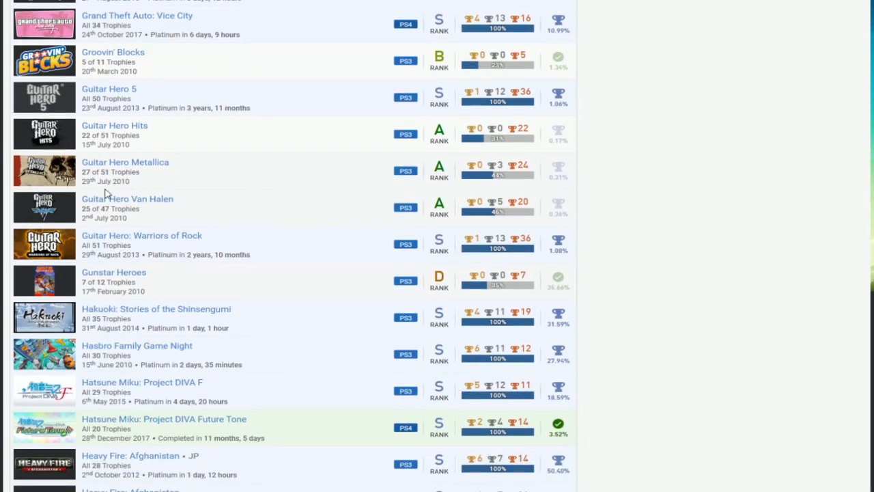
{"action": "mouse_move", "coordinate": [155, 239]}
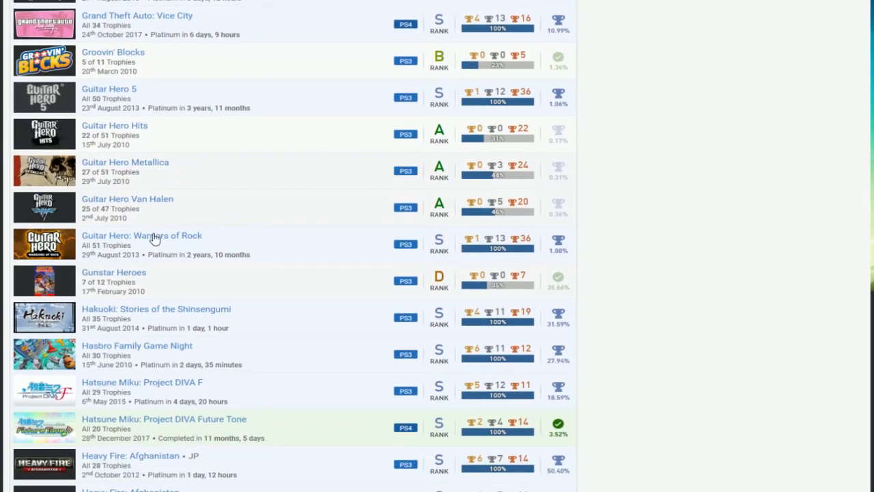
{"action": "mouse_move", "coordinate": [457, 238]}
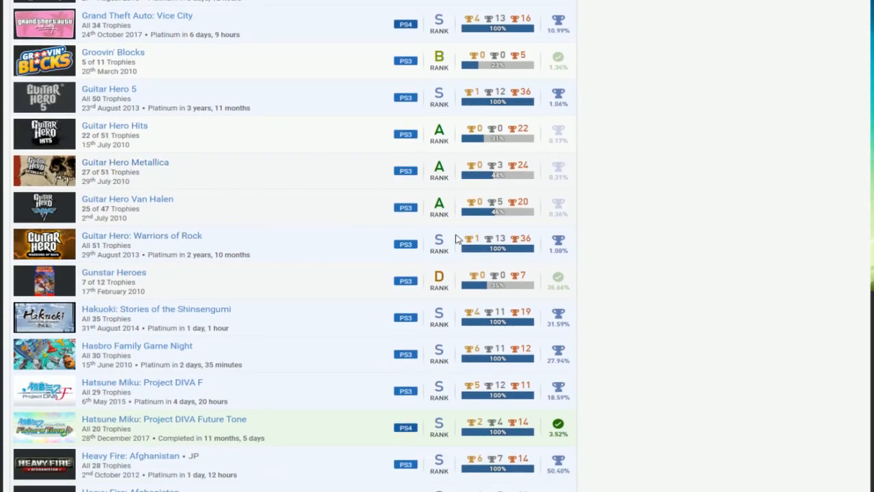
{"action": "mouse_move", "coordinate": [246, 166]}
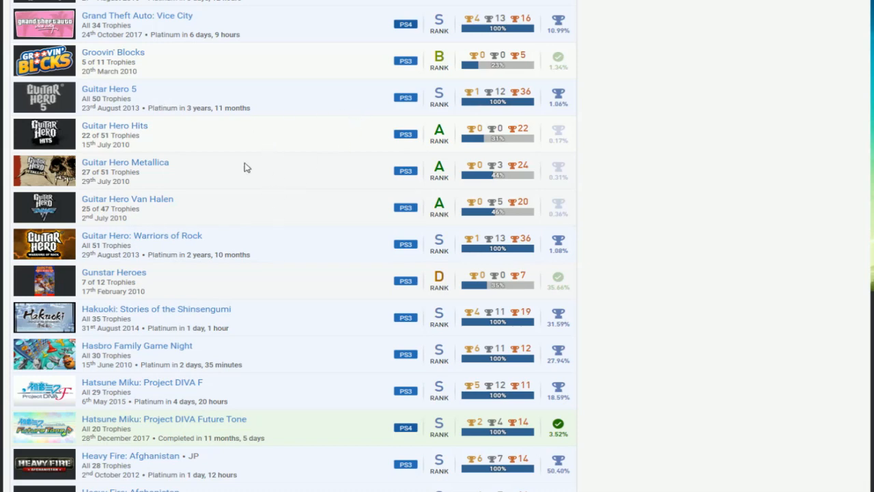
{"action": "scroll", "scroll_direction": "down", "scroll_amount": 3}
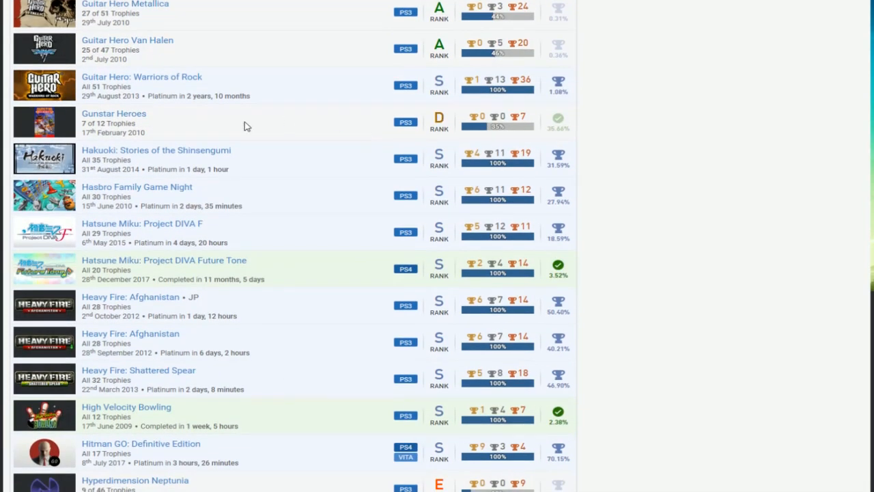
{"action": "mouse_move", "coordinate": [527, 139]}
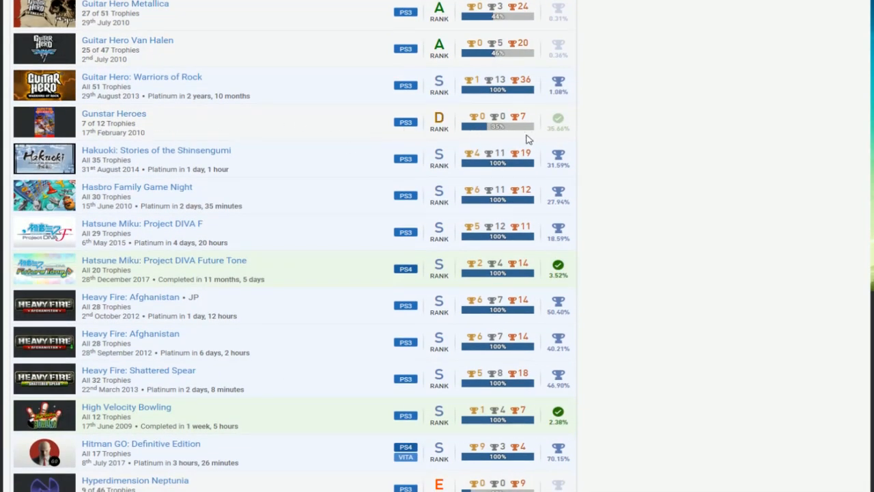
Scroll past High Velocity Bowling and the inFamous games to Jak 3, Jak and Daxter and Jak II.
{"action": "scroll", "scroll_direction": "down", "scroll_amount": 3}
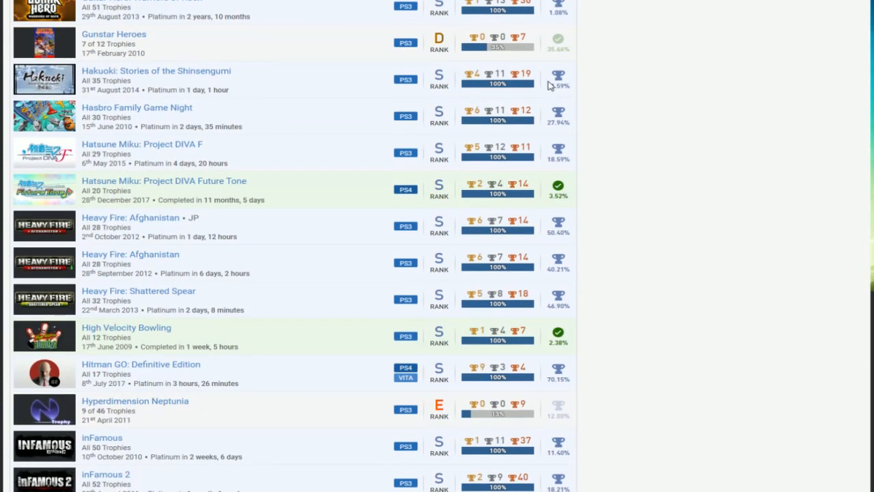
{"action": "mouse_move", "coordinate": [135, 112]}
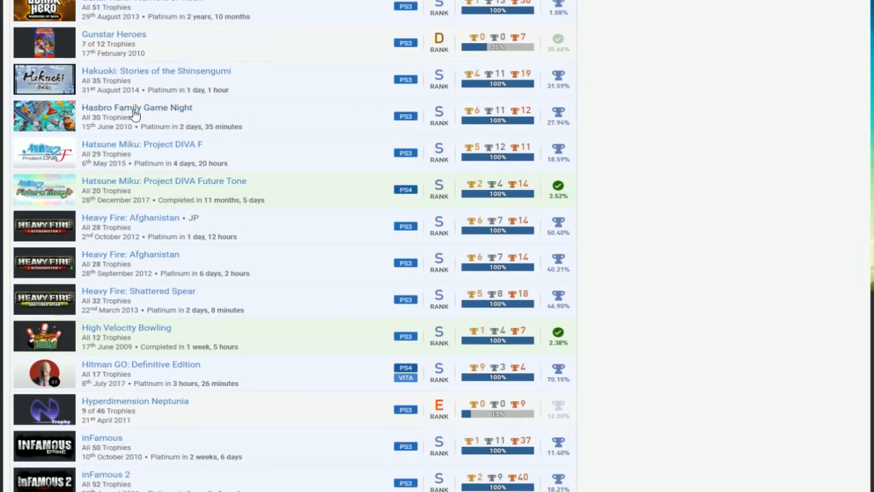
{"action": "scroll", "scroll_direction": "down", "scroll_amount": 3}
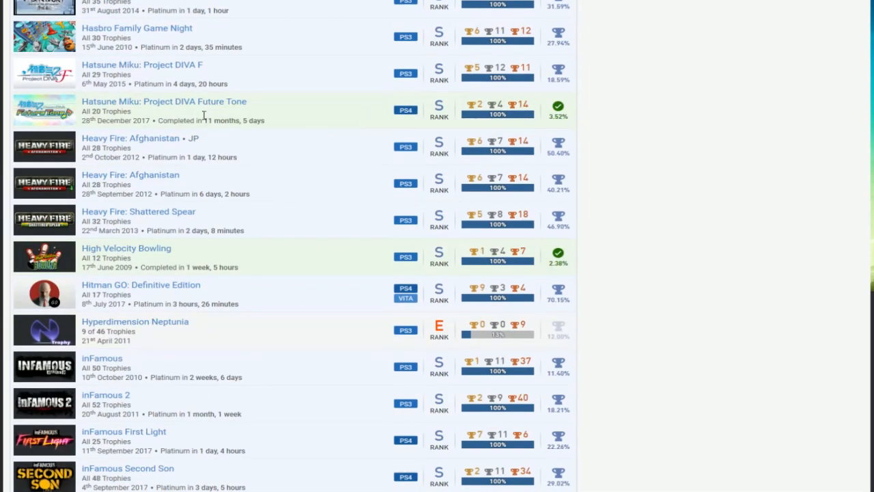
{"action": "mouse_move", "coordinate": [188, 103]}
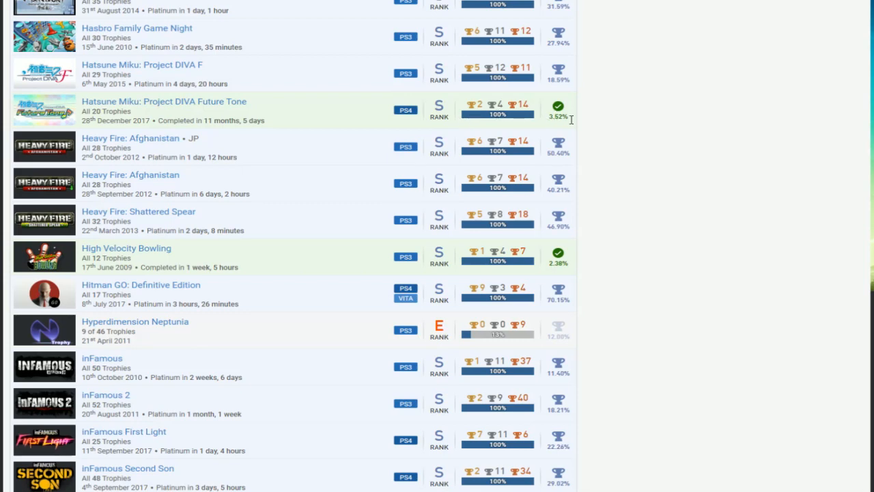
{"action": "mouse_move", "coordinate": [498, 58]}
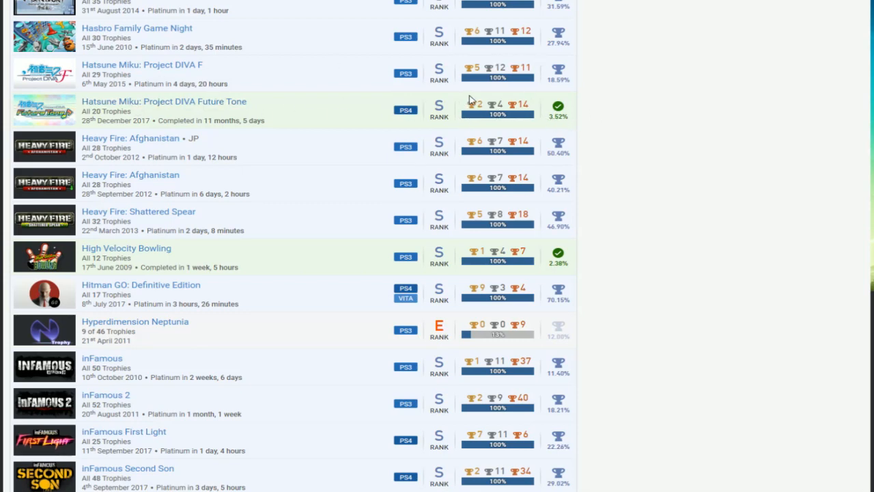
{"action": "mouse_move", "coordinate": [386, 249]}
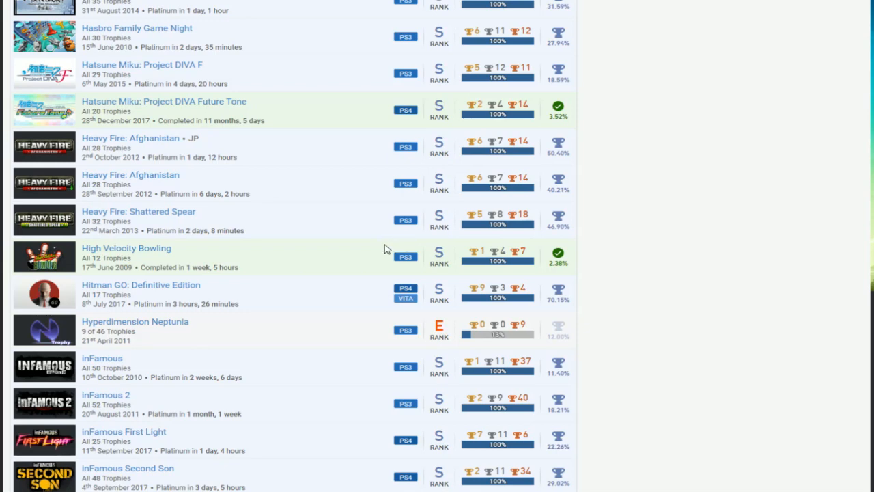
{"action": "mouse_move", "coordinate": [557, 262]}
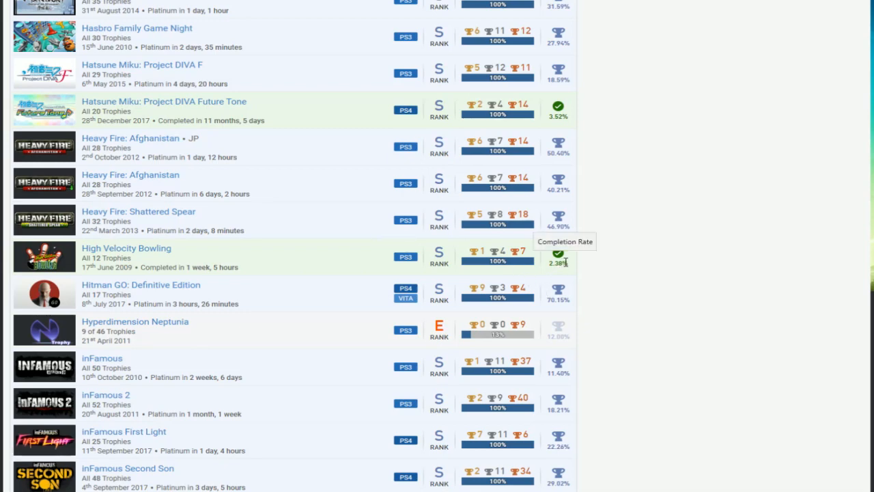
{"action": "mouse_move", "coordinate": [322, 172]}
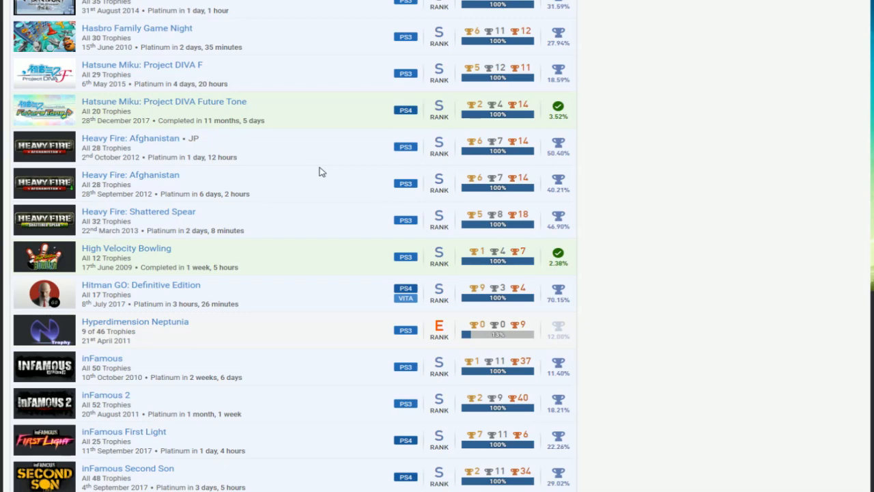
{"action": "scroll", "scroll_direction": "down", "scroll_amount": 3}
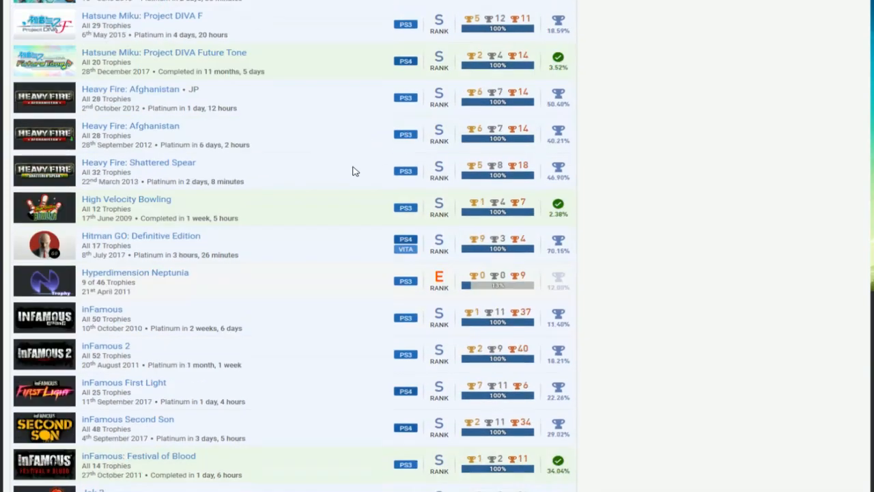
{"action": "scroll", "scroll_direction": "down", "scroll_amount": 3}
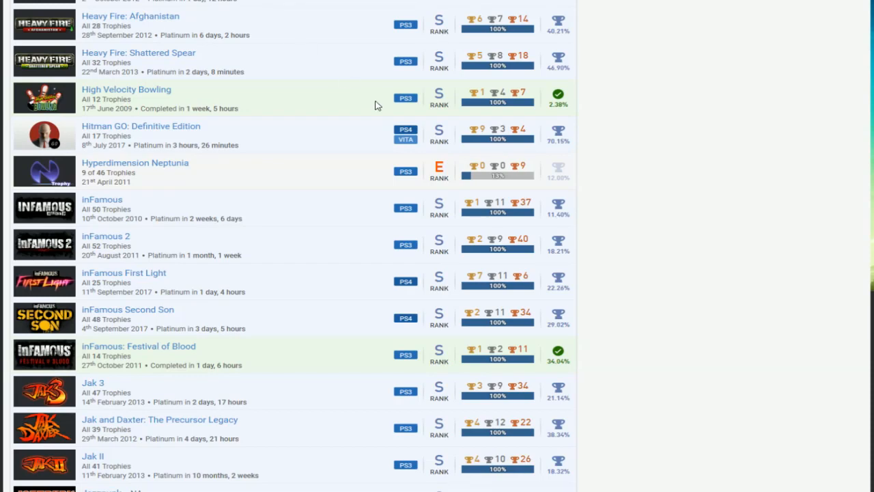
Scroll past Jazzpunk, the Jurassic Park games, Just Cause 2 and L.A. Noire to the LEGO Batman entries.
{"action": "scroll", "scroll_direction": "down", "scroll_amount": 3}
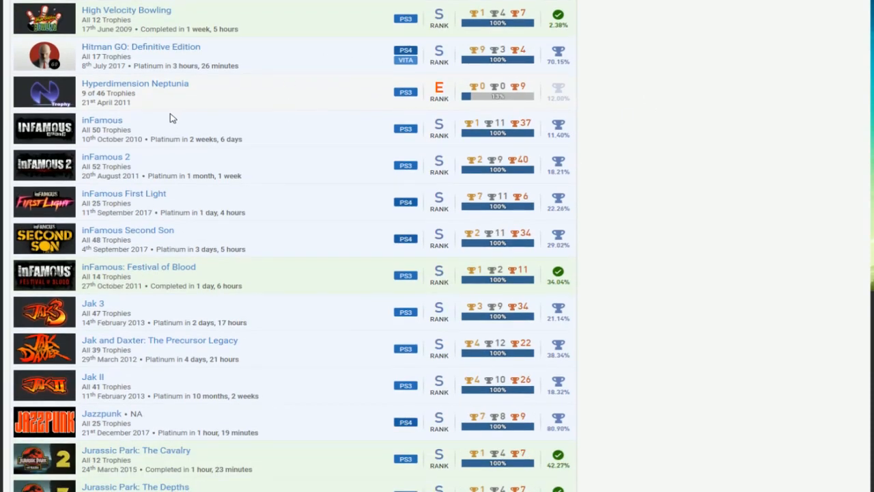
{"action": "mouse_move", "coordinate": [348, 242]}
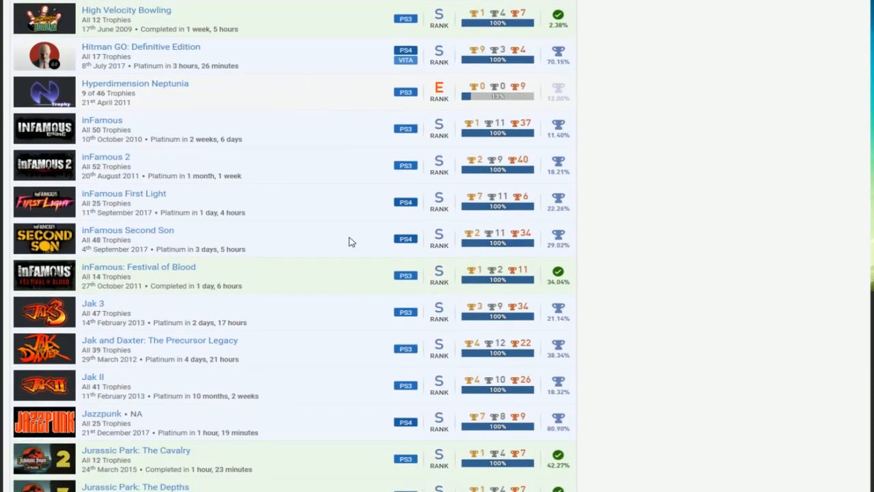
{"action": "scroll", "scroll_direction": "down", "scroll_amount": 3}
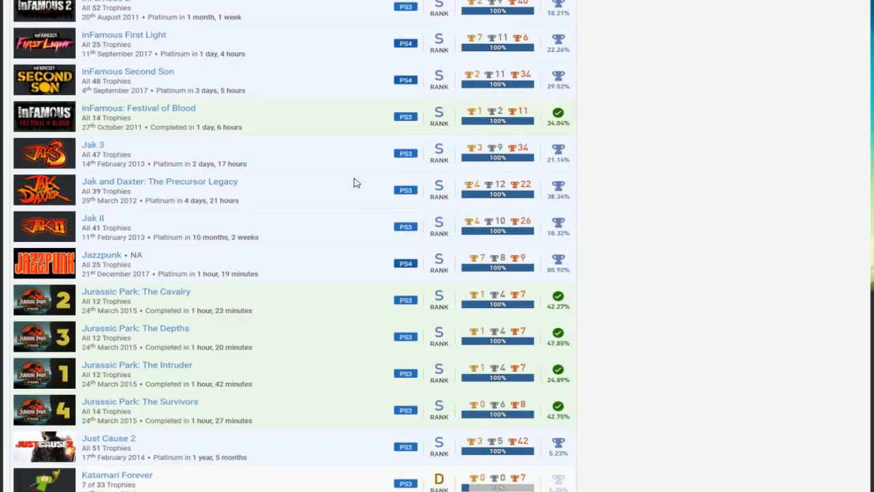
{"action": "mouse_move", "coordinate": [347, 228]}
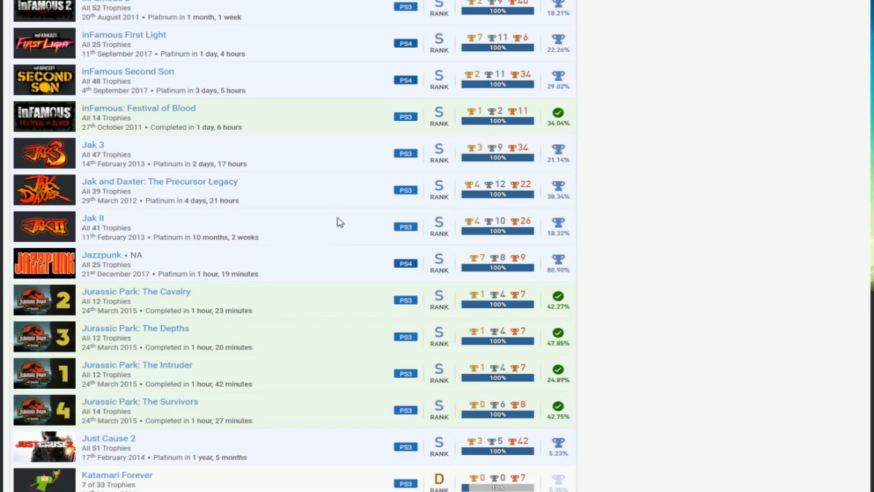
{"action": "scroll", "scroll_direction": "down", "scroll_amount": 3}
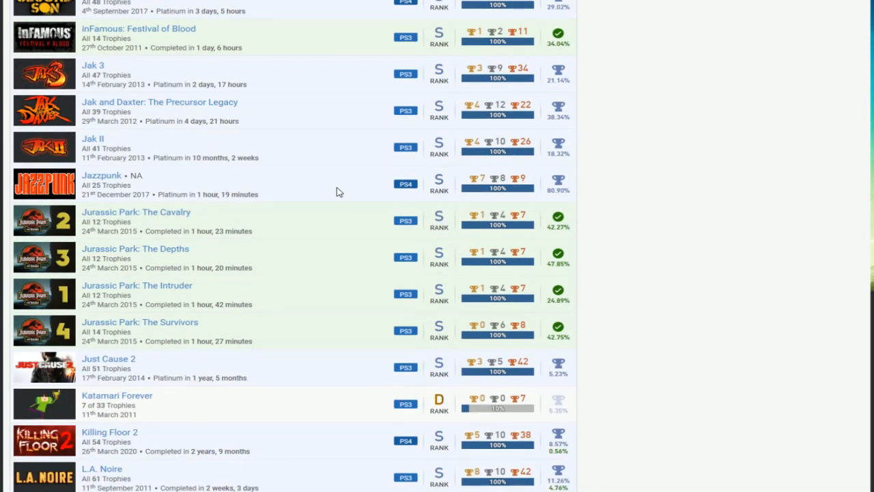
{"action": "scroll", "scroll_direction": "down", "scroll_amount": 3}
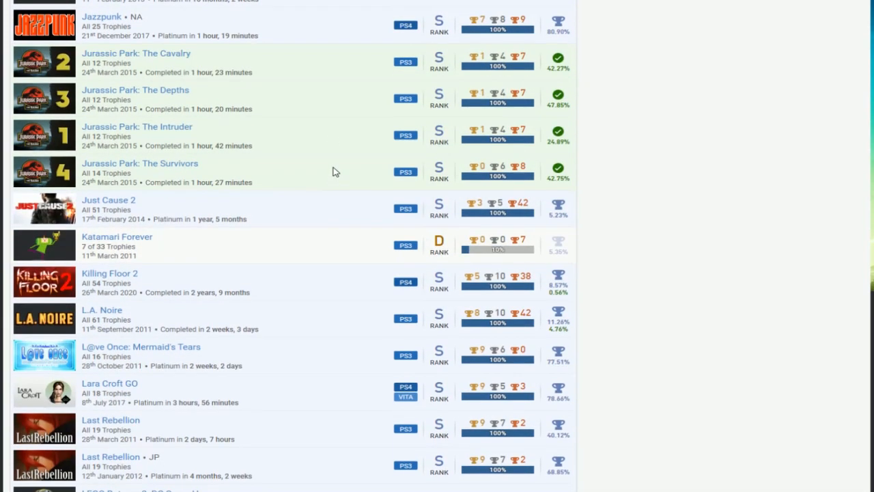
{"action": "scroll", "scroll_direction": "down", "scroll_amount": 3}
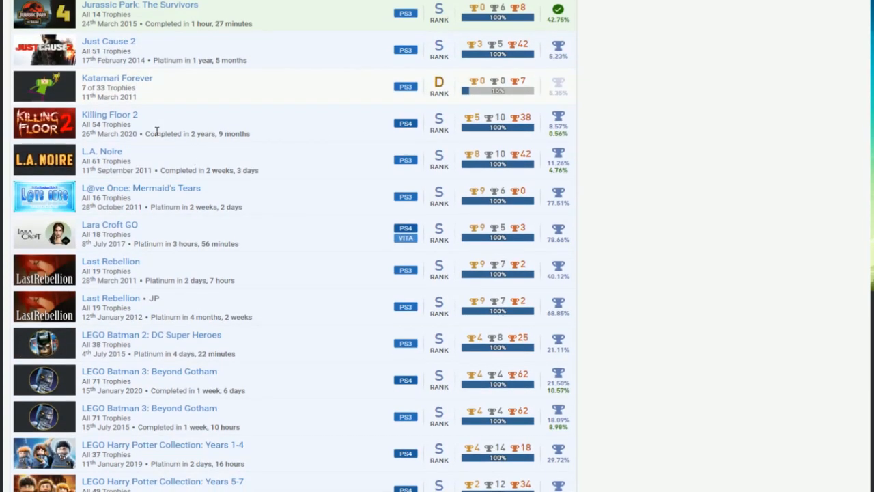
{"action": "mouse_move", "coordinate": [549, 131]}
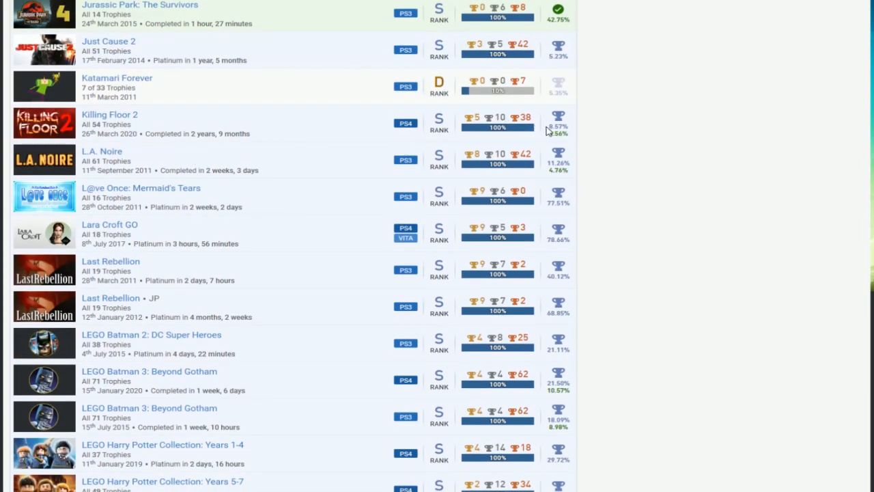
{"action": "mouse_move", "coordinate": [220, 155]}
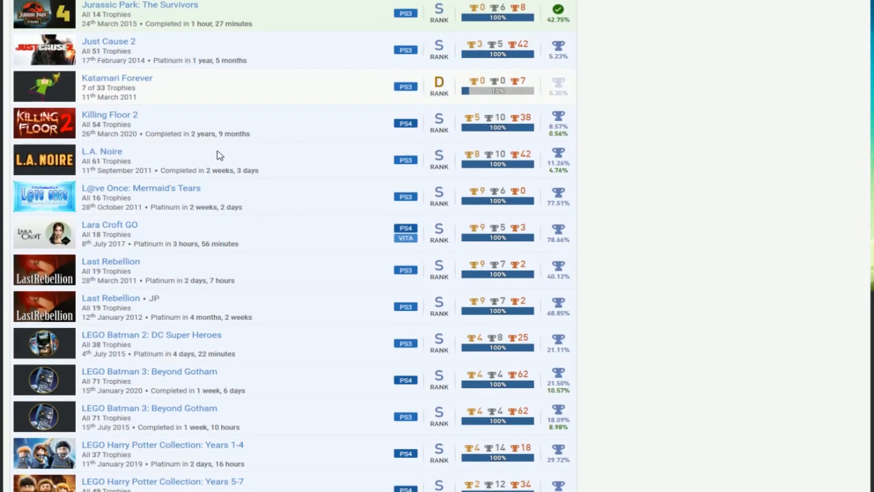
{"action": "mouse_move", "coordinate": [229, 198]}
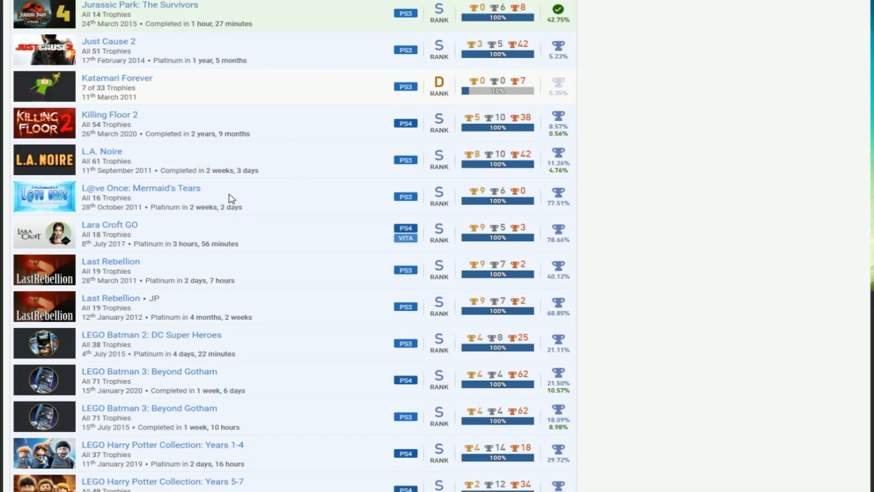
Scroll past the LEGO titles and Life is Strange to LittleBigPlanet, Lollipop Chainsaw, Mafia II and Magus.
{"action": "scroll", "scroll_direction": "down", "scroll_amount": 3}
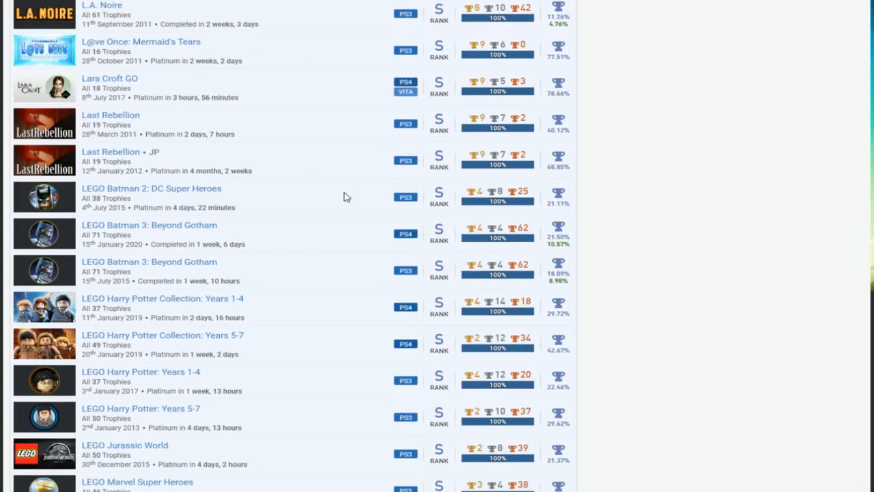
{"action": "scroll", "scroll_direction": "down", "scroll_amount": 3}
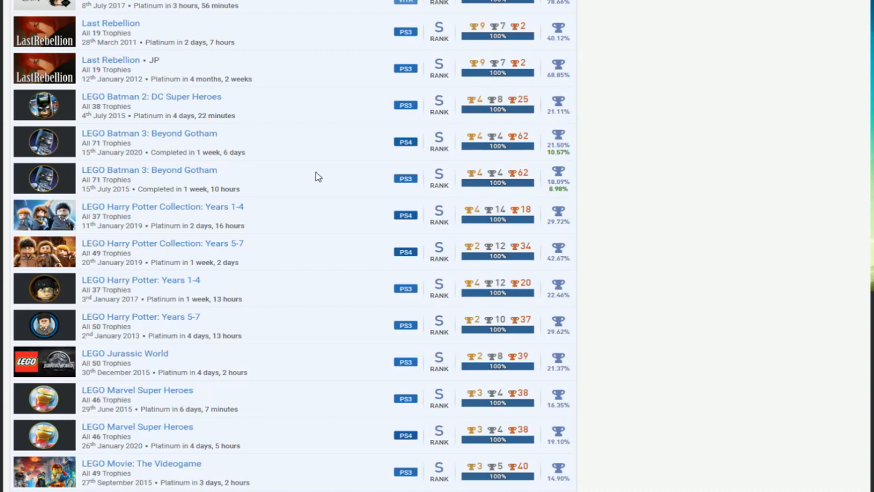
{"action": "scroll", "scroll_direction": "down", "scroll_amount": 3}
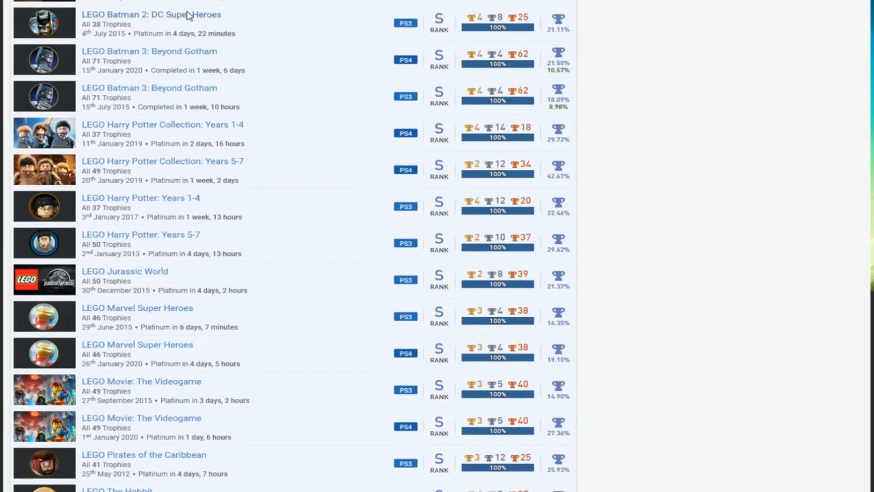
{"action": "scroll", "scroll_direction": "down", "scroll_amount": 3}
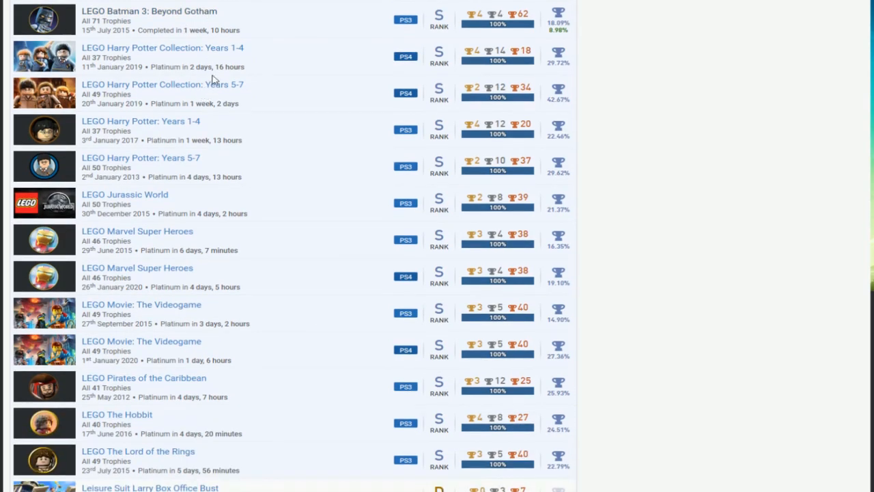
{"action": "mouse_move", "coordinate": [273, 170]}
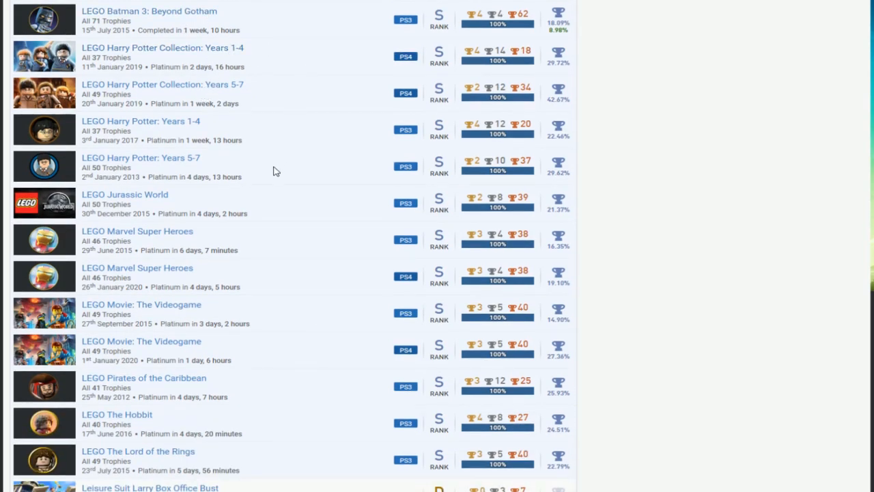
{"action": "mouse_move", "coordinate": [266, 71]}
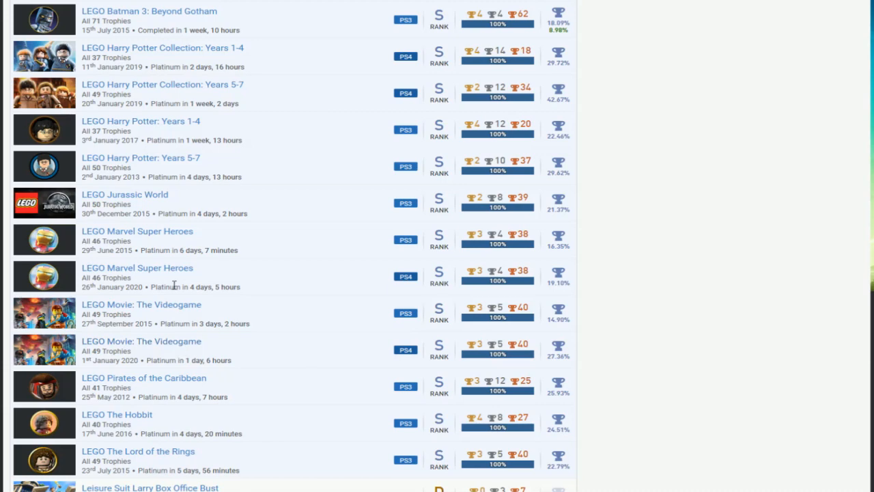
{"action": "scroll", "scroll_direction": "down", "scroll_amount": 3}
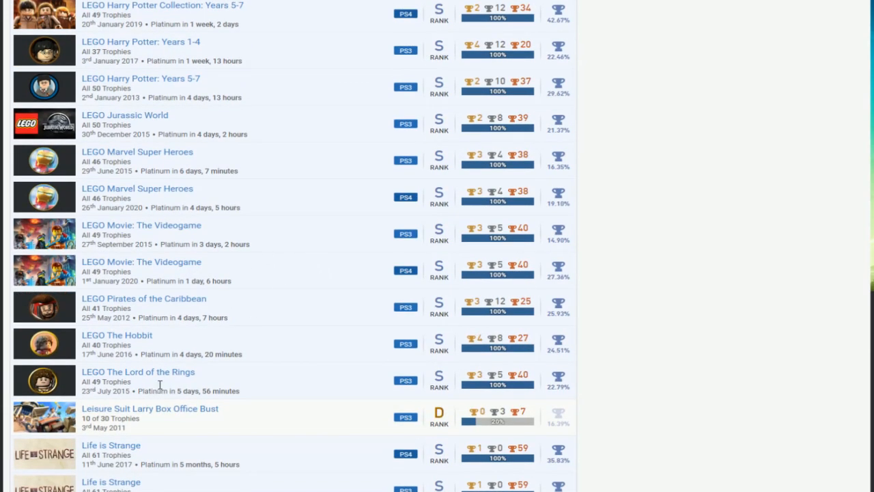
{"action": "scroll", "scroll_direction": "down", "scroll_amount": 3}
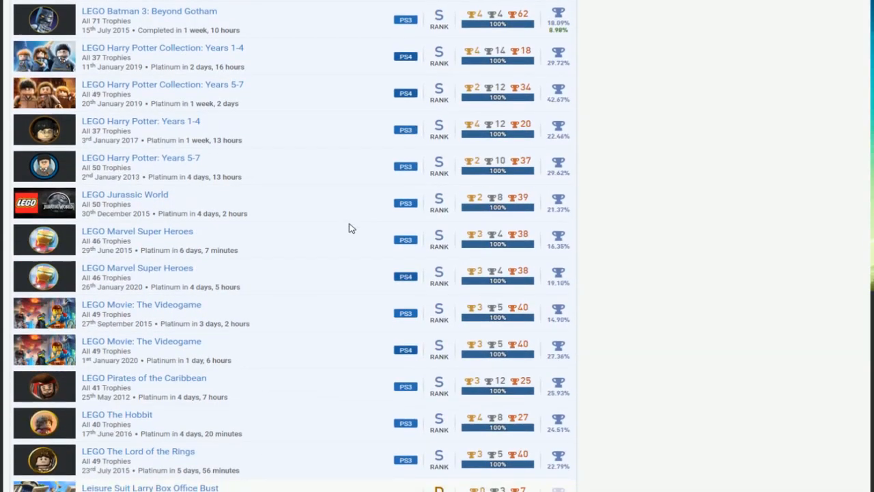
{"action": "mouse_move", "coordinate": [344, 218]}
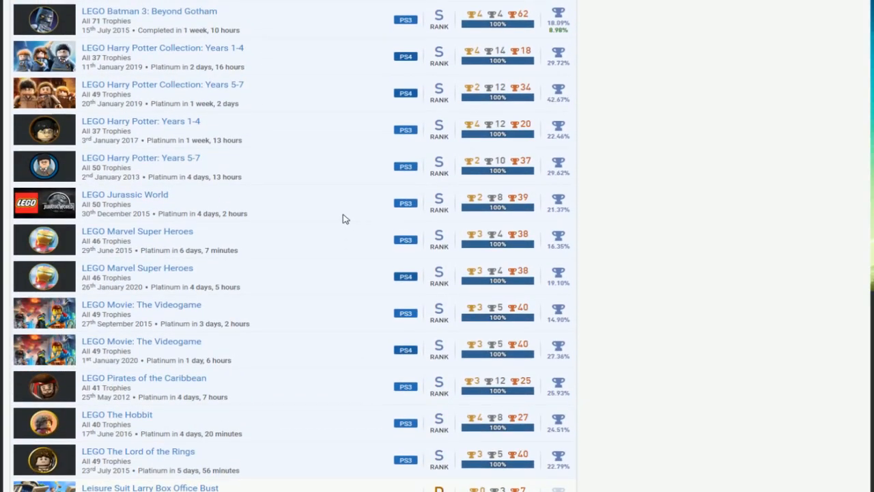
{"action": "scroll", "scroll_direction": "down", "scroll_amount": 3}
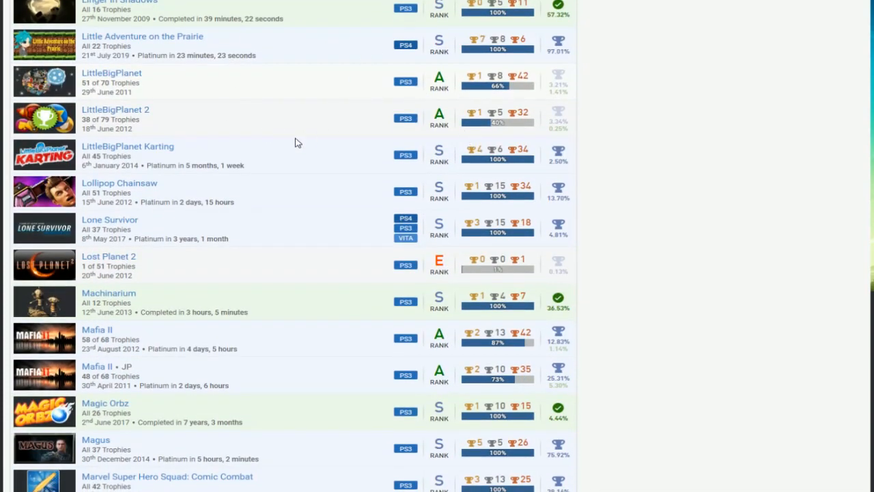
{"action": "mouse_move", "coordinate": [314, 163]}
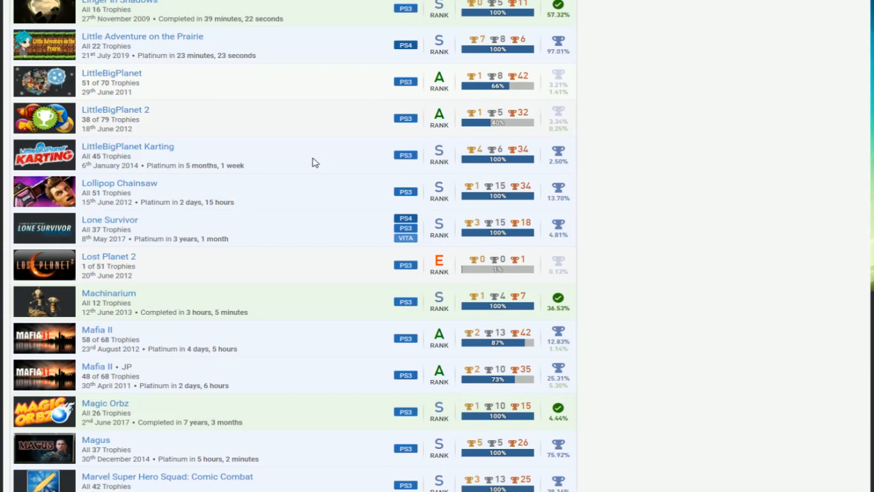
Scroll past the Metro and Minecraft titles to MLB 13 The Show, Murdered: Soul Suspect and My Aquarium.
{"action": "scroll", "scroll_direction": "down", "scroll_amount": 3}
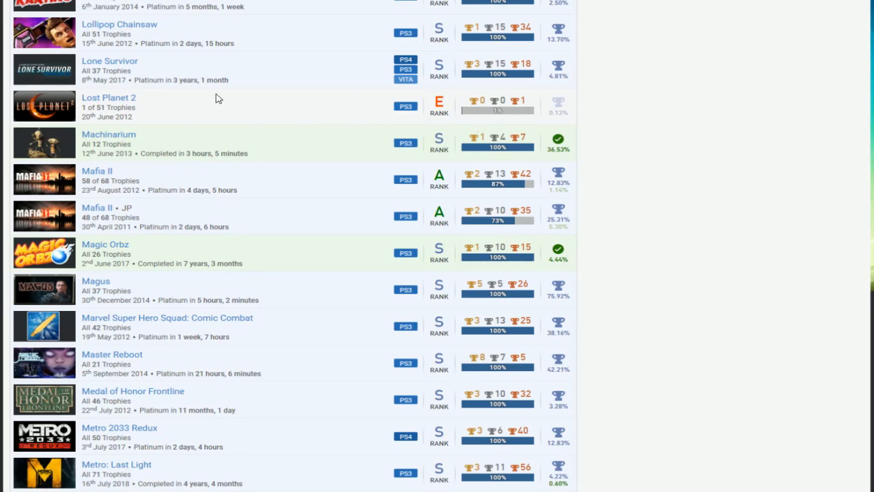
{"action": "scroll", "scroll_direction": "down", "scroll_amount": 3}
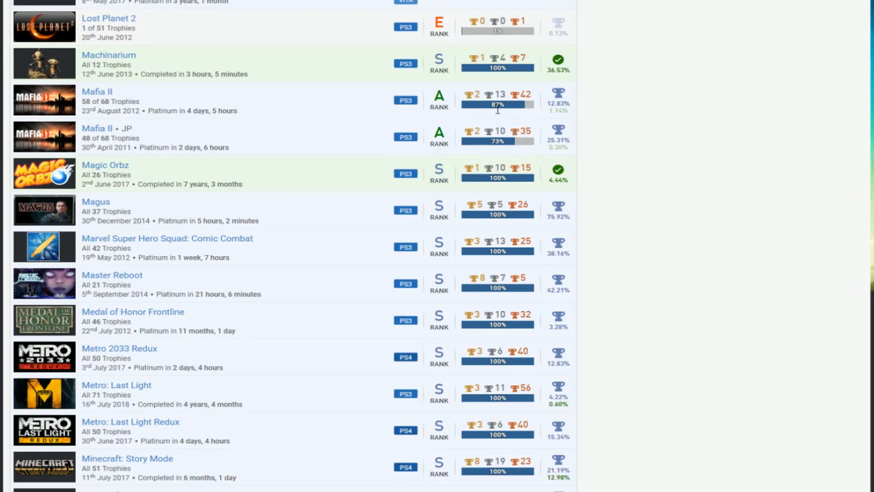
{"action": "mouse_move", "coordinate": [677, 219]}
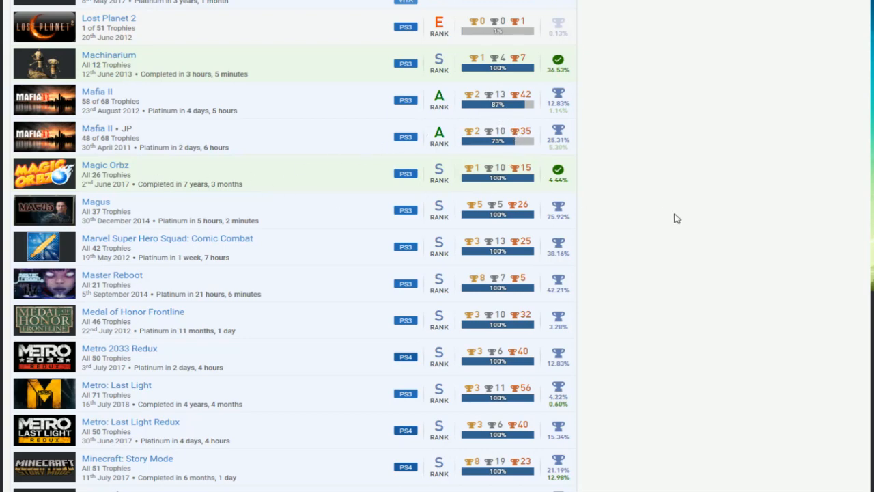
{"action": "scroll", "scroll_direction": "down", "scroll_amount": 3}
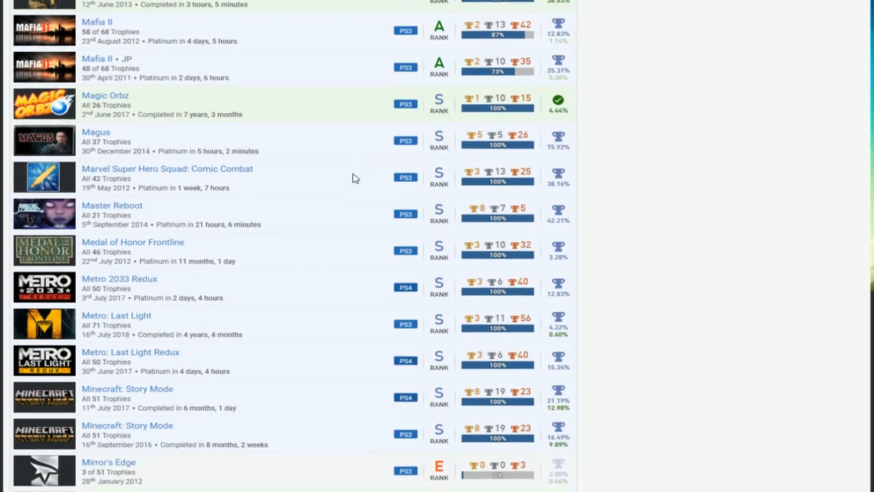
{"action": "scroll", "scroll_direction": "down", "scroll_amount": 3}
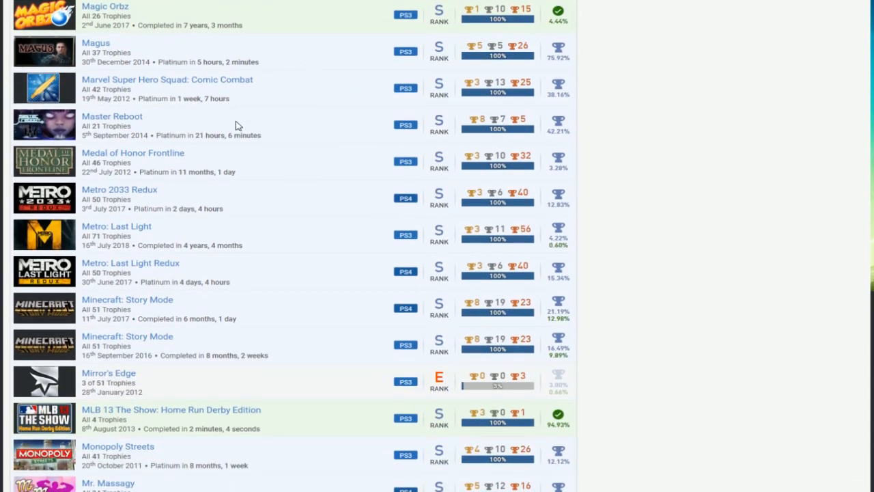
{"action": "mouse_move", "coordinate": [290, 92]}
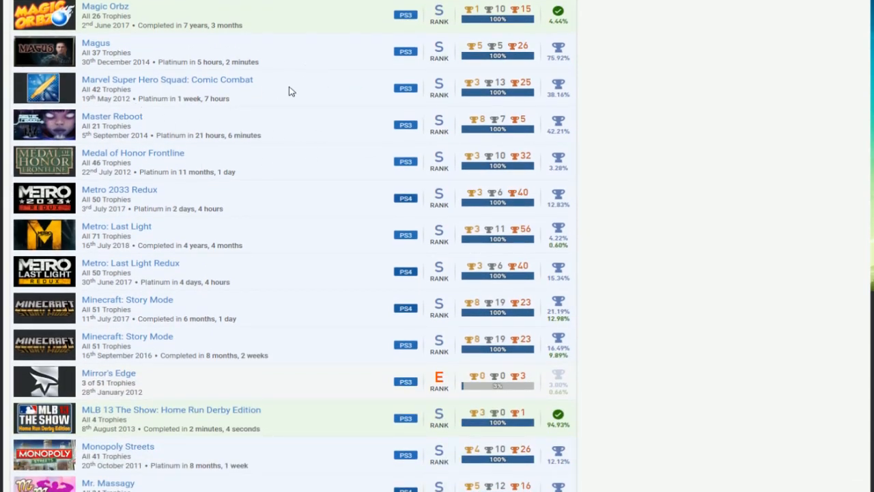
{"action": "mouse_move", "coordinate": [153, 158]}
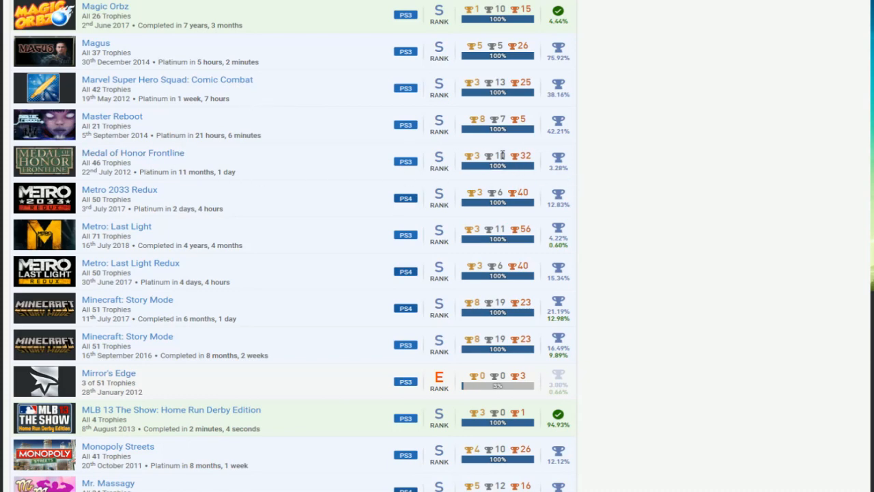
{"action": "scroll", "scroll_direction": "down", "scroll_amount": 3}
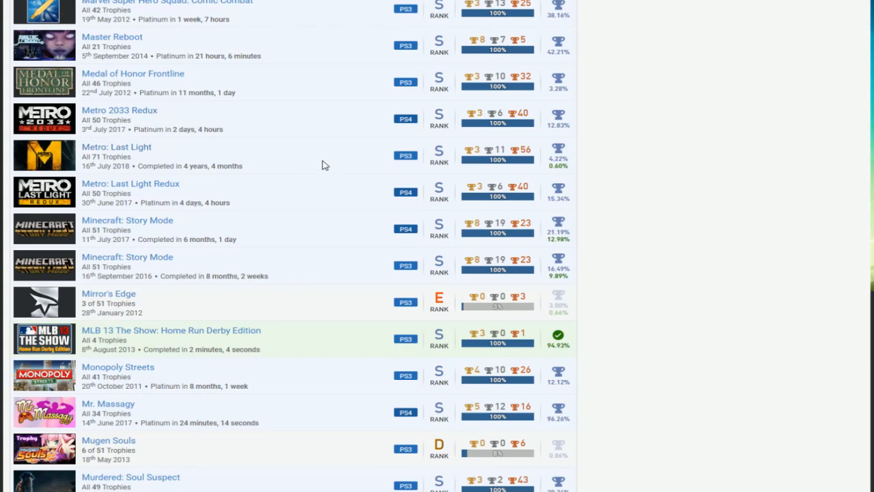
{"action": "scroll", "scroll_direction": "down", "scroll_amount": 3}
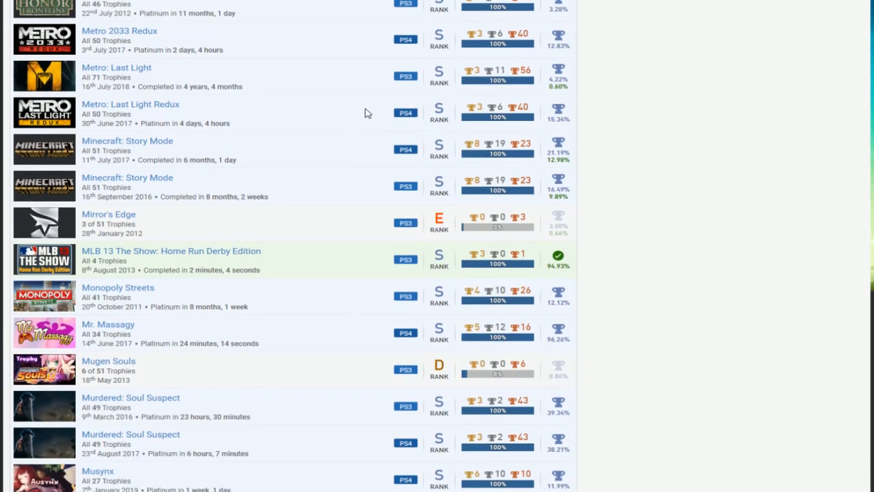
{"action": "scroll", "scroll_direction": "down", "scroll_amount": 3}
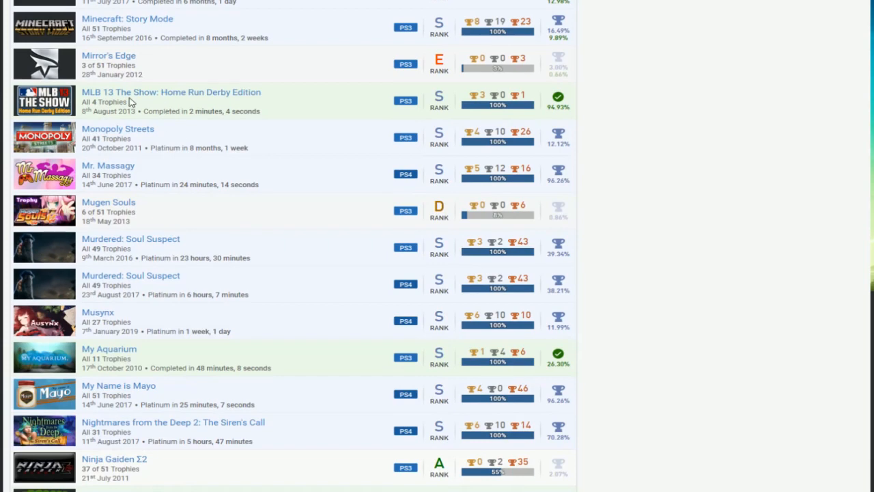
Scroll past Ninja Gaiden Σ2, Noby Noby Boy and Okami to Portal 2, the Prince of Persia titles and Puppeteer.
{"action": "scroll", "scroll_direction": "down", "scroll_amount": 3}
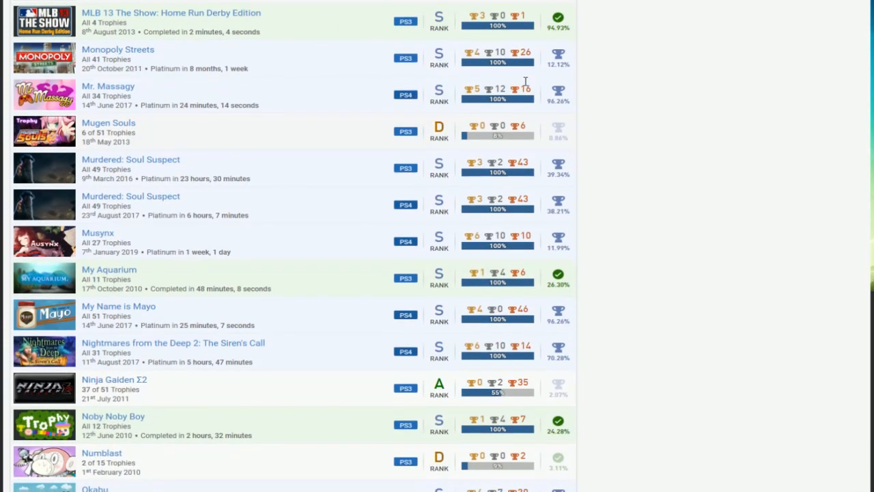
{"action": "mouse_move", "coordinate": [258, 71]}
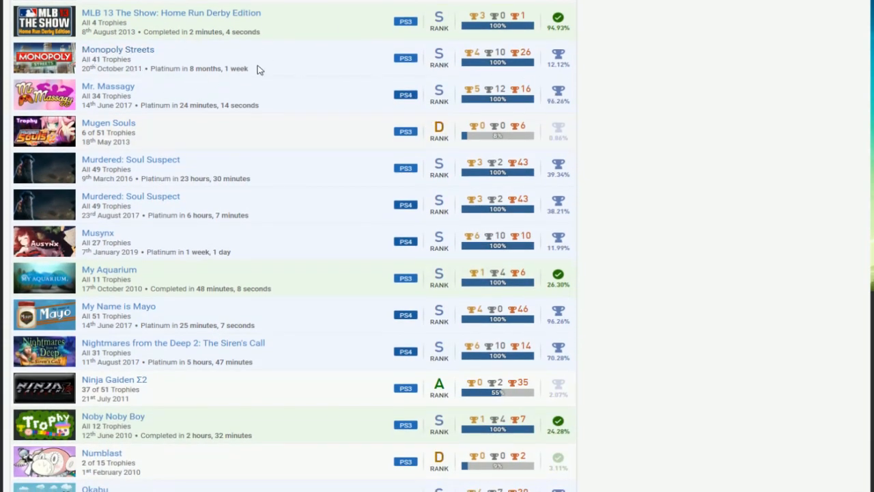
{"action": "scroll", "scroll_direction": "down", "scroll_amount": 3}
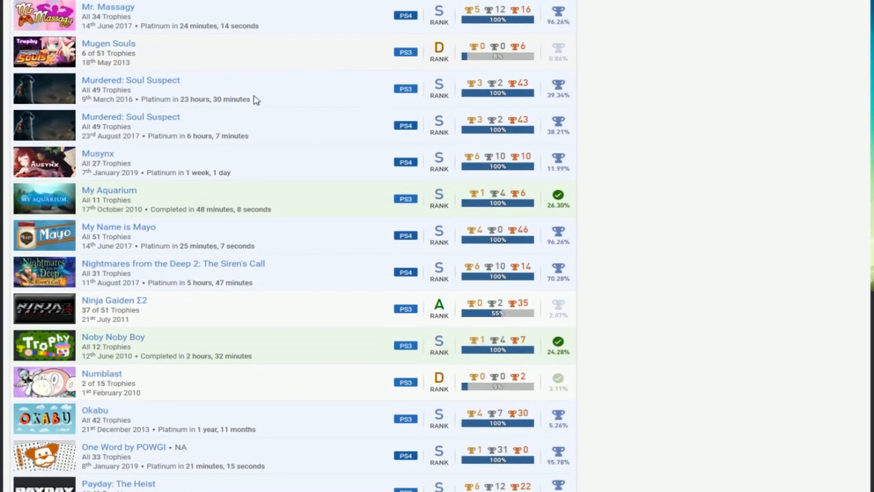
{"action": "mouse_move", "coordinate": [366, 163]}
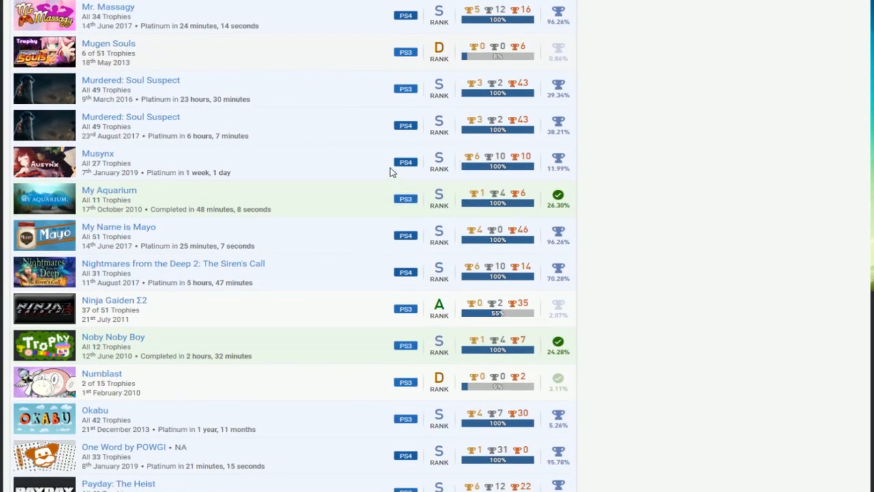
{"action": "scroll", "scroll_direction": "down", "scroll_amount": 3}
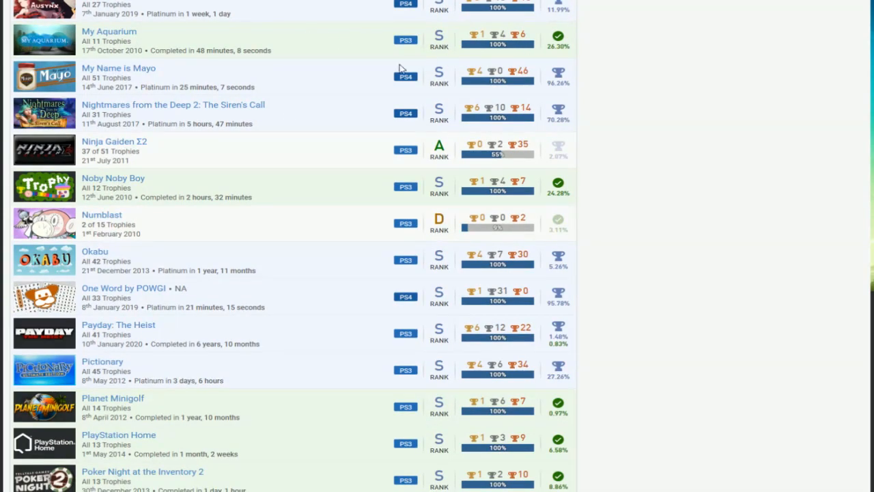
{"action": "scroll", "scroll_direction": "down", "scroll_amount": 3}
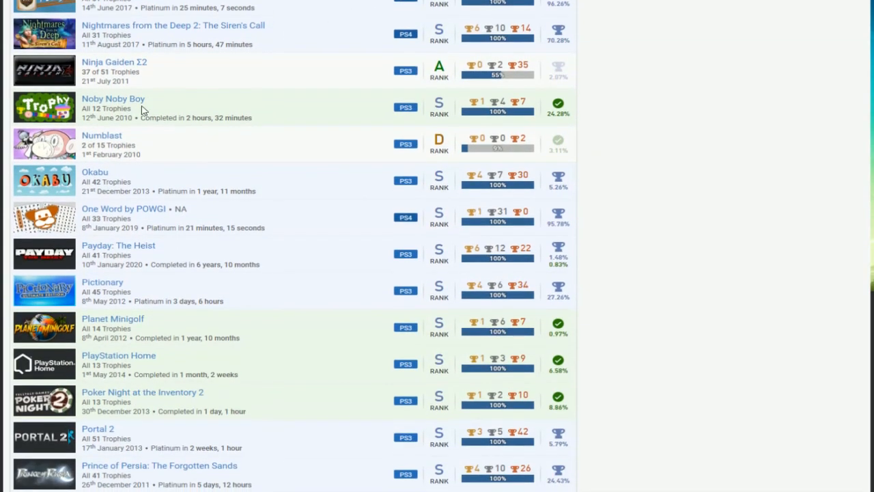
{"action": "scroll", "scroll_direction": "down", "scroll_amount": 3}
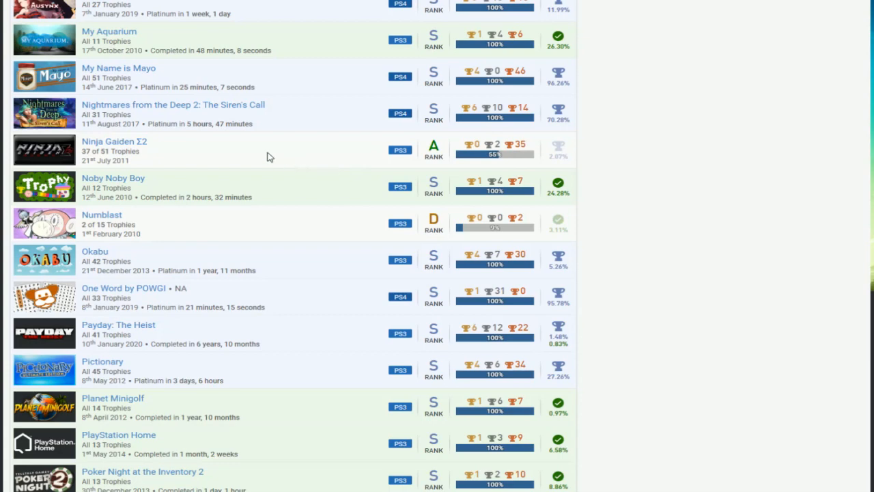
{"action": "mouse_move", "coordinate": [120, 141]}
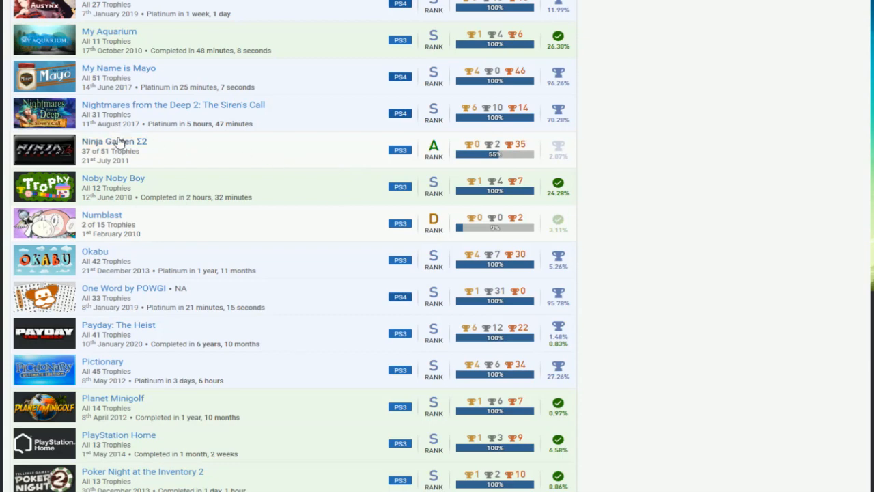
{"action": "mouse_move", "coordinate": [399, 166]}
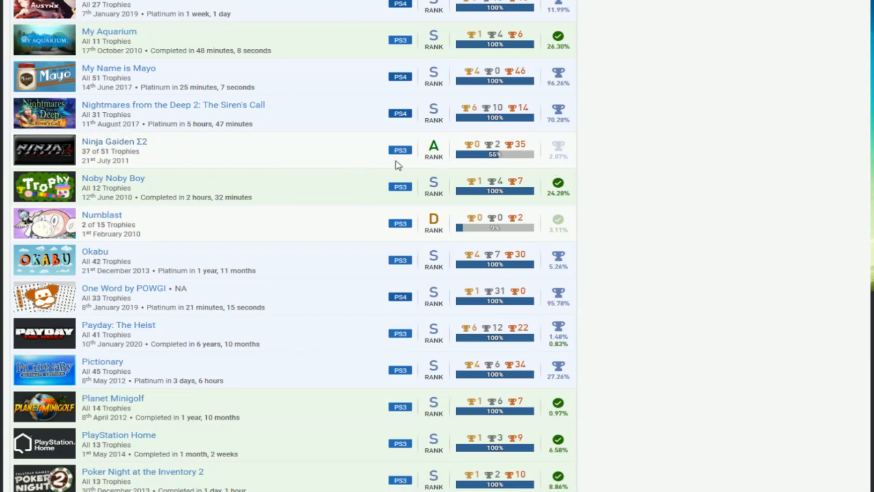
{"action": "mouse_move", "coordinate": [308, 216]}
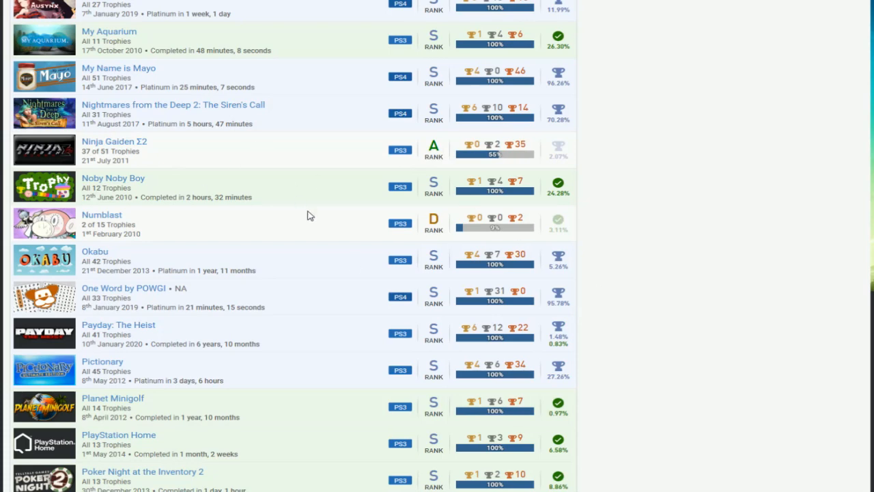
{"action": "scroll", "scroll_direction": "down", "scroll_amount": 3}
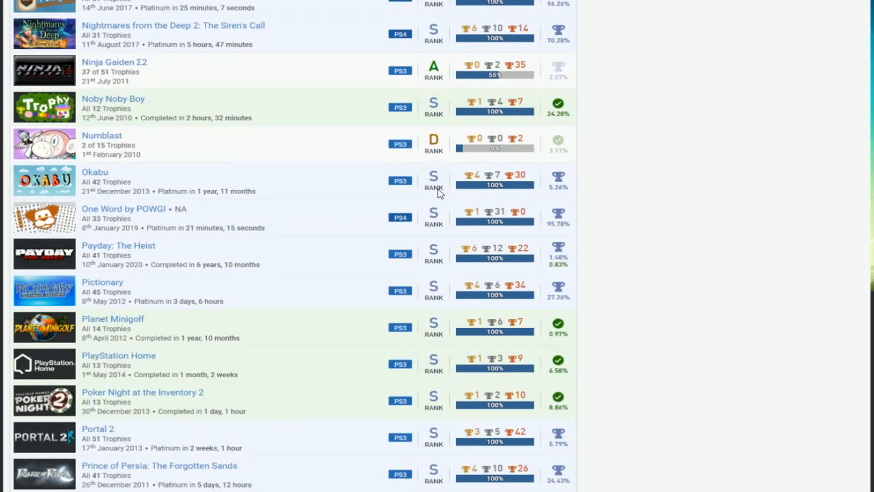
{"action": "mouse_move", "coordinate": [150, 174]}
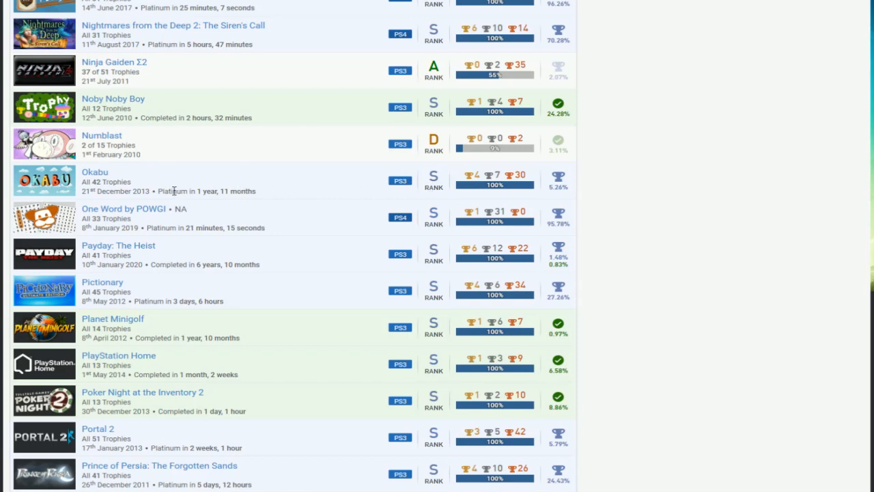
{"action": "mouse_move", "coordinate": [249, 189]}
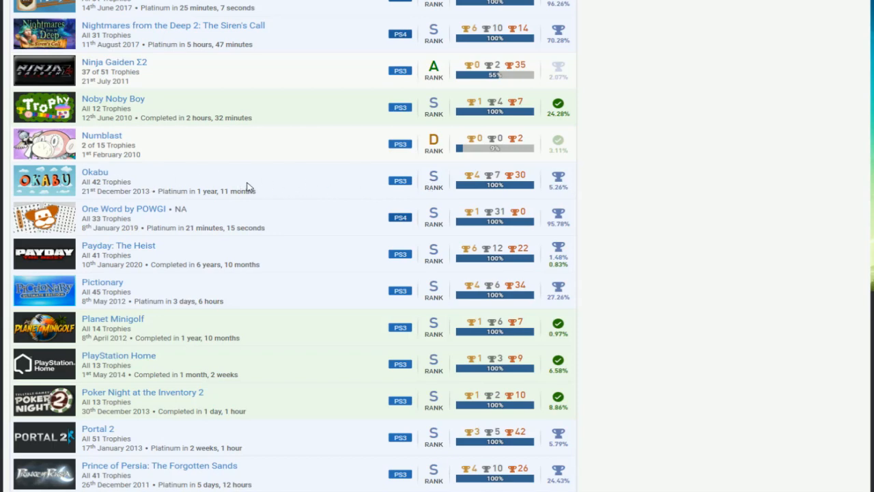
{"action": "scroll", "scroll_direction": "down", "scroll_amount": 3}
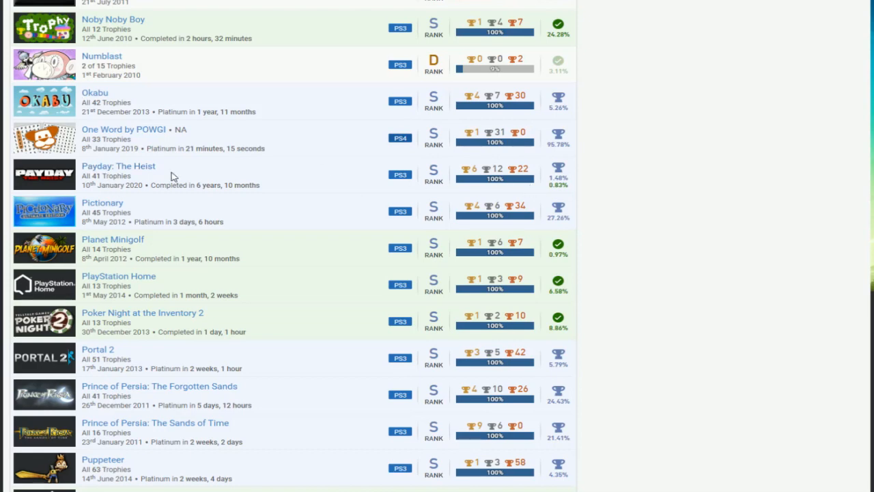
{"action": "mouse_move", "coordinate": [440, 182]}
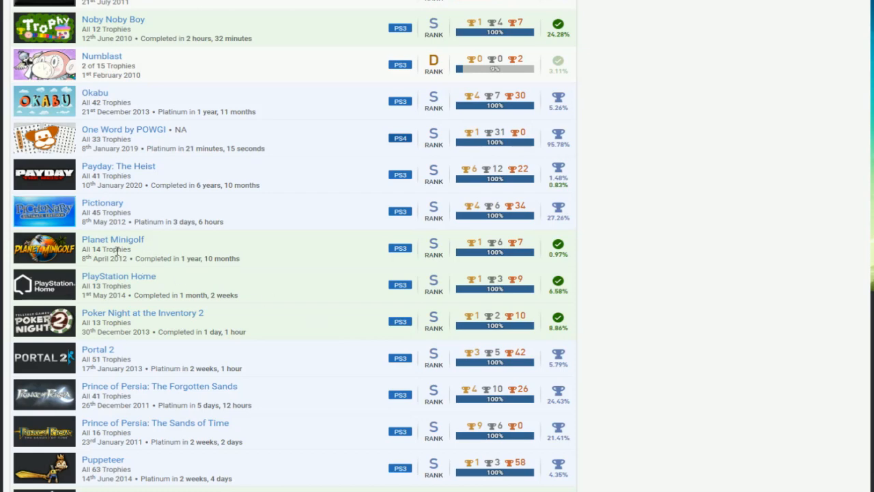
{"action": "mouse_move", "coordinate": [303, 260]}
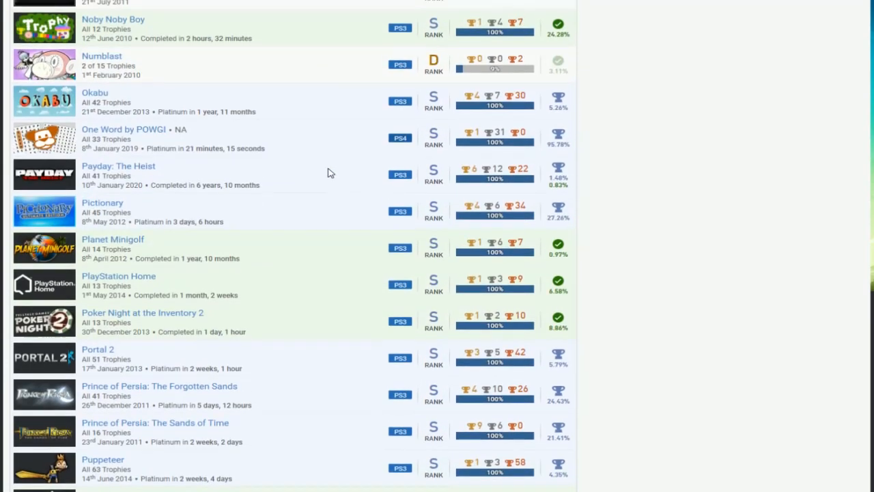
Scroll the games list past Ratchet & Clank, Red Dead and Saints Row to the Sam & Max episodes.
{"action": "scroll", "scroll_direction": "down", "scroll_amount": 3}
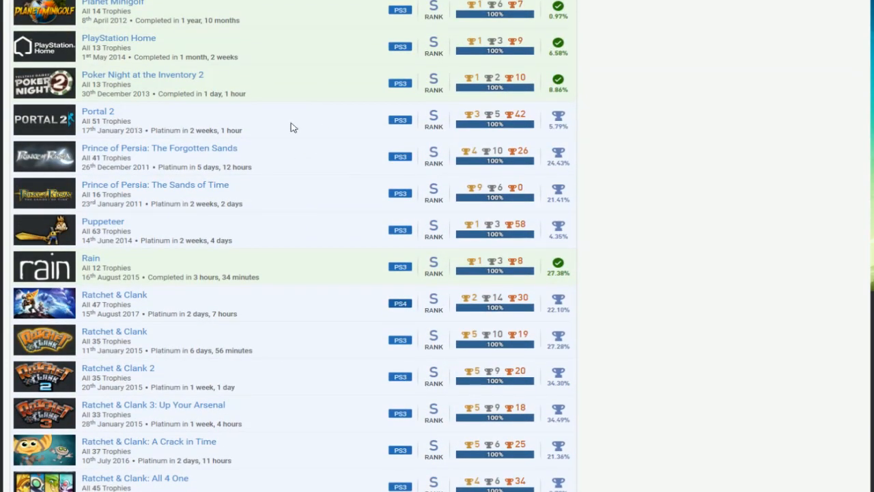
{"action": "mouse_move", "coordinate": [325, 191]}
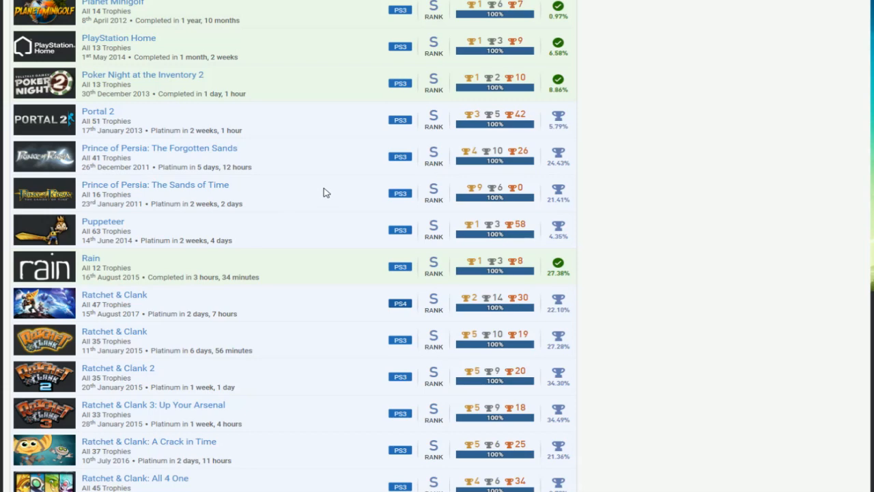
{"action": "mouse_move", "coordinate": [367, 176]}
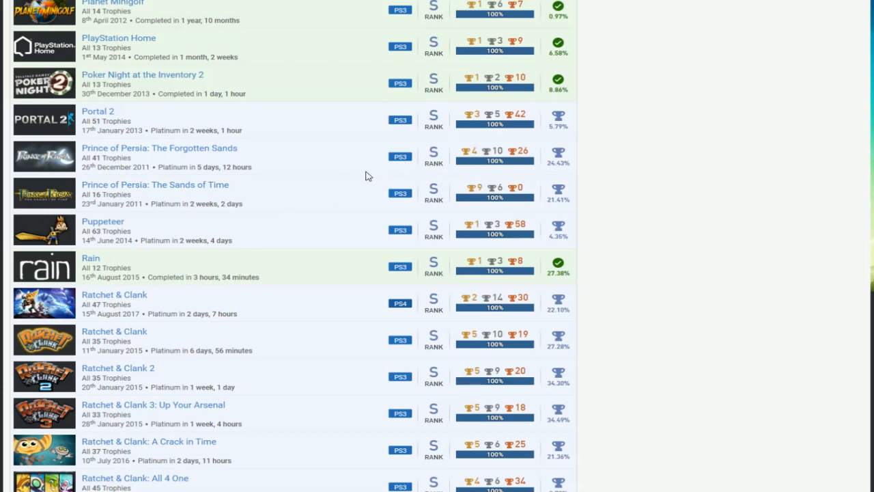
{"action": "scroll", "scroll_direction": "down", "scroll_amount": 3}
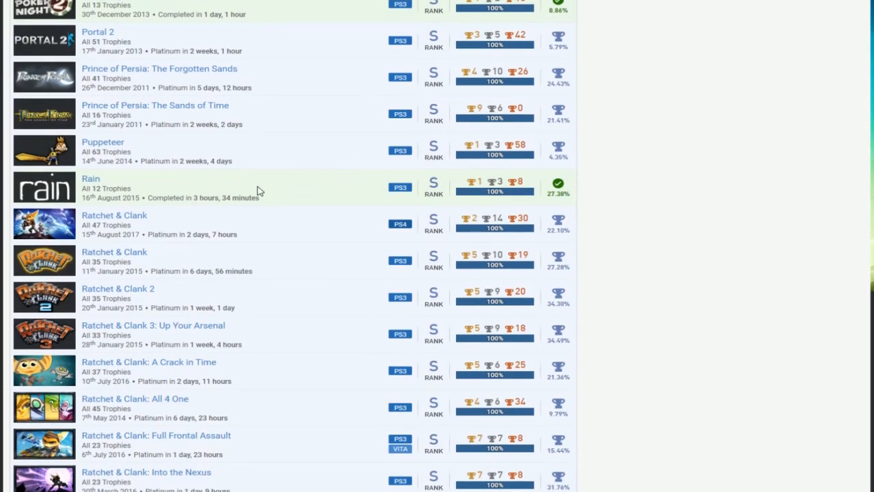
{"action": "scroll", "scroll_direction": "down", "scroll_amount": 3}
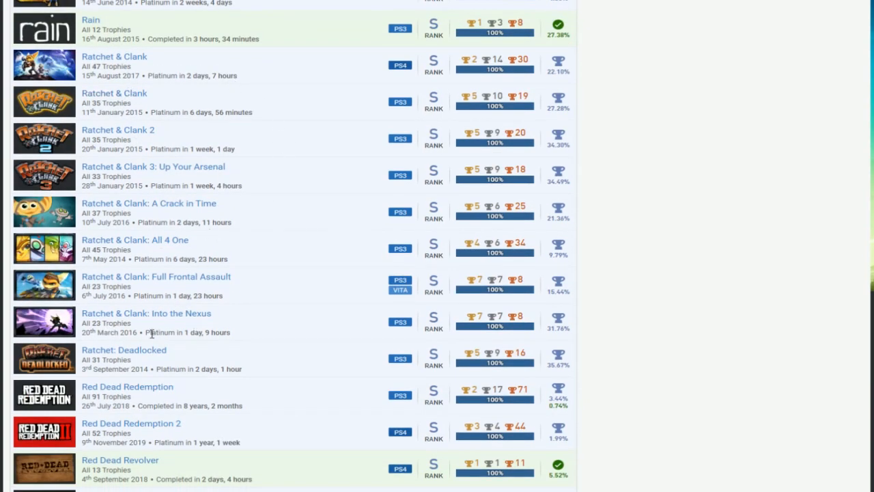
{"action": "mouse_move", "coordinate": [159, 82]}
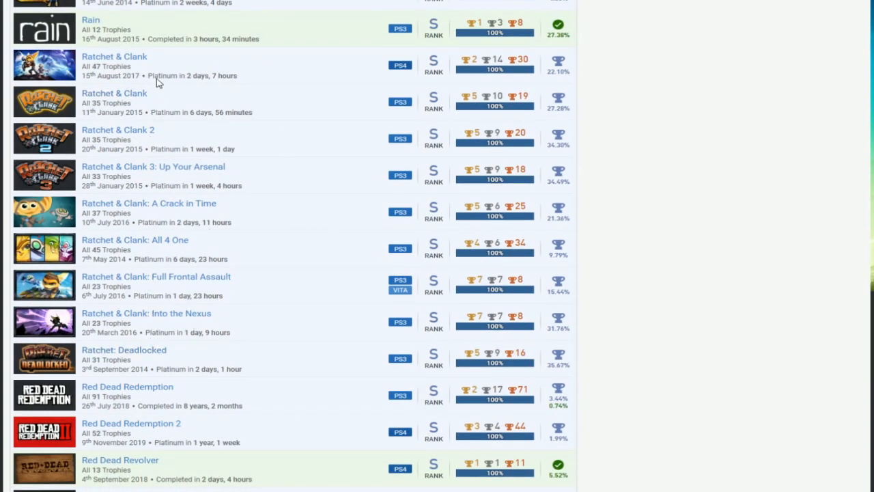
{"action": "mouse_move", "coordinate": [353, 71]}
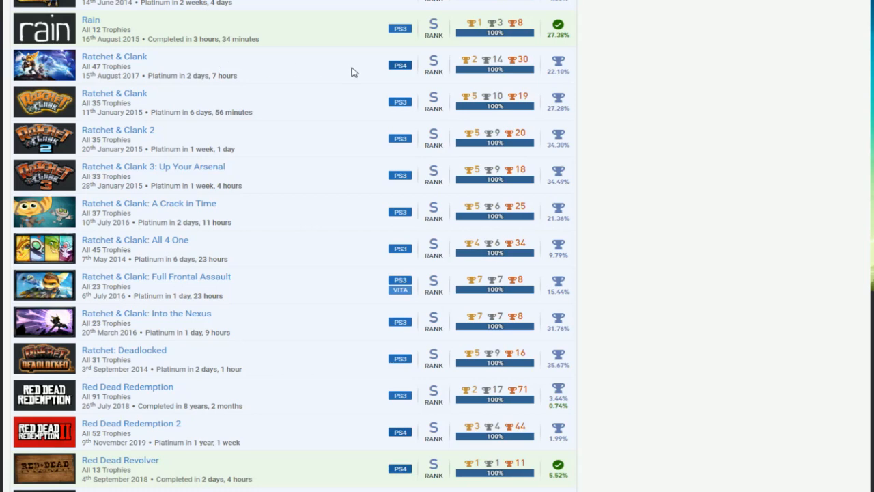
{"action": "mouse_move", "coordinate": [306, 356]}
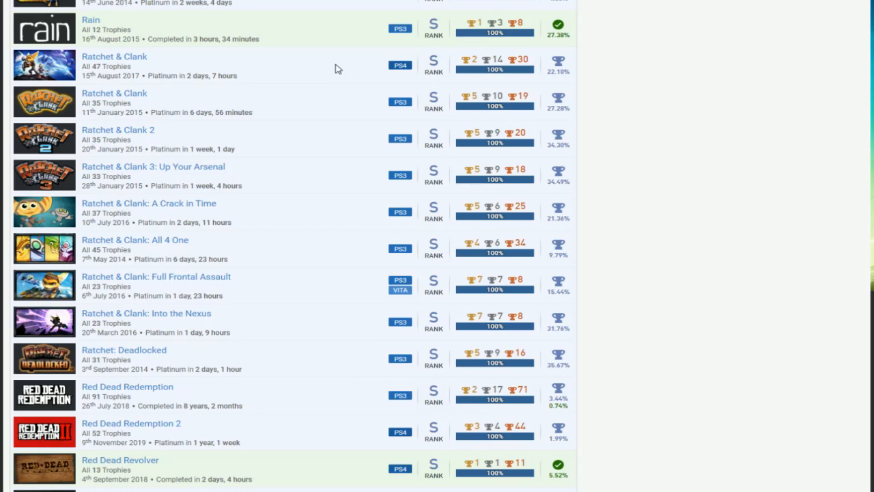
{"action": "mouse_move", "coordinate": [278, 231]}
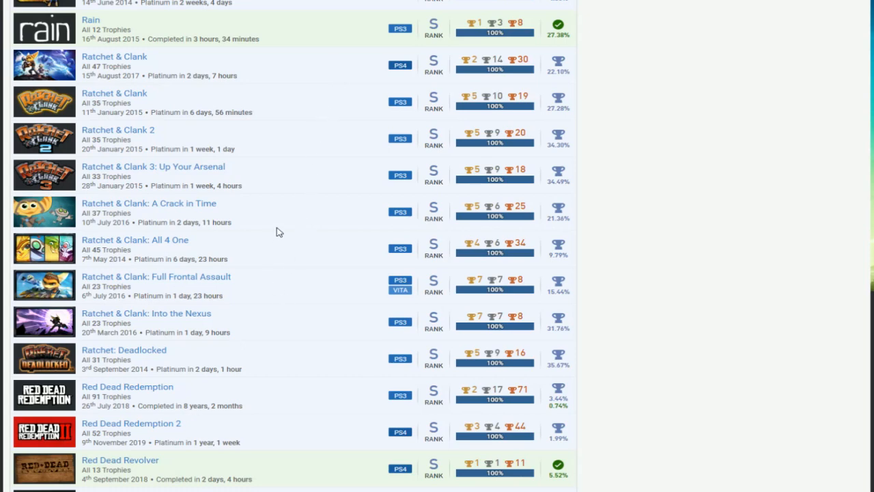
{"action": "scroll", "scroll_direction": "down", "scroll_amount": 3}
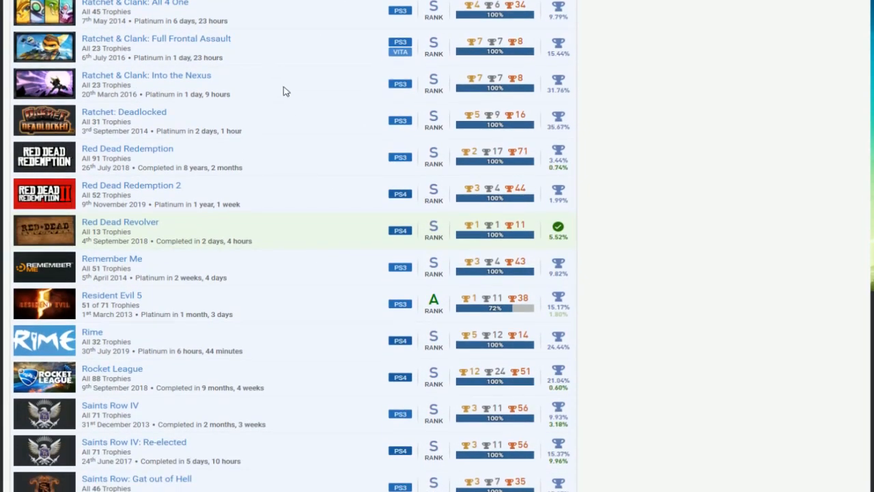
{"action": "scroll", "scroll_direction": "down", "scroll_amount": 3}
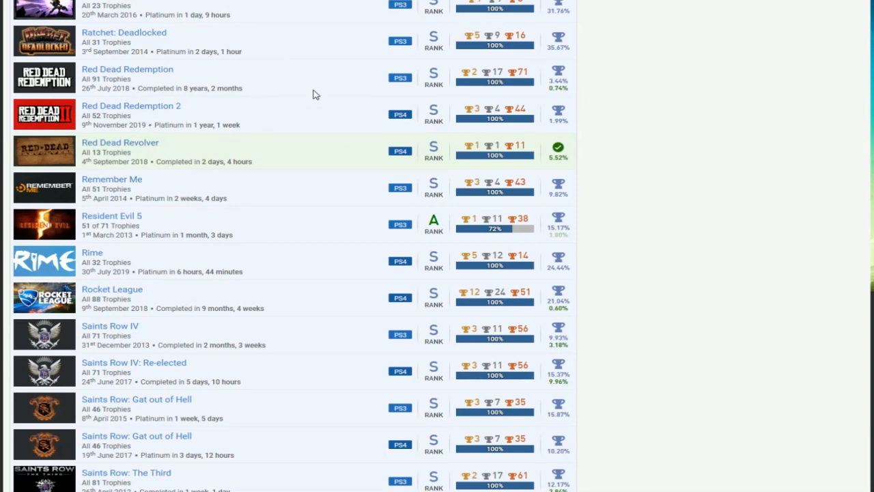
{"action": "scroll", "scroll_direction": "down", "scroll_amount": 3}
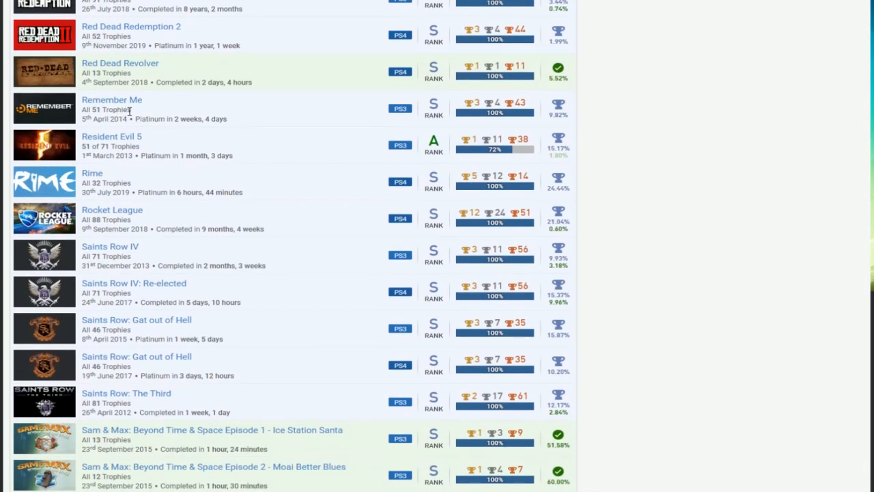
{"action": "mouse_move", "coordinate": [437, 157]}
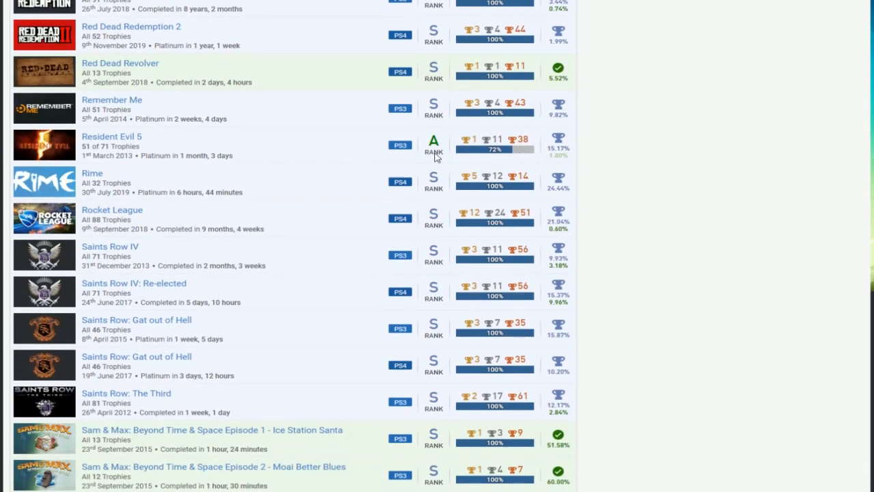
{"action": "scroll", "scroll_direction": "down", "scroll_amount": 3}
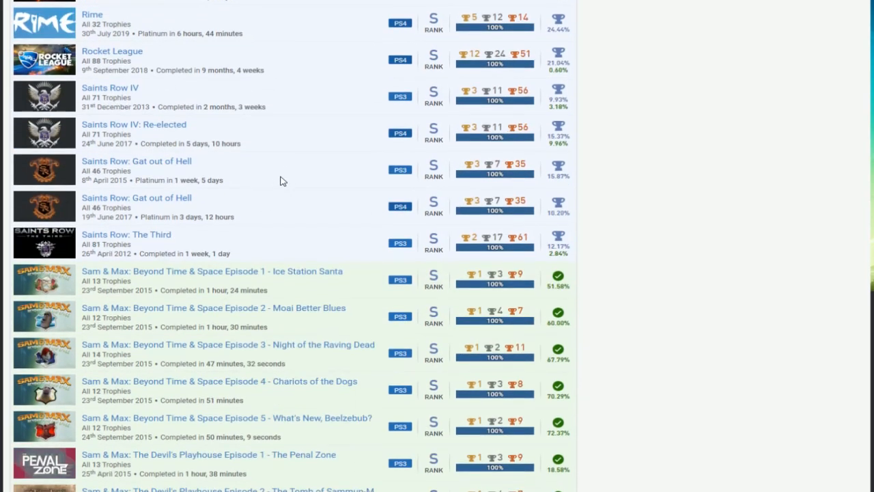
{"action": "mouse_move", "coordinate": [217, 71]}
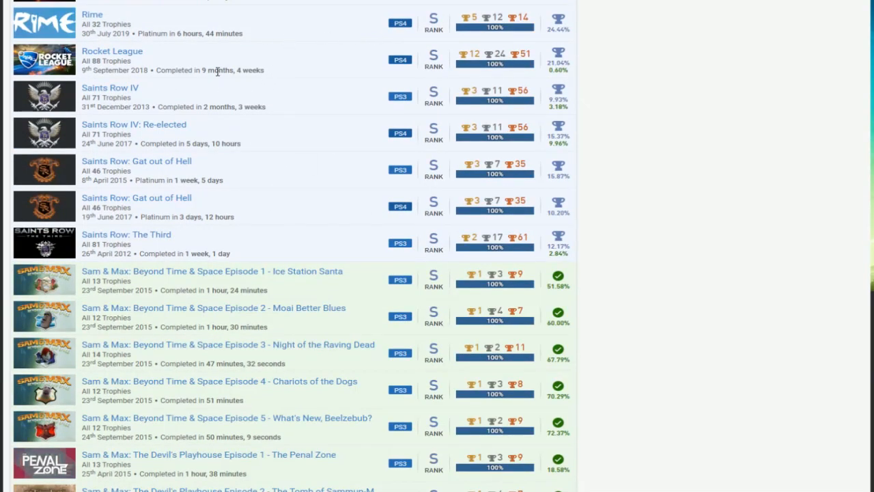
{"action": "mouse_move", "coordinate": [429, 270]}
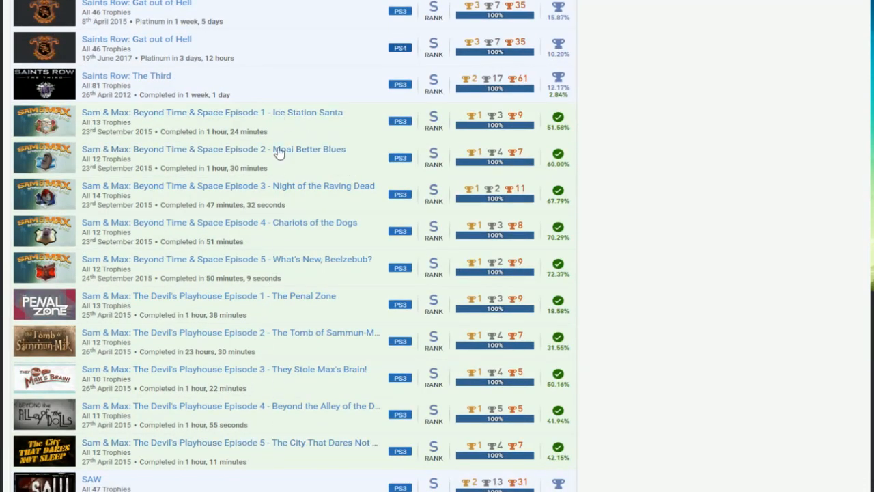
Scroll on past SAW, Shatter, Sleeping Dogs and Sly Cooper to Sonic, Sound Shapes and South Park.
{"action": "scroll", "scroll_direction": "down", "scroll_amount": 3}
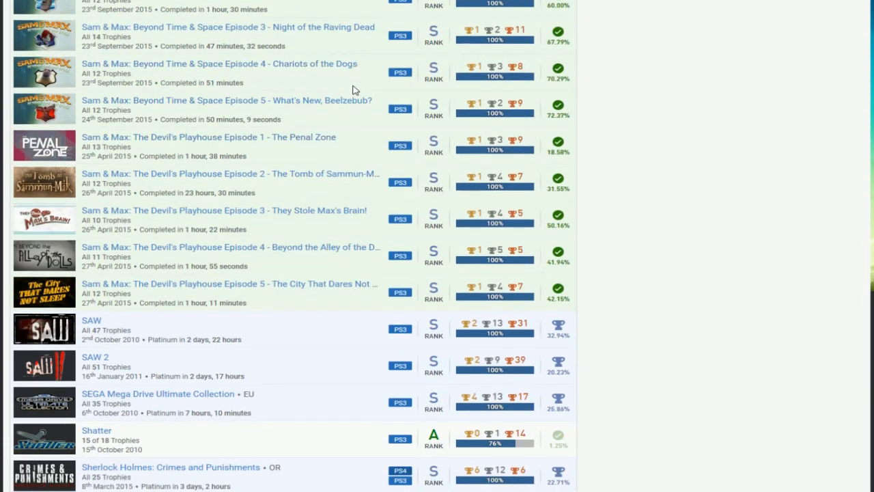
{"action": "scroll", "scroll_direction": "down", "scroll_amount": 3}
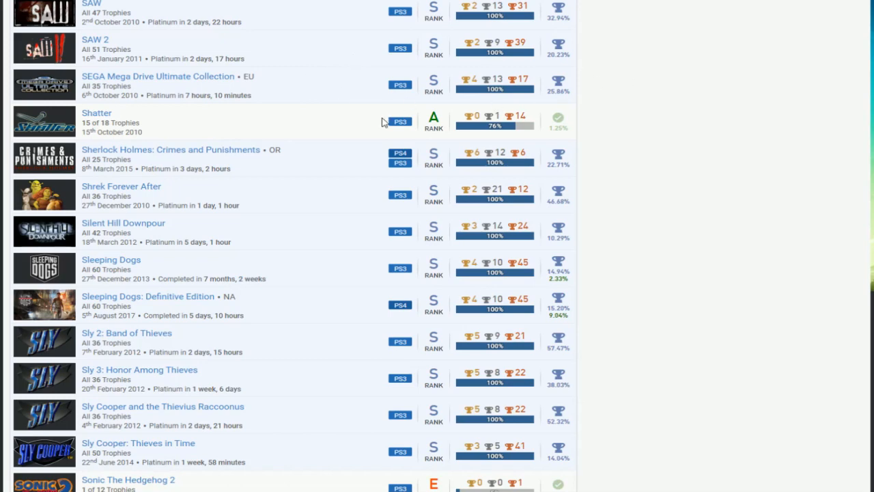
{"action": "scroll", "scroll_direction": "down", "scroll_amount": 3}
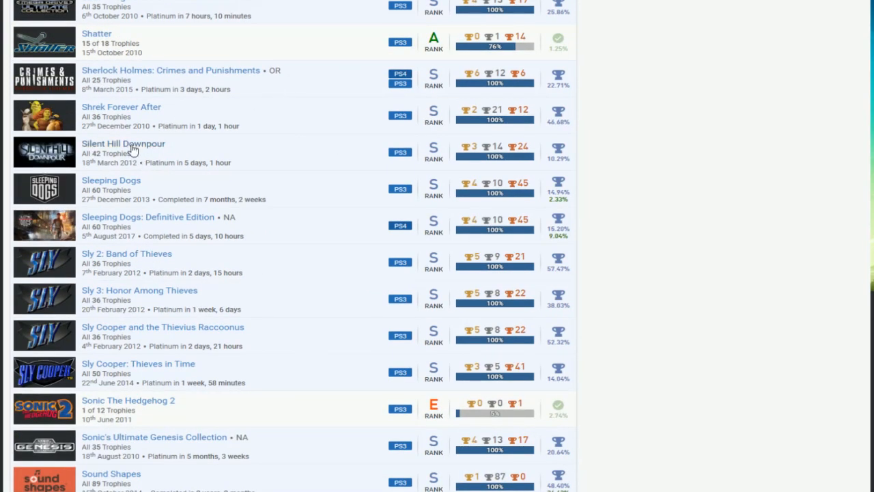
{"action": "mouse_move", "coordinate": [177, 200]}
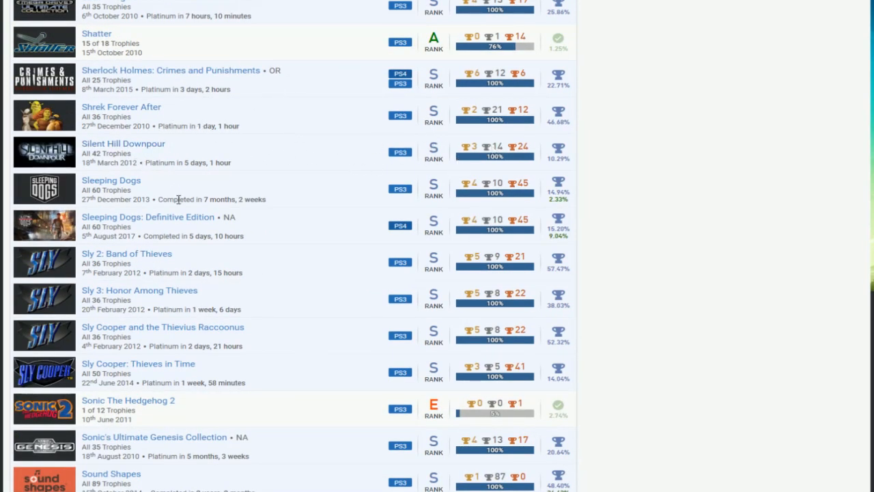
{"action": "scroll", "scroll_direction": "down", "scroll_amount": 3}
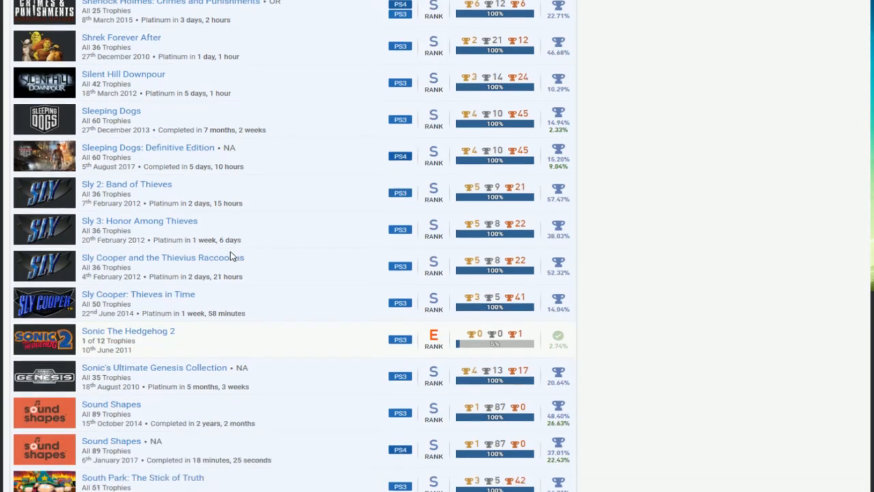
{"action": "scroll", "scroll_direction": "down", "scroll_amount": 3}
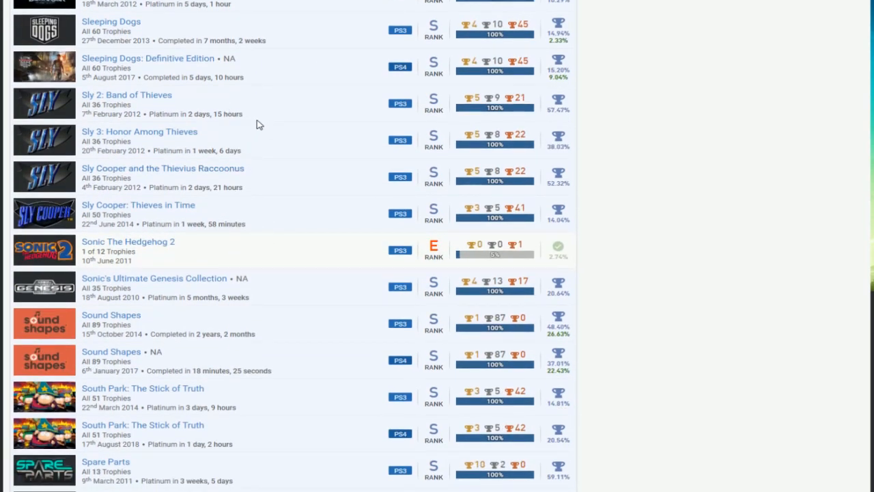
{"action": "mouse_move", "coordinate": [393, 131]}
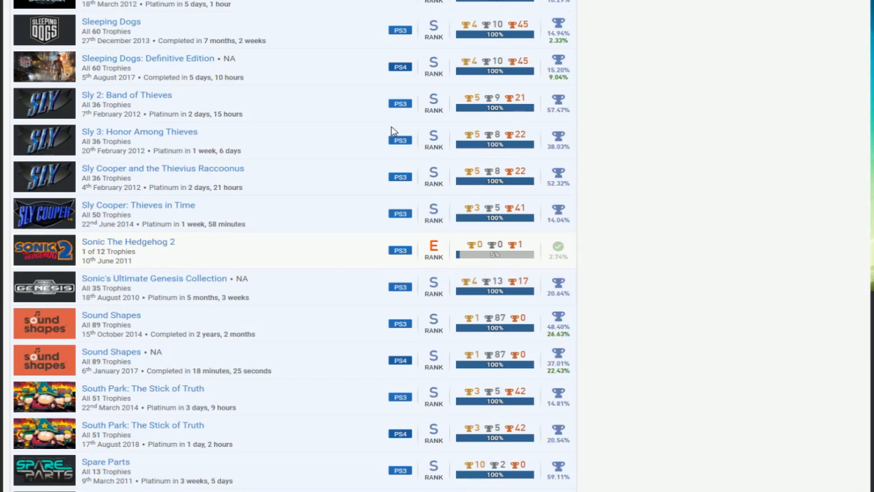
Scroll past Spec Ops and Star Ocean down to the Tales of Monkey Island chapters.
{"action": "scroll", "scroll_direction": "down", "scroll_amount": 3}
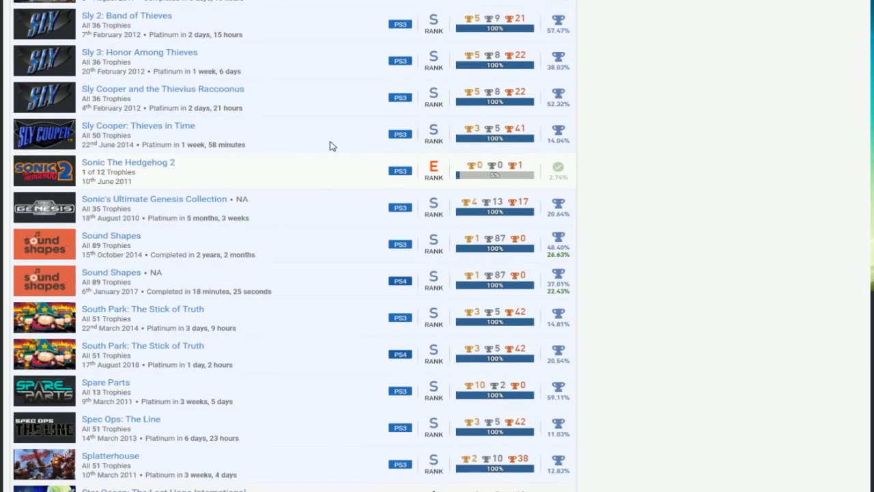
{"action": "mouse_move", "coordinate": [526, 172]}
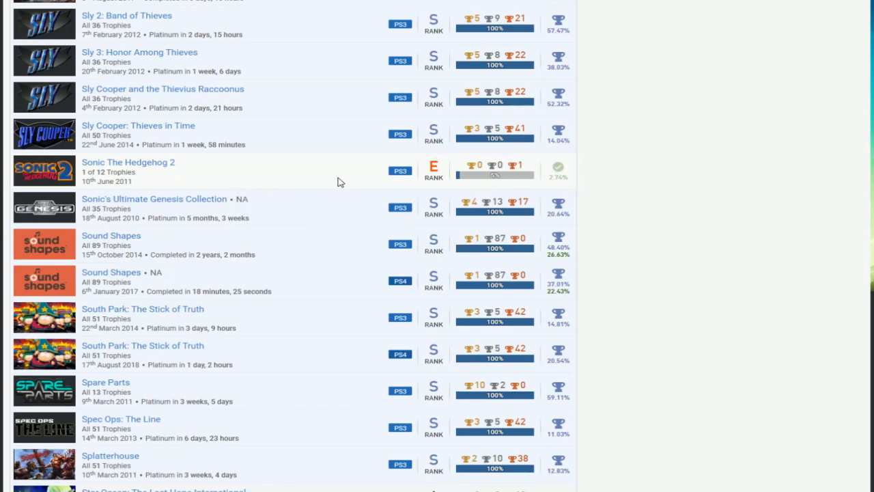
{"action": "scroll", "scroll_direction": "down", "scroll_amount": 3}
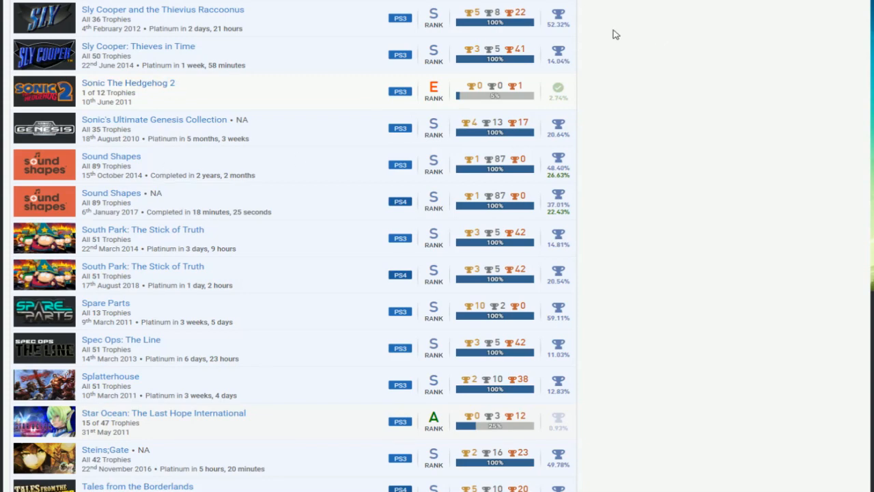
{"action": "scroll", "scroll_direction": "down", "scroll_amount": 3}
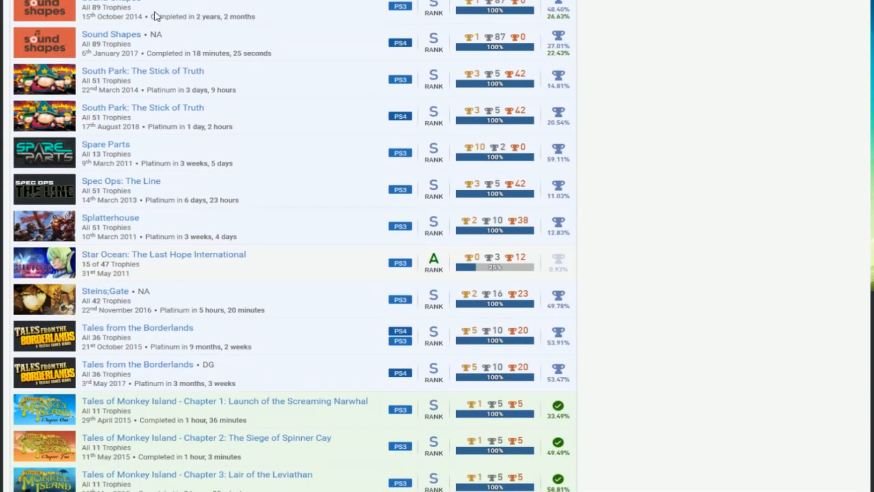
{"action": "mouse_move", "coordinate": [153, 203]}
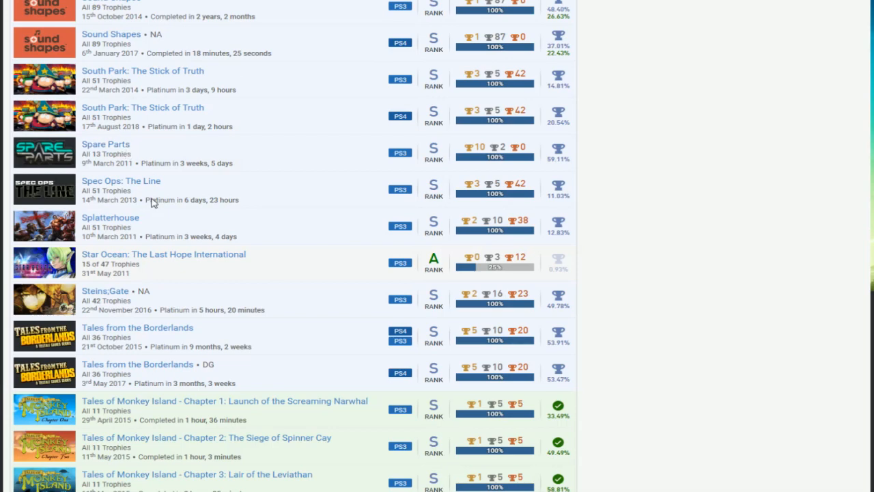
{"action": "mouse_move", "coordinate": [153, 216]}
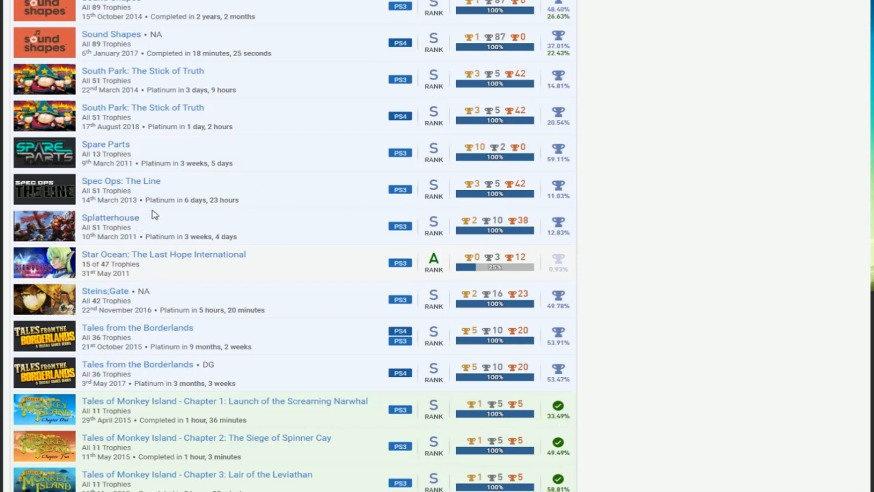
{"action": "scroll", "scroll_direction": "down", "scroll_amount": 3}
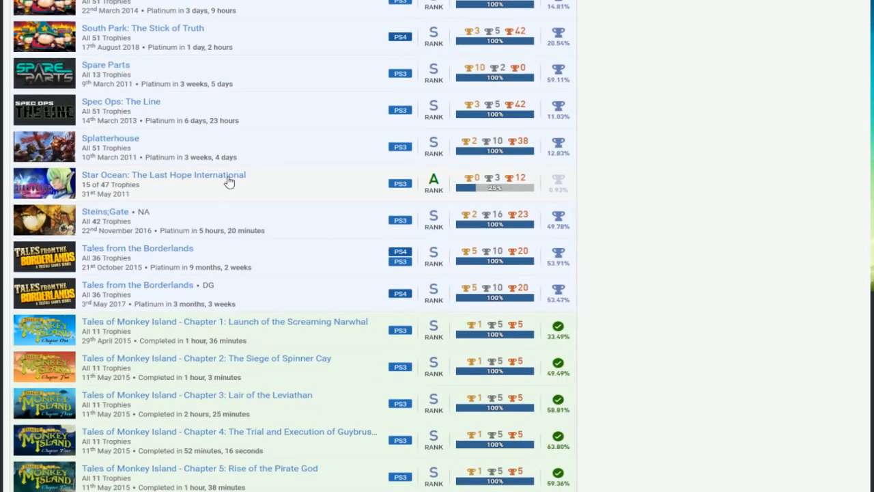
{"action": "mouse_move", "coordinate": [404, 191]}
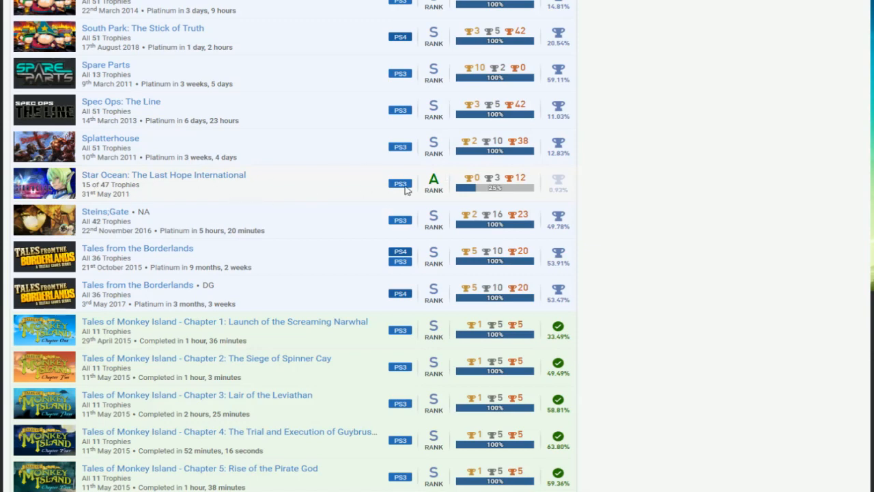
{"action": "mouse_move", "coordinate": [612, 202]}
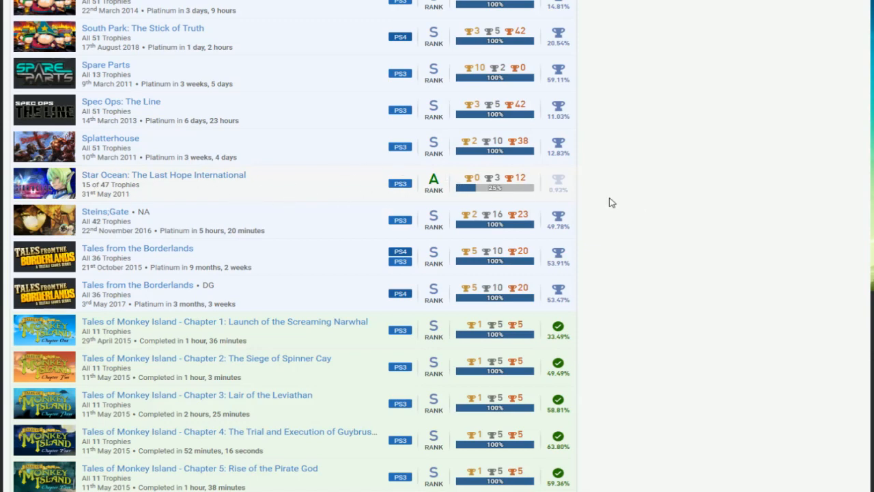
Scroll past Tearaway, Tekken 6 and The Walking Dead to Time and Eternity and Tomb Raider.
{"action": "scroll", "scroll_direction": "down", "scroll_amount": 3}
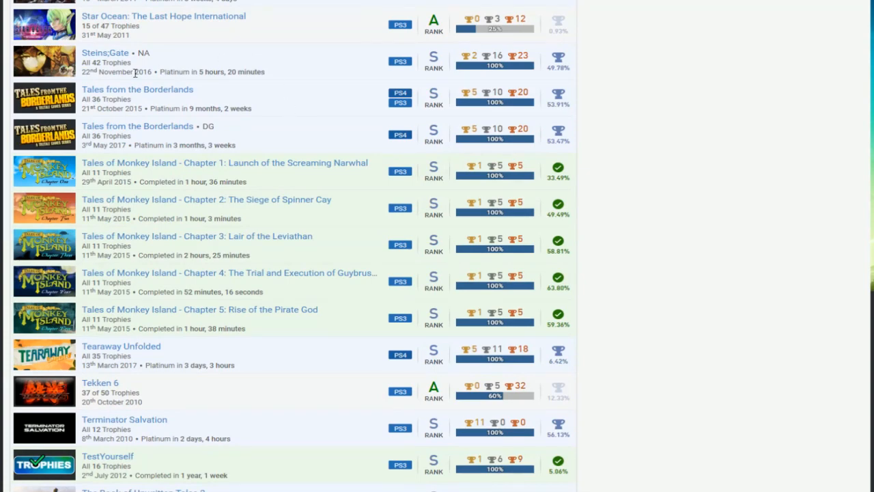
{"action": "scroll", "scroll_direction": "down", "scroll_amount": 3}
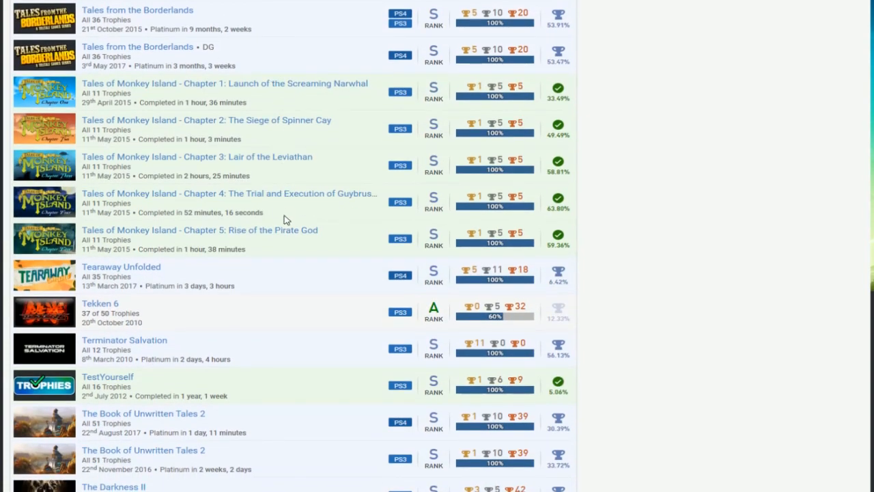
{"action": "scroll", "scroll_direction": "down", "scroll_amount": 3}
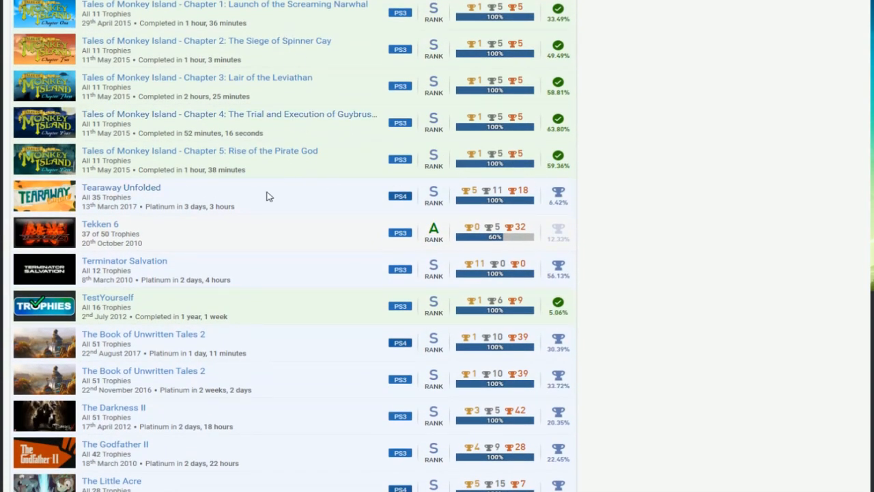
{"action": "scroll", "scroll_direction": "down", "scroll_amount": 3}
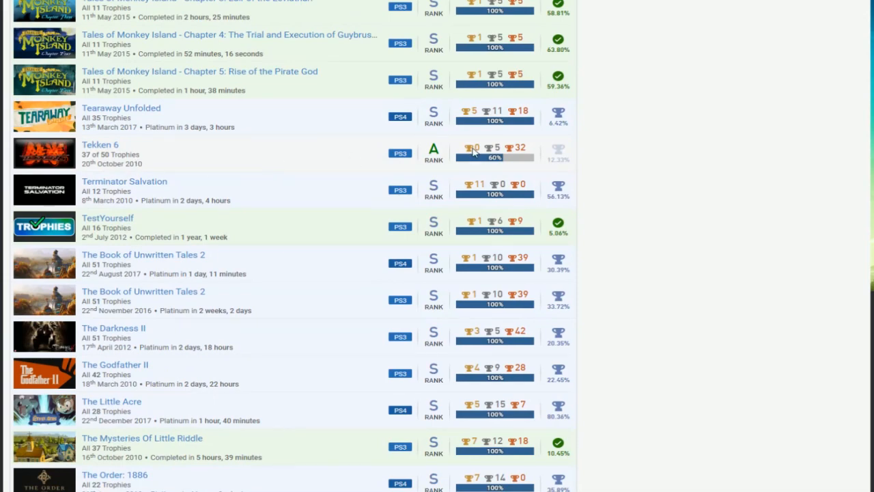
{"action": "mouse_move", "coordinate": [244, 172]}
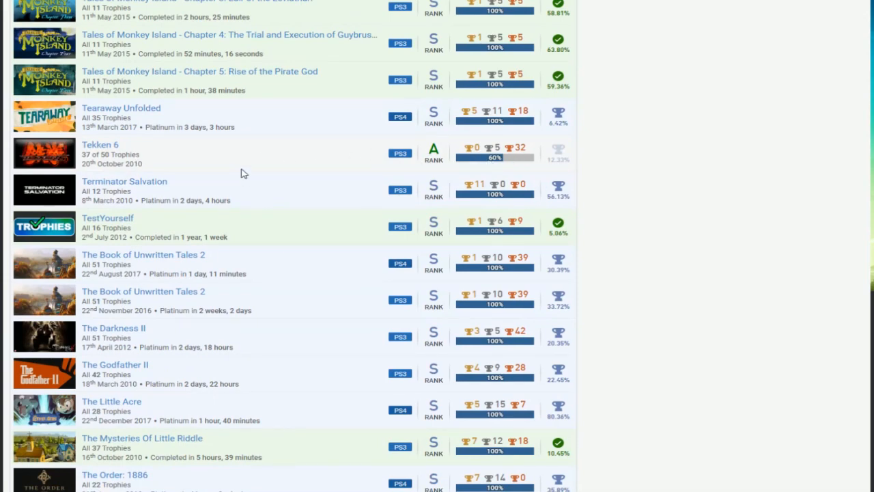
{"action": "scroll", "scroll_direction": "down", "scroll_amount": 3}
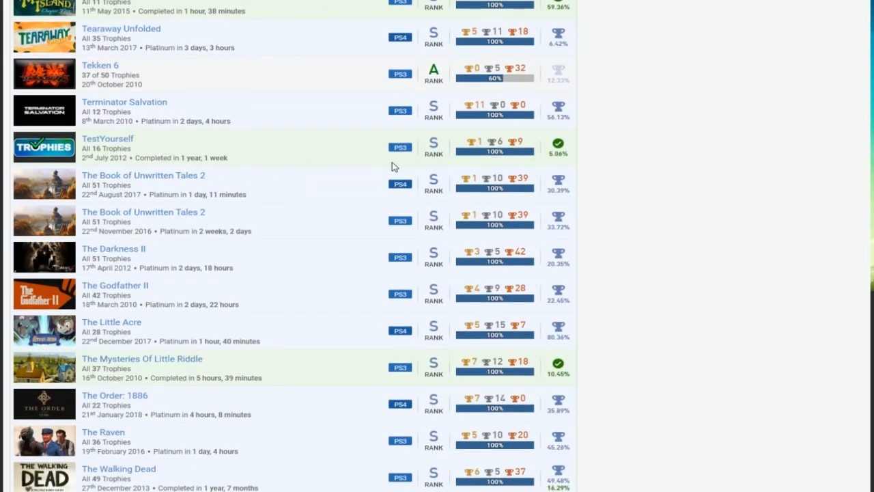
{"action": "scroll", "scroll_direction": "down", "scroll_amount": 3}
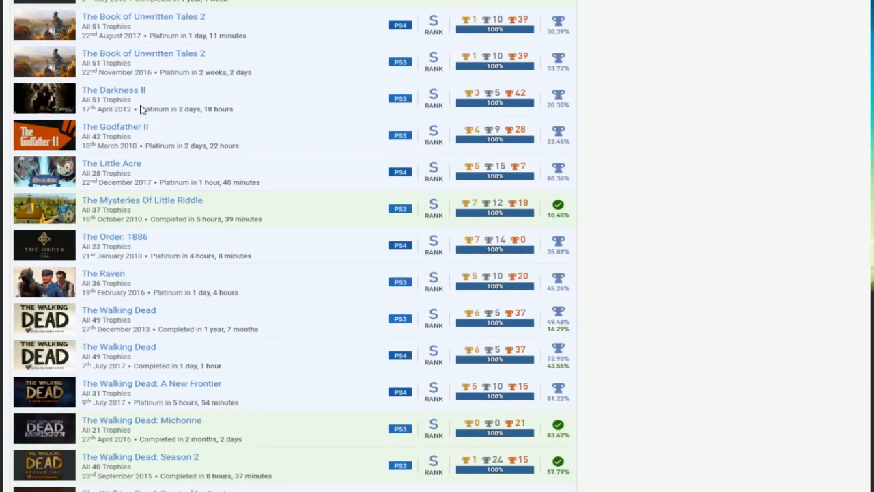
{"action": "mouse_move", "coordinate": [314, 156]}
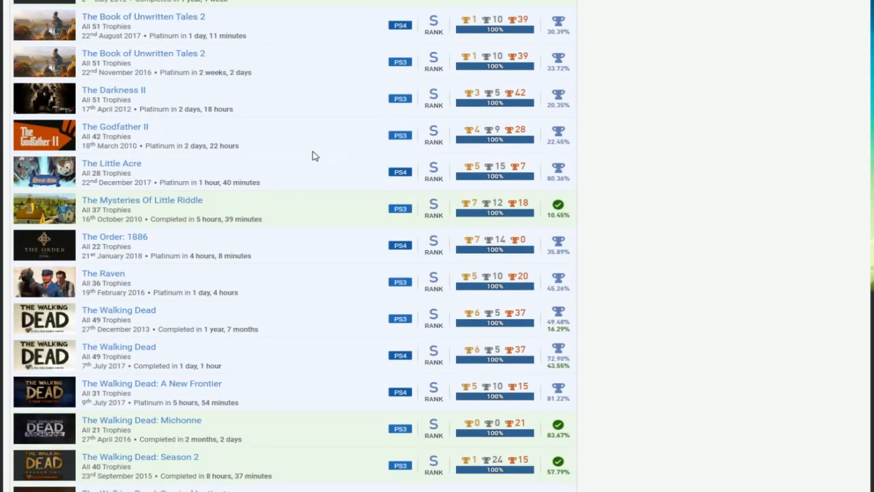
{"action": "scroll", "scroll_direction": "down", "scroll_amount": 3}
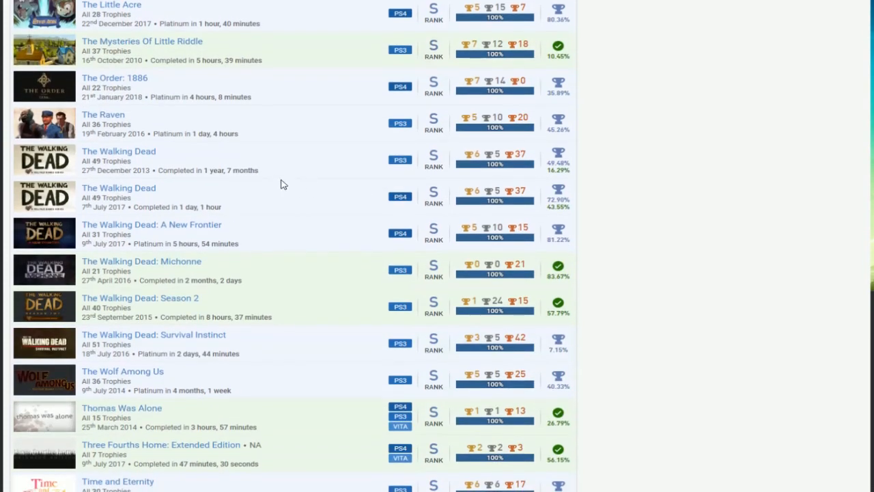
{"action": "scroll", "scroll_direction": "down", "scroll_amount": 3}
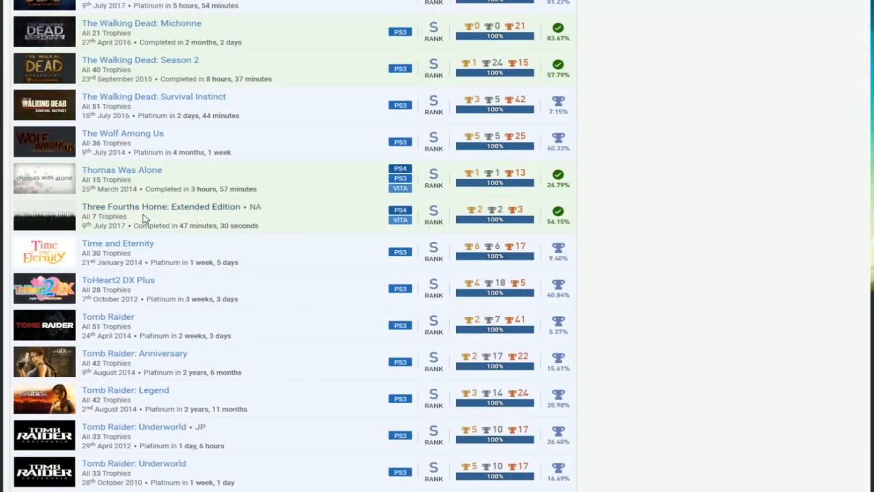
Scroll to the list's end past Zen Pinball and Zombie Tycoon 2 to the Japanese-titled games.
{"action": "scroll", "scroll_direction": "down", "scroll_amount": 3}
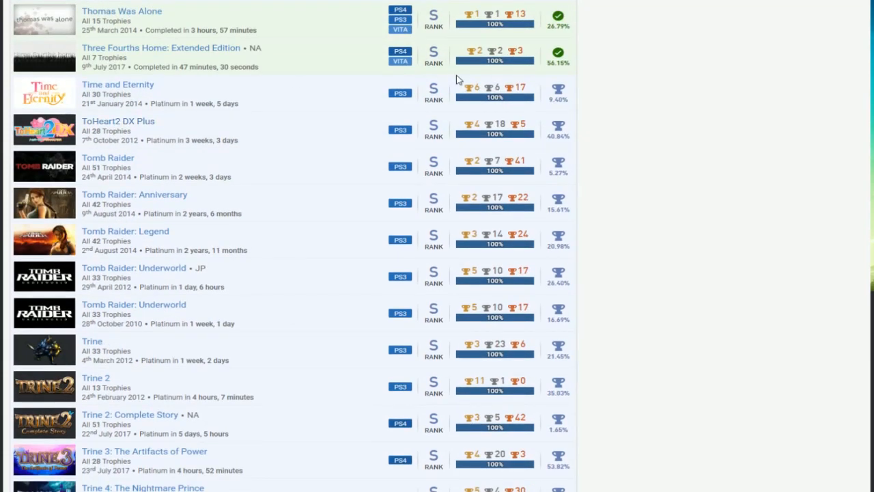
{"action": "mouse_move", "coordinate": [466, 156]}
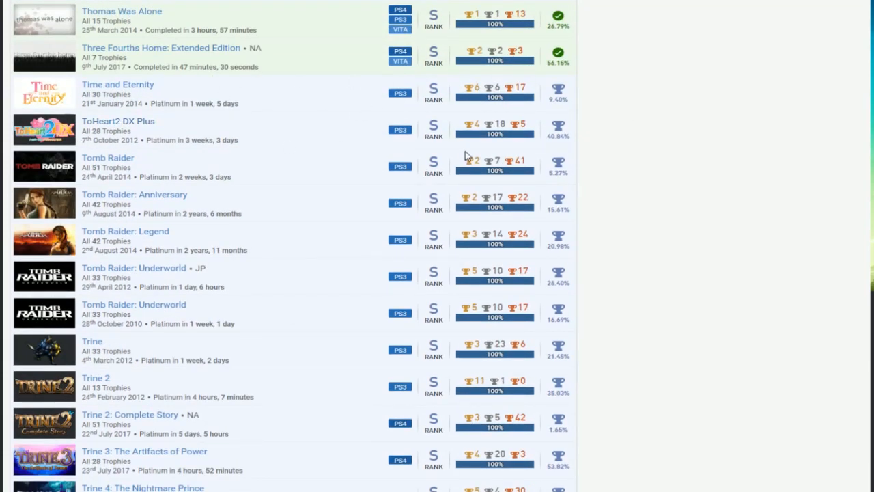
{"action": "mouse_move", "coordinate": [297, 239]}
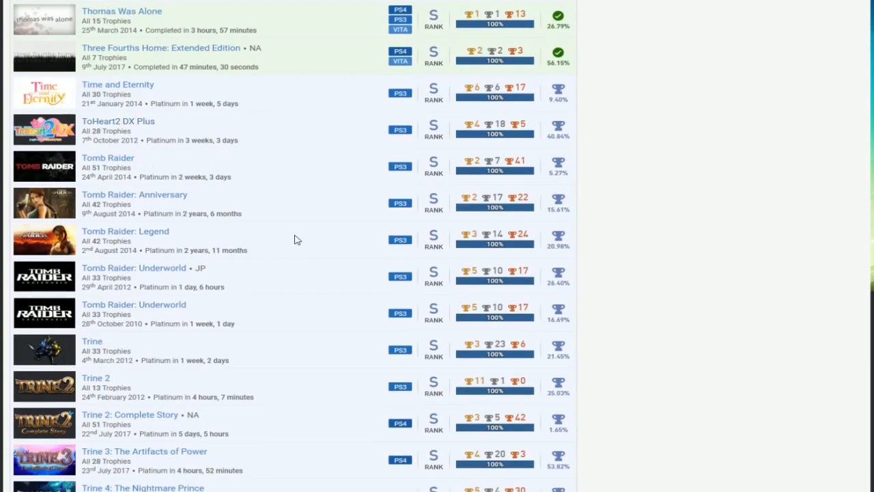
{"action": "mouse_move", "coordinate": [444, 188]}
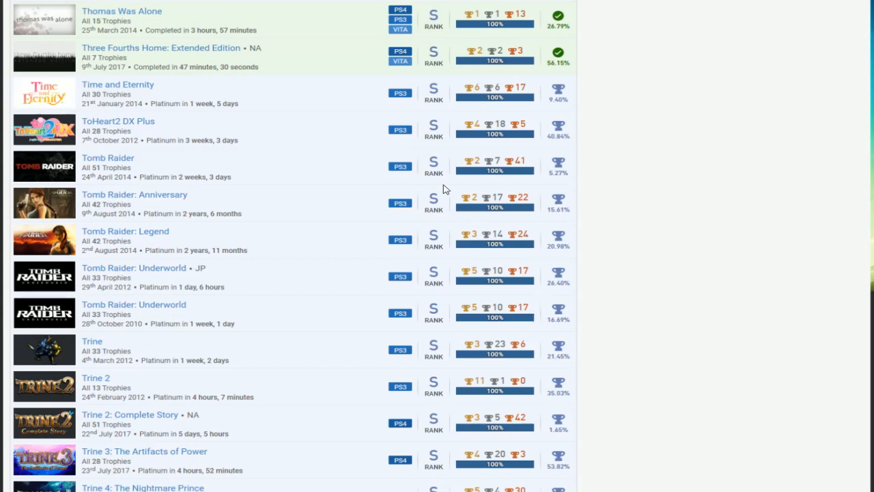
{"action": "scroll", "scroll_direction": "down", "scroll_amount": 3}
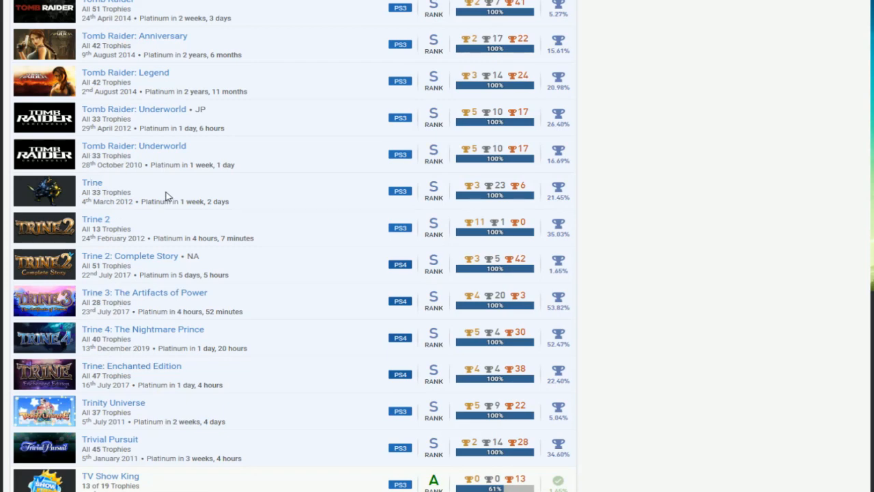
{"action": "mouse_move", "coordinate": [98, 355]}
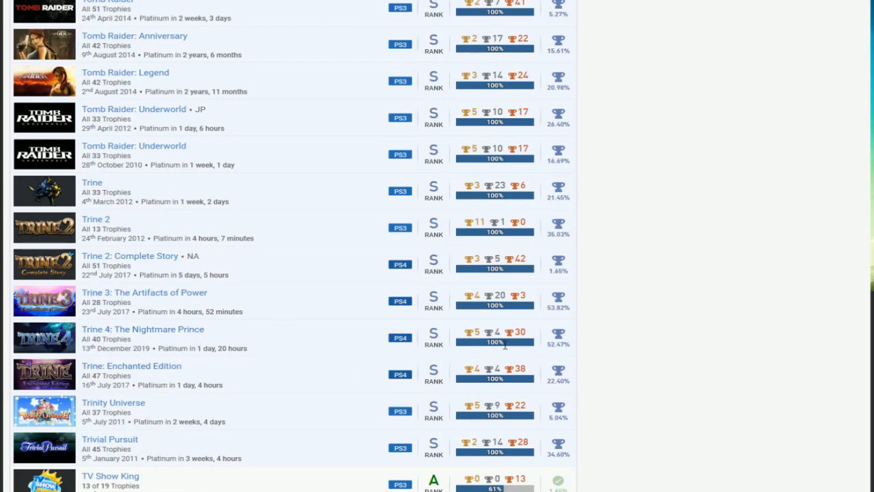
{"action": "mouse_move", "coordinate": [312, 335]}
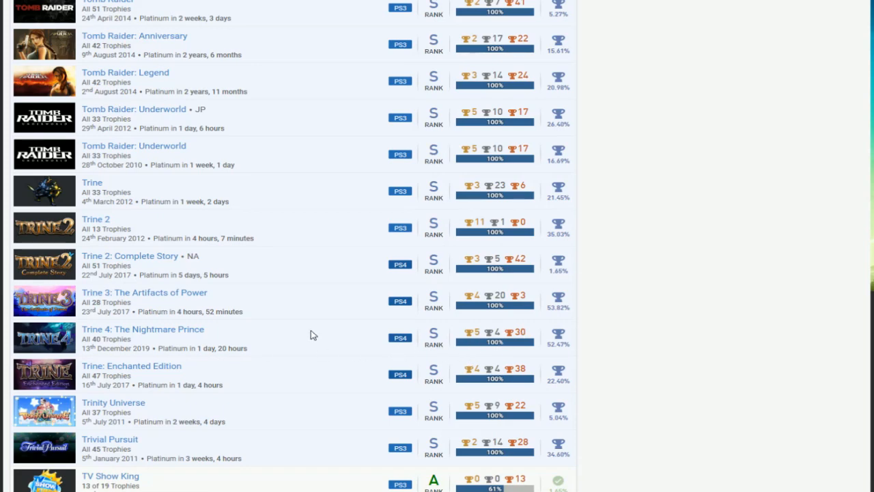
{"action": "mouse_move", "coordinate": [284, 344]}
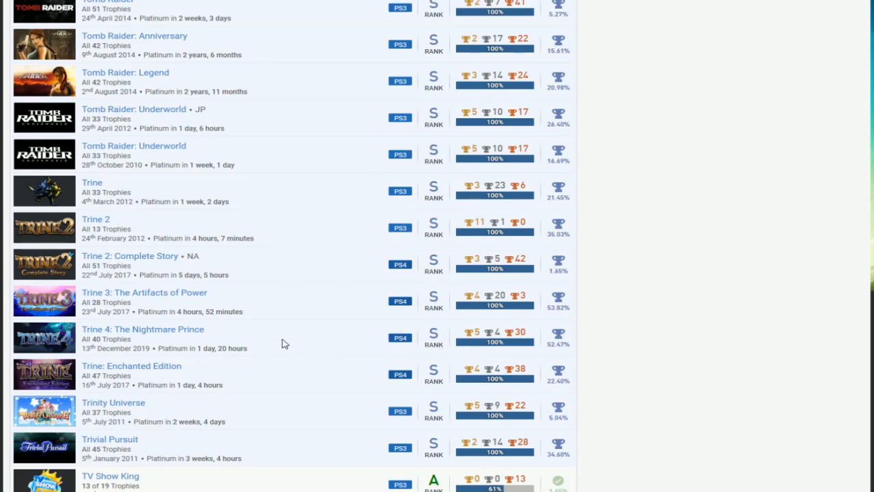
{"action": "scroll", "scroll_direction": "down", "scroll_amount": 3}
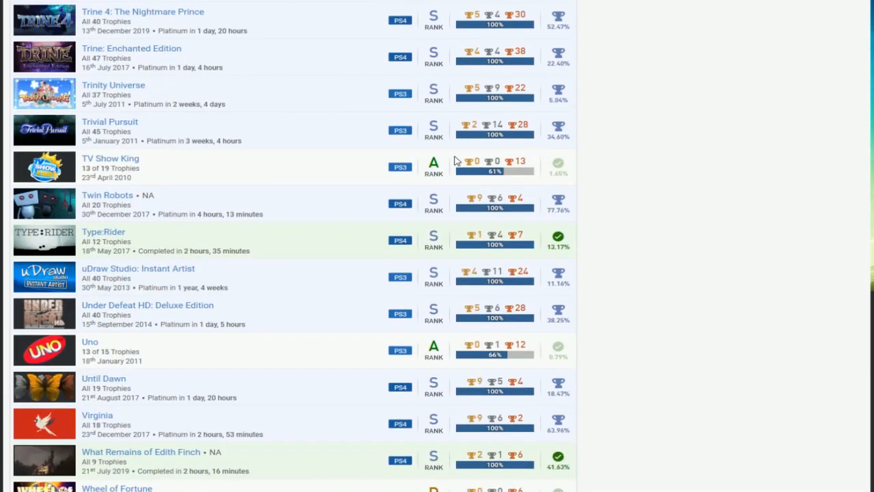
{"action": "mouse_move", "coordinate": [278, 255]}
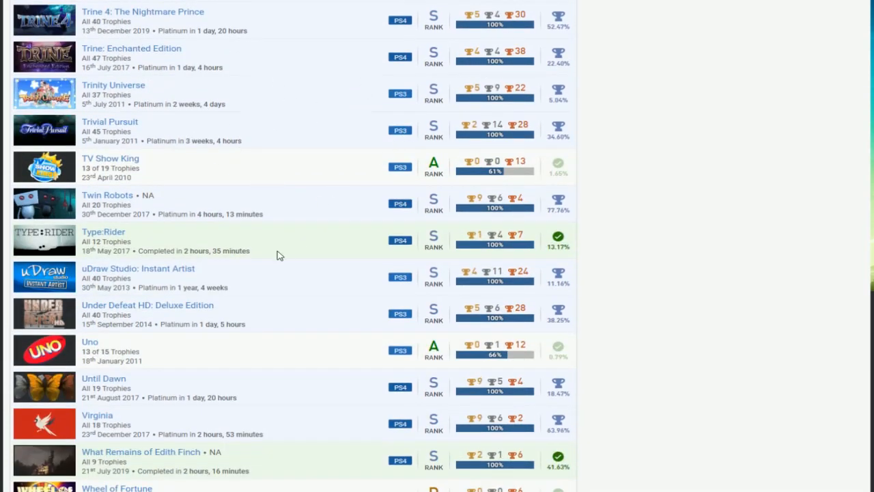
{"action": "scroll", "scroll_direction": "down", "scroll_amount": 3}
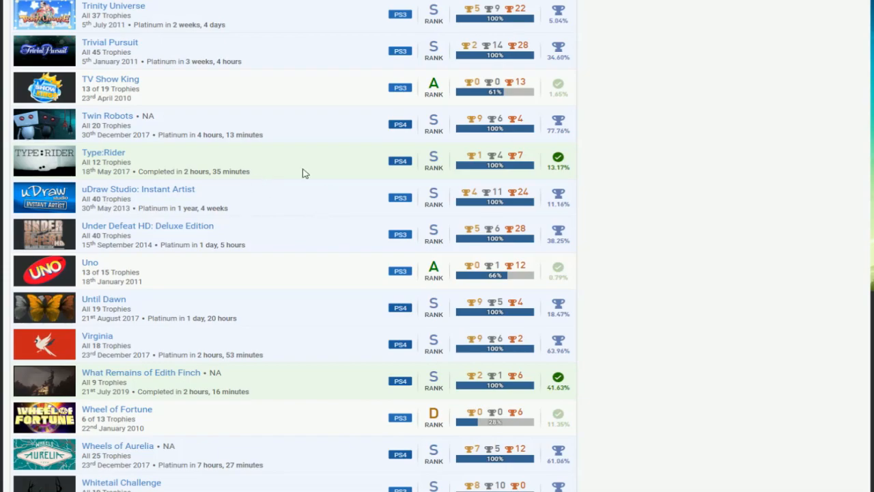
{"action": "scroll", "scroll_direction": "down", "scroll_amount": 3}
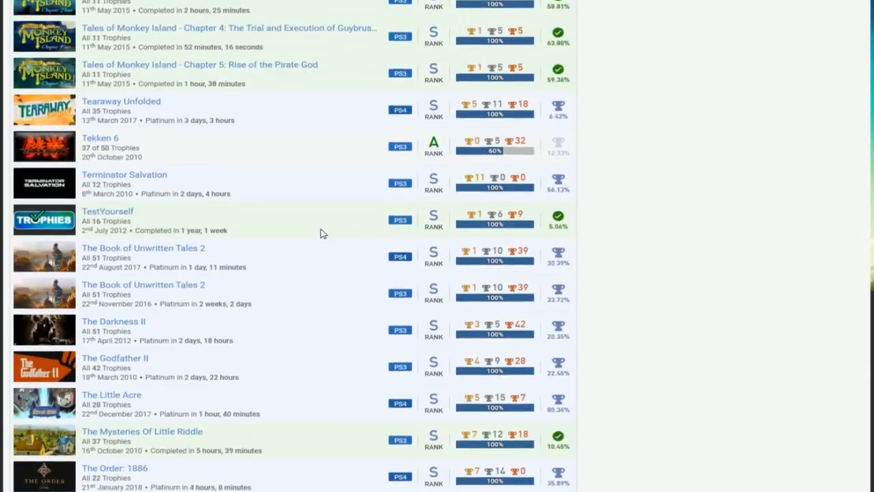
{"action": "scroll", "scroll_direction": "down", "scroll_amount": 3}
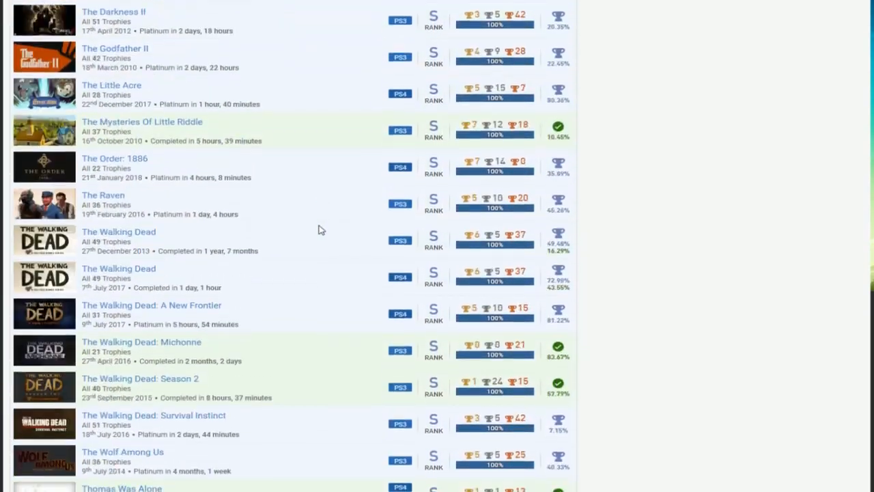
{"action": "scroll", "scroll_direction": "down", "scroll_amount": 3}
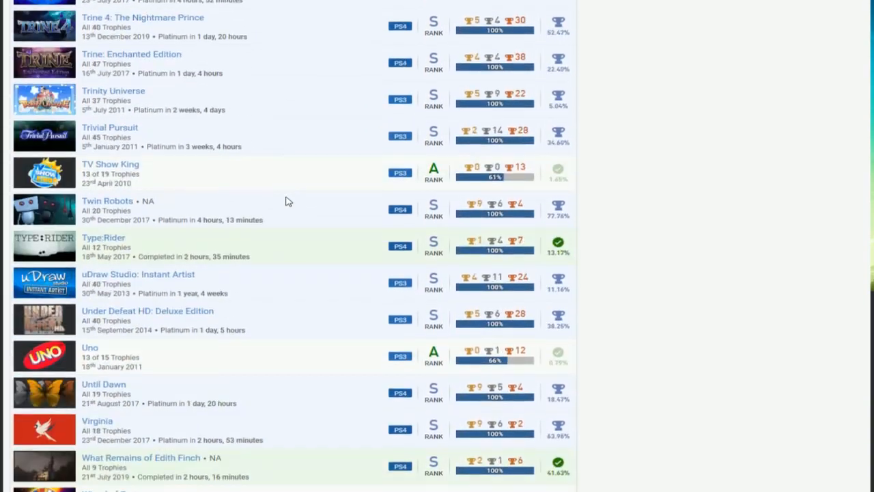
{"action": "scroll", "scroll_direction": "down", "scroll_amount": 3}
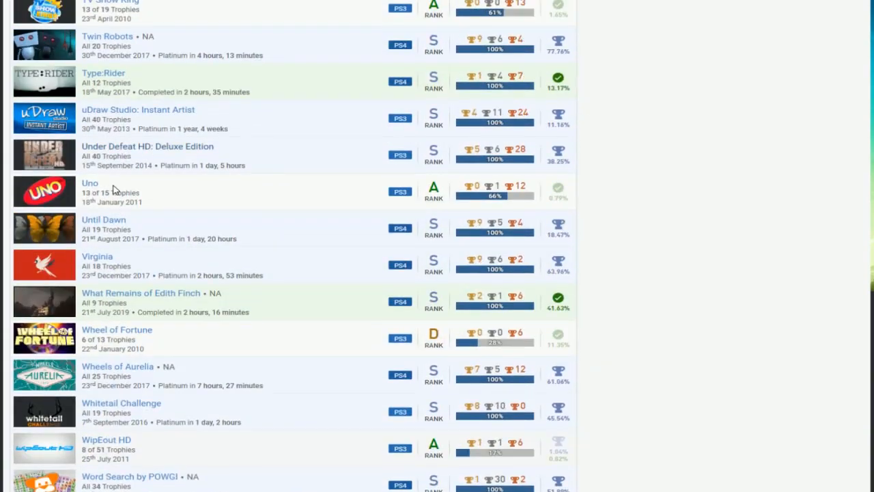
{"action": "mouse_move", "coordinate": [221, 199]}
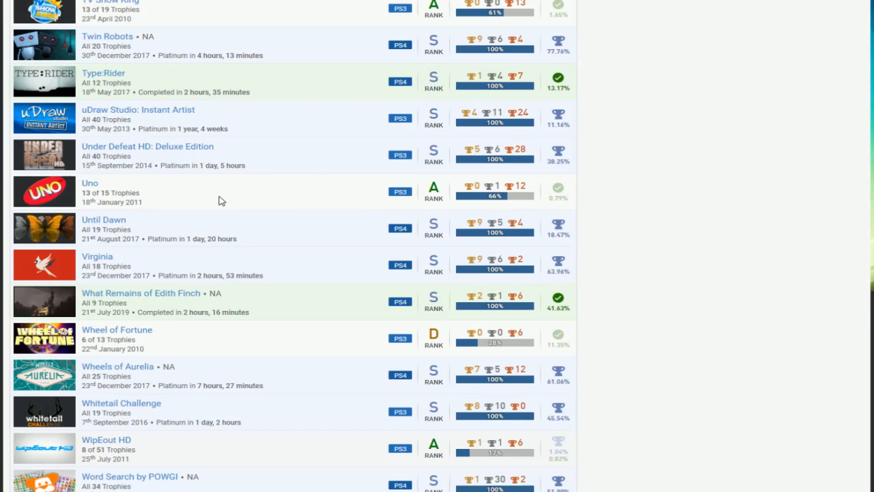
{"action": "mouse_move", "coordinate": [463, 148]}
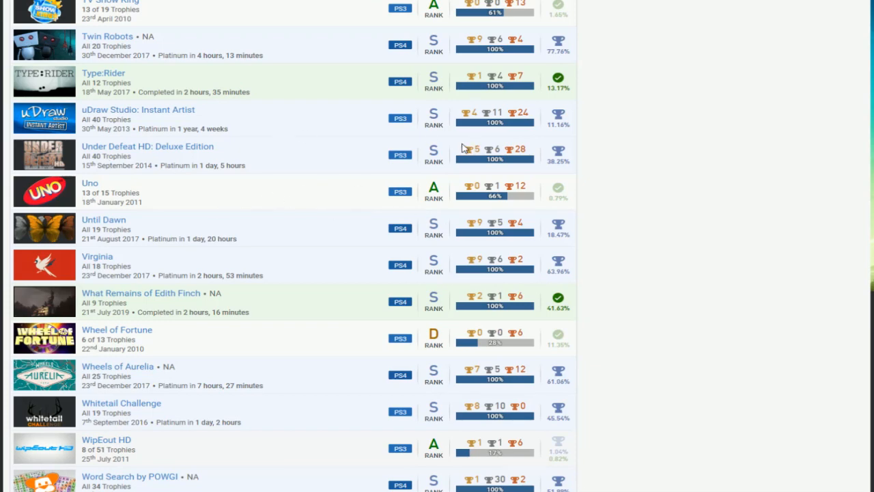
{"action": "scroll", "scroll_direction": "down", "scroll_amount": 3}
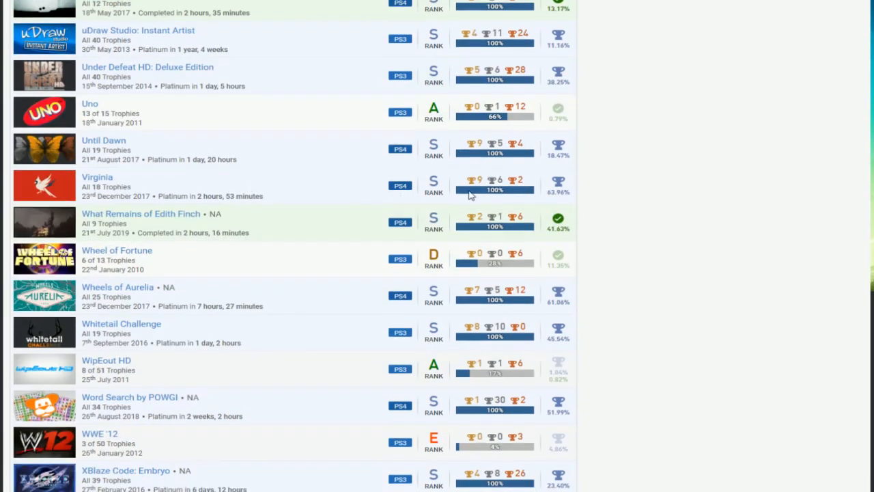
{"action": "scroll", "scroll_direction": "down", "scroll_amount": 3}
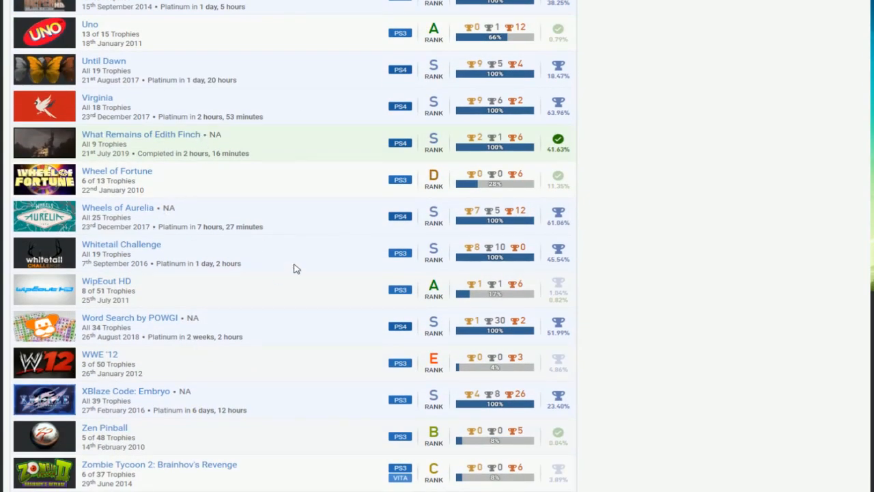
{"action": "scroll", "scroll_direction": "down", "scroll_amount": 3}
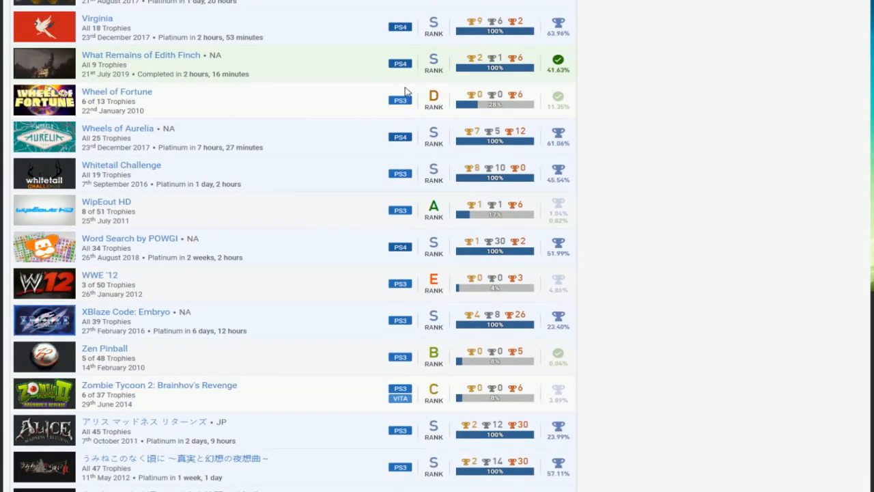
{"action": "mouse_move", "coordinate": [402, 195]}
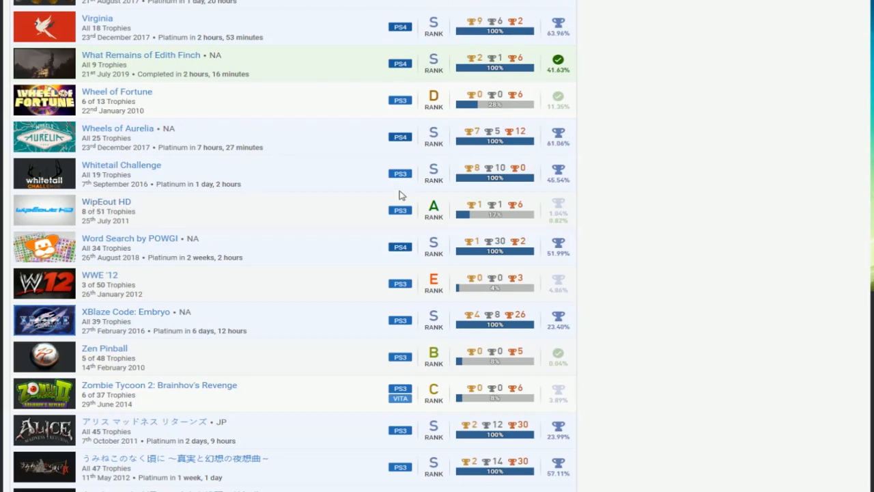
{"action": "scroll", "scroll_direction": "down", "scroll_amount": 3}
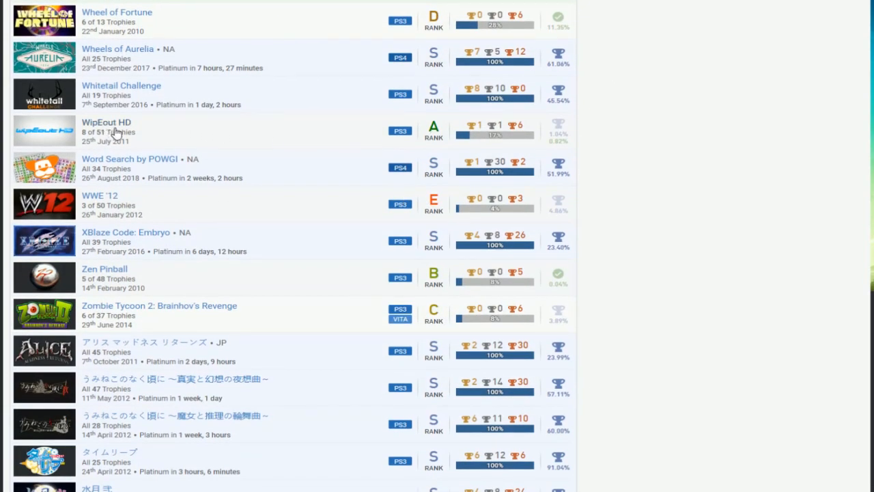
{"action": "scroll", "scroll_direction": "down", "scroll_amount": 3}
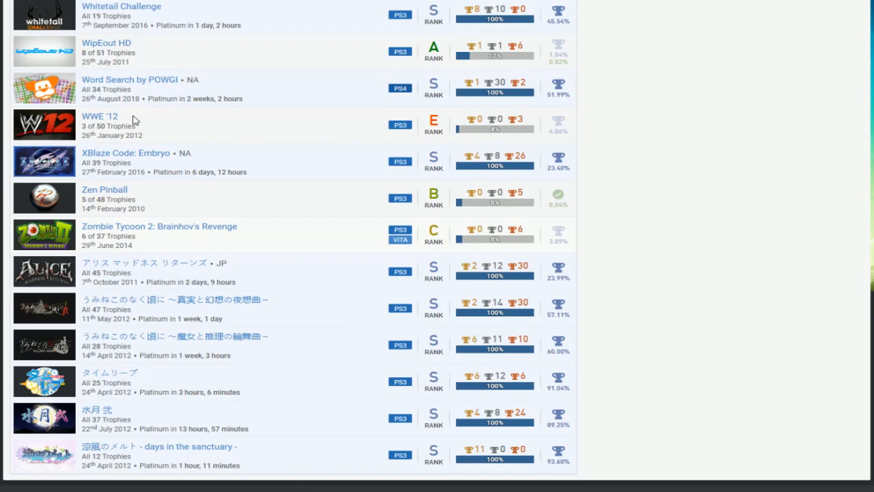
{"action": "mouse_move", "coordinate": [118, 117]}
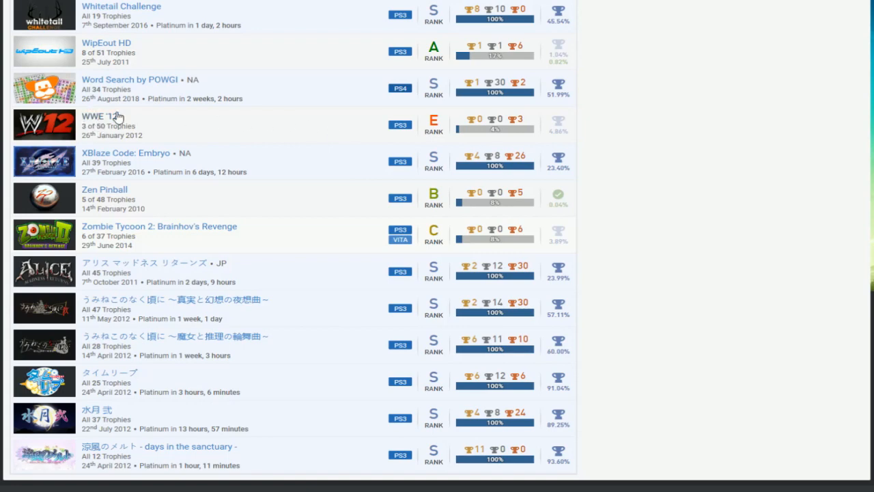
{"action": "mouse_move", "coordinate": [169, 205]}
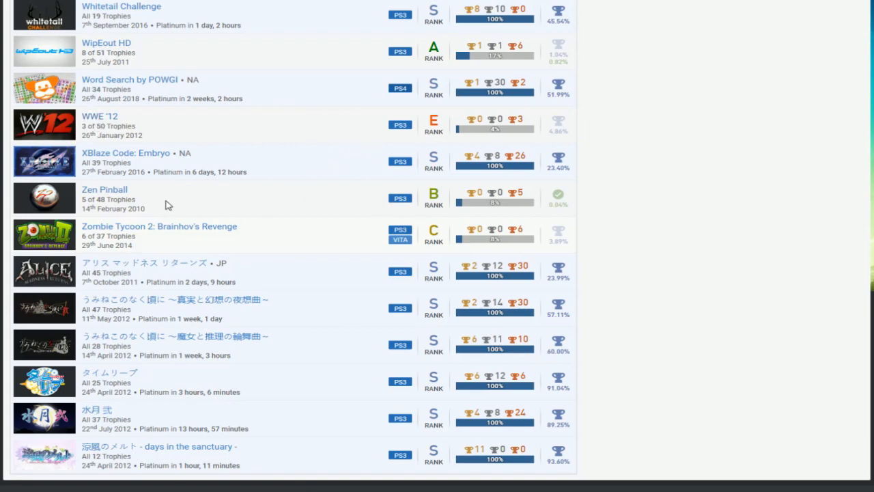
{"action": "mouse_move", "coordinate": [346, 194]}
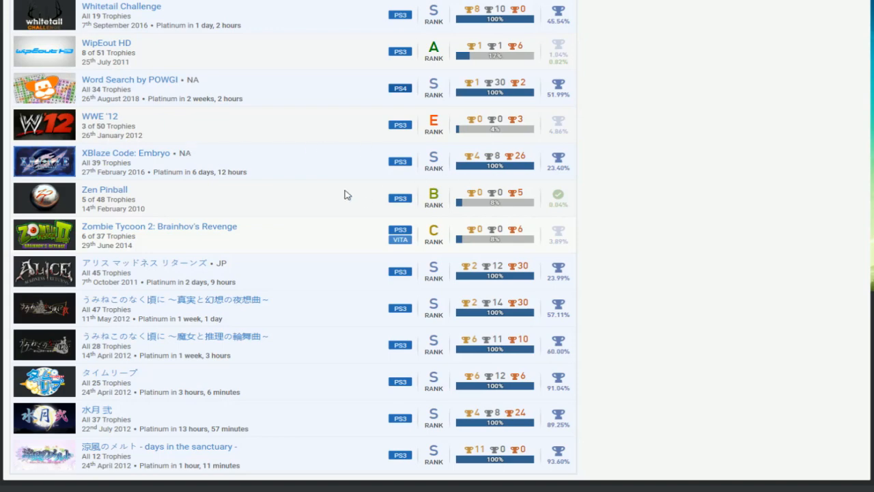
{"action": "mouse_move", "coordinate": [355, 208]}
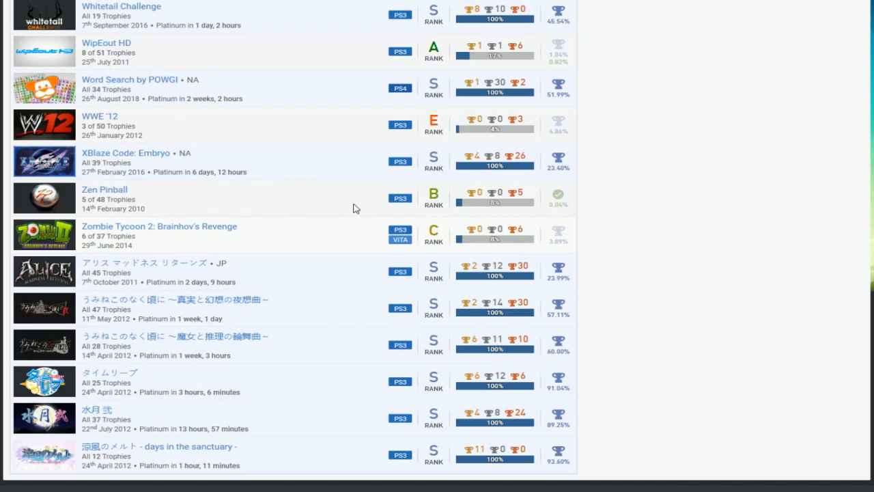
{"action": "mouse_move", "coordinate": [145, 298]}
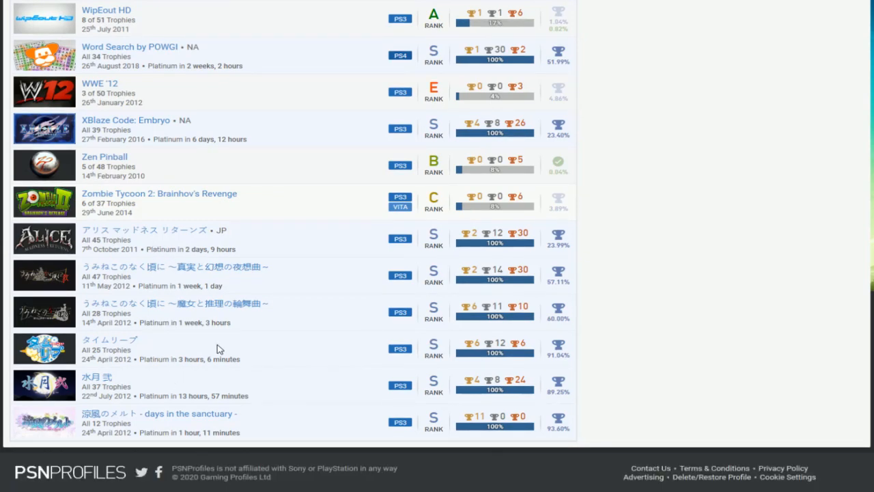
{"action": "mouse_move", "coordinate": [275, 246]}
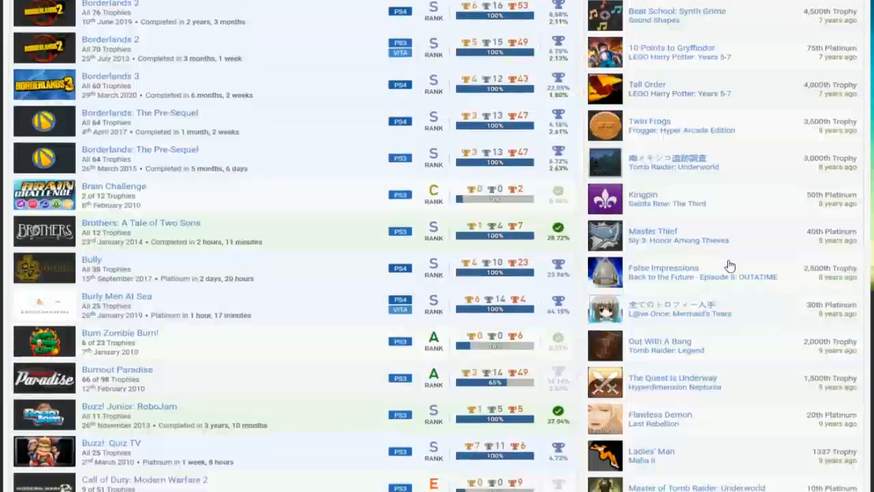
Scroll the games list around Buzz!: Quiz TV through Darksiders near Arcana Heart 3.
{"action": "scroll", "scroll_direction": "down", "scroll_amount": 3}
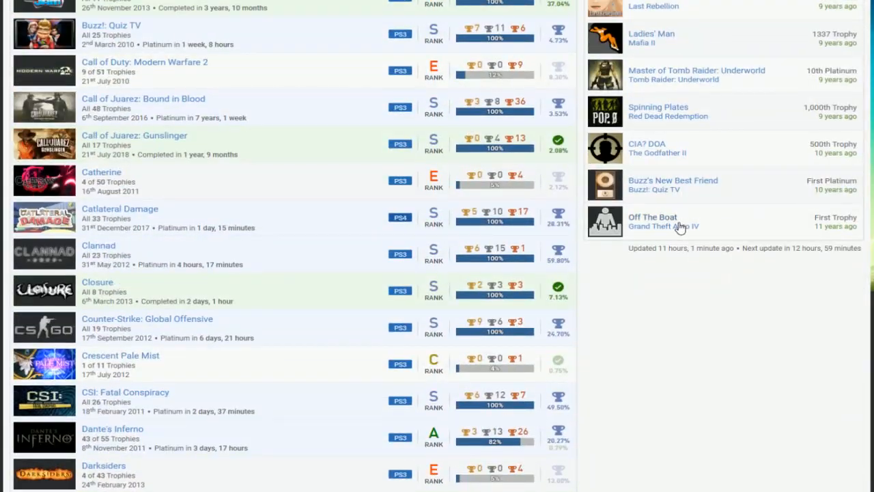
{"action": "mouse_move", "coordinate": [661, 191]}
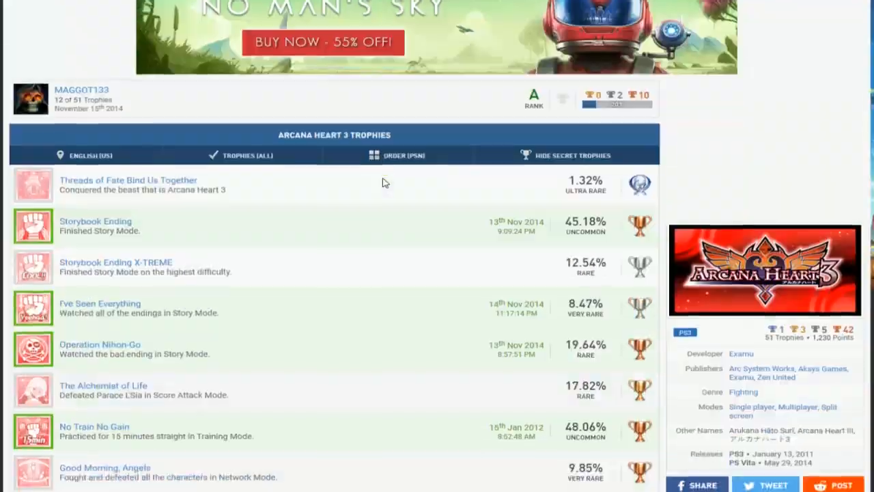
Scroll through the Arcana Heart 3 and Burnout Paradise trophy lists before Guitar Hero Metallica.
{"action": "scroll", "scroll_direction": "down", "scroll_amount": 3}
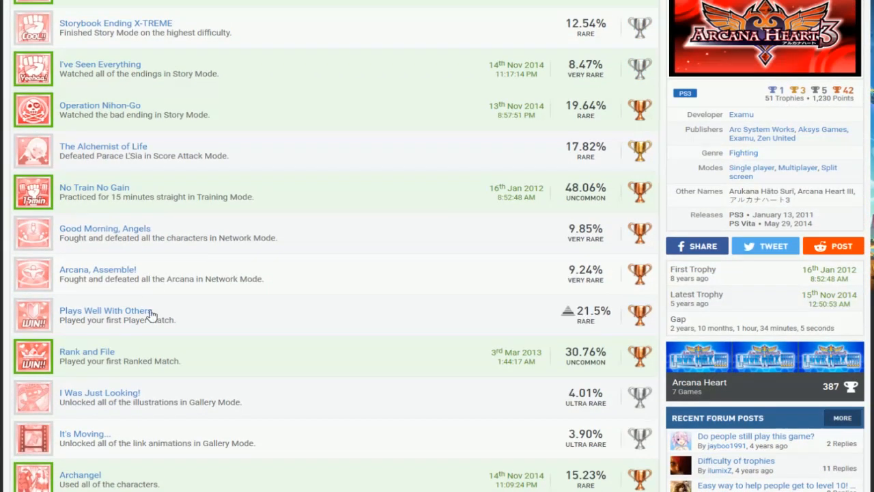
{"action": "scroll", "scroll_direction": "down", "scroll_amount": 3}
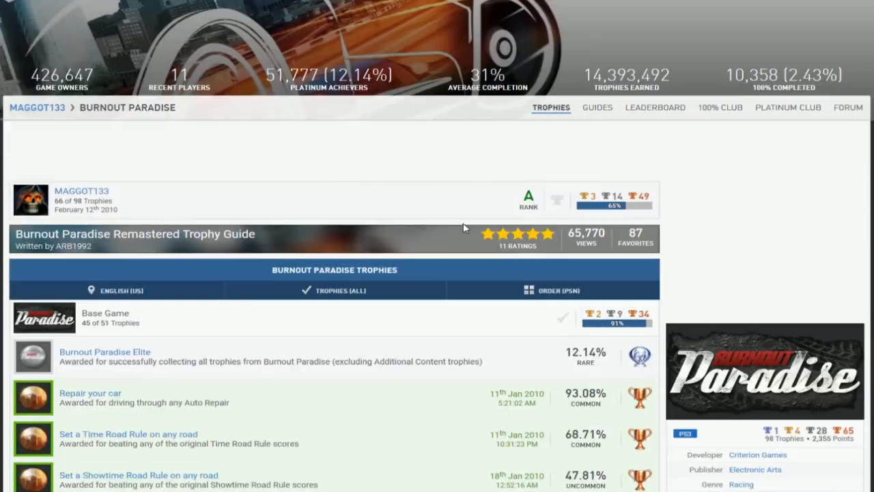
{"action": "scroll", "scroll_direction": "down", "scroll_amount": 3}
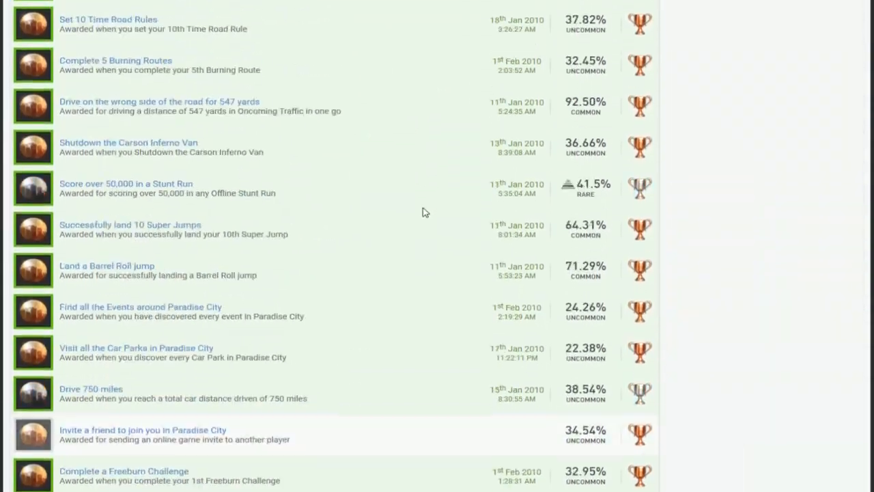
{"action": "scroll", "scroll_direction": "down", "scroll_amount": 3}
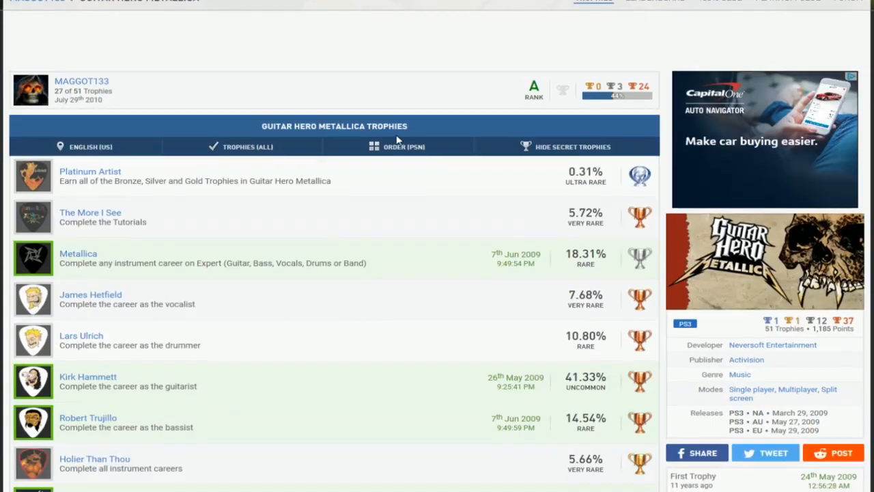
Scroll down the Guitar Hero Metallica trophy list before moving to Ninja Gaiden Σ2.
{"action": "scroll", "scroll_direction": "down", "scroll_amount": 3}
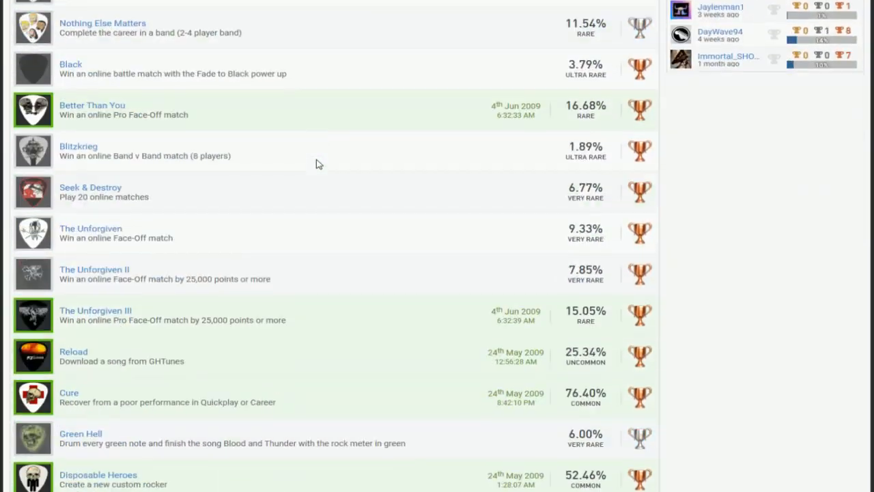
{"action": "scroll", "scroll_direction": "down", "scroll_amount": 3}
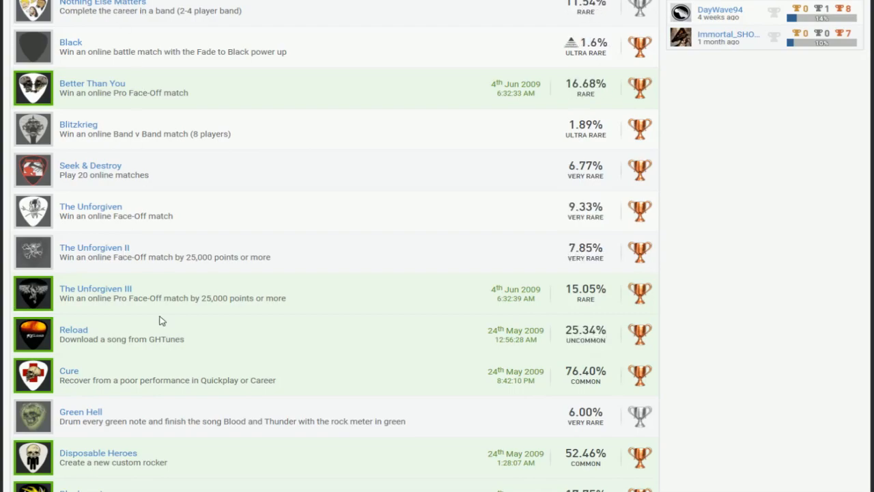
{"action": "scroll", "scroll_direction": "down", "scroll_amount": 3}
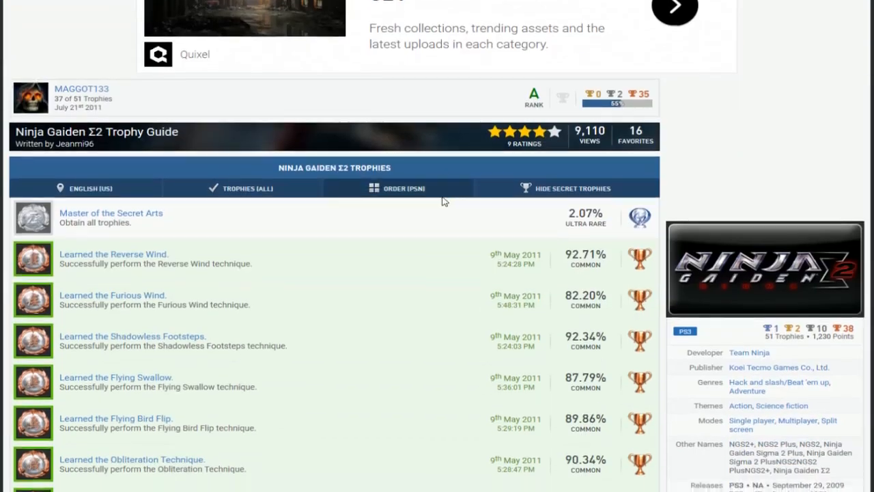
{"action": "scroll", "scroll_direction": "down", "scroll_amount": 3}
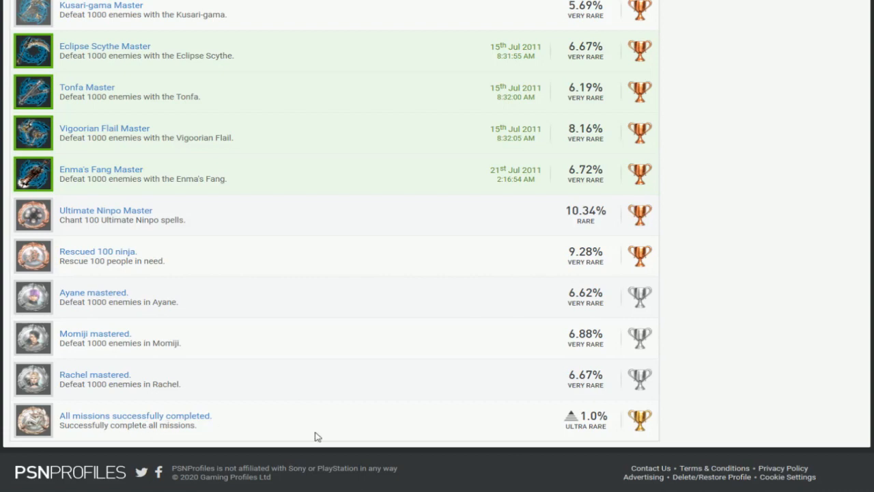
{"action": "mouse_move", "coordinate": [206, 367]}
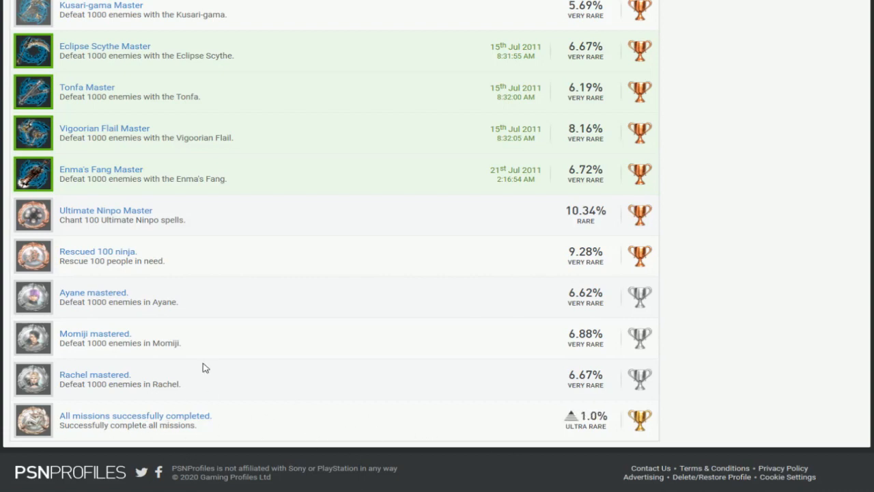
{"action": "scroll", "scroll_direction": "down", "scroll_amount": 3}
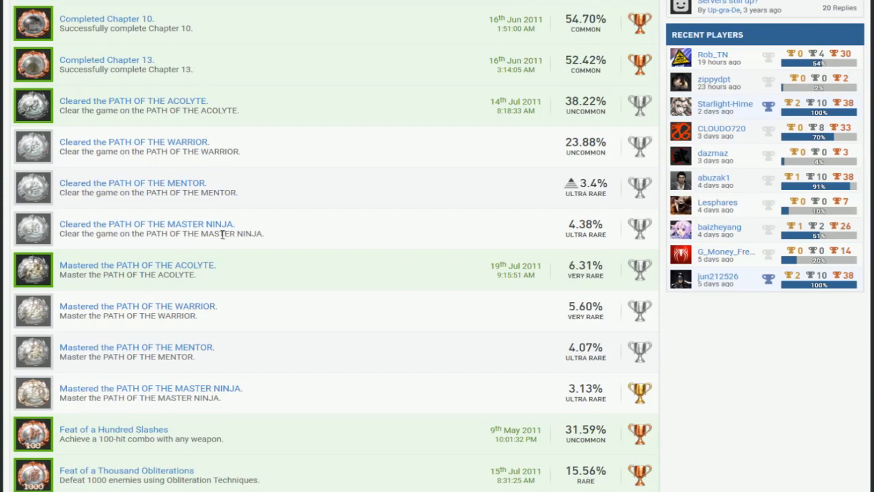
{"action": "scroll", "scroll_direction": "down", "scroll_amount": 3}
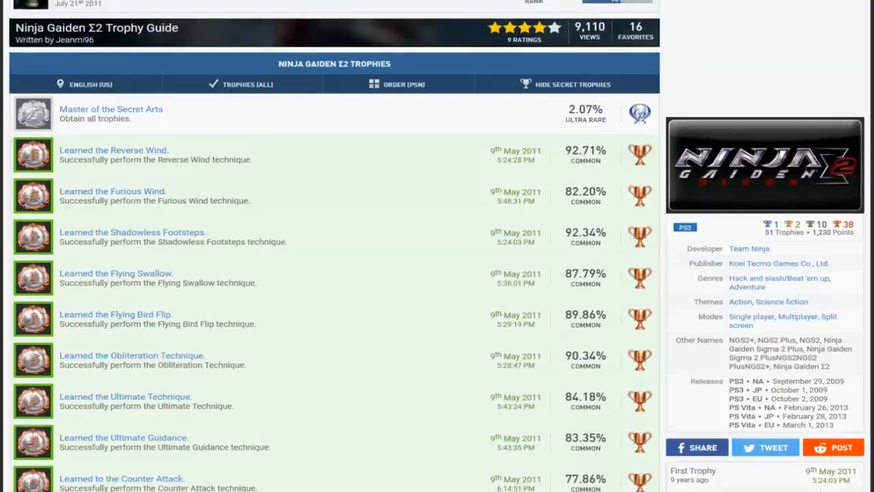
{"action": "scroll", "scroll_direction": "down", "scroll_amount": 3}
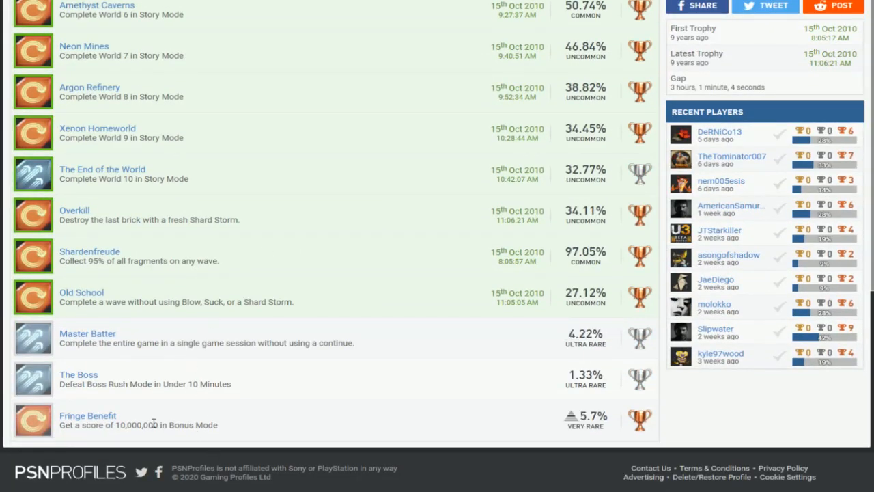
Review WipEout HD's trophies and scroll the WWE '12 list showing 3 of 50 earned.
{"action": "left_click_drag", "start_coordinate": [128, 424], "coordinate": [194, 424]}
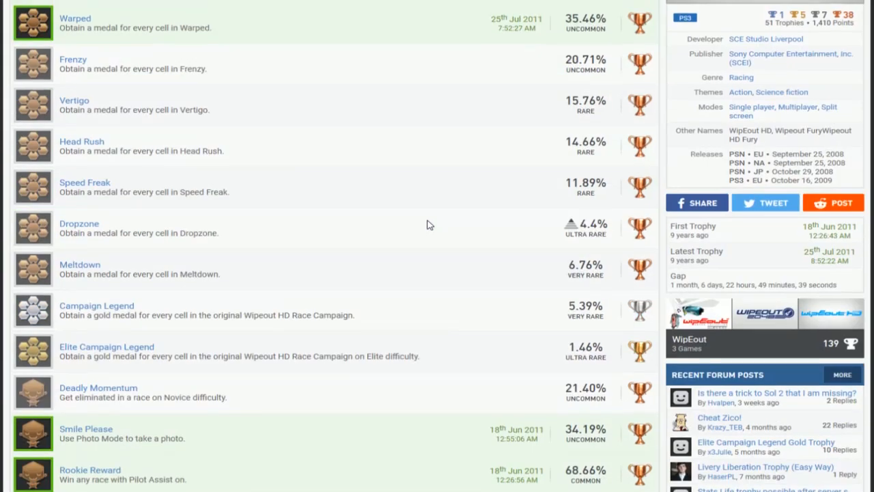
{"action": "scroll", "scroll_direction": "down", "scroll_amount": 3}
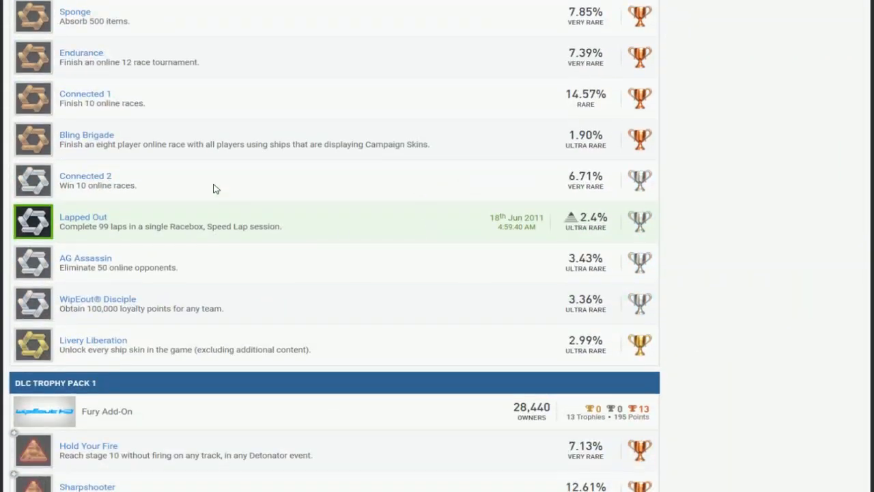
{"action": "scroll", "scroll_direction": "down", "scroll_amount": 3}
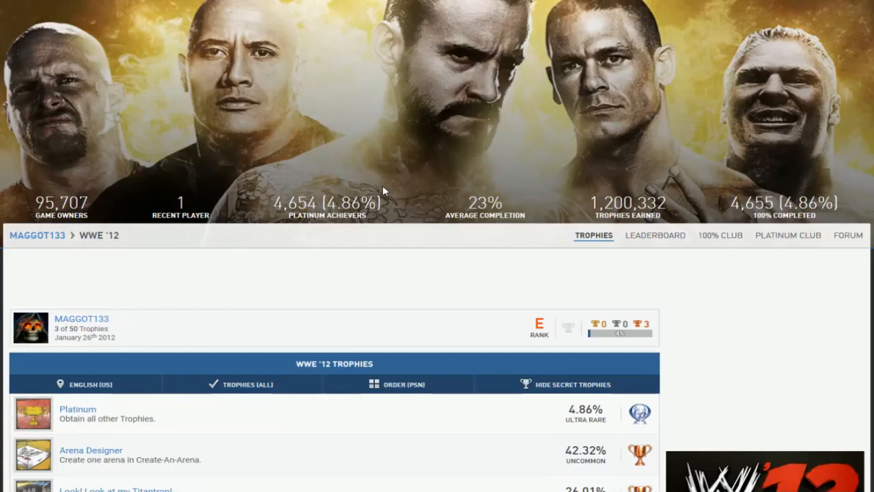
{"action": "scroll", "scroll_direction": "down", "scroll_amount": 3}
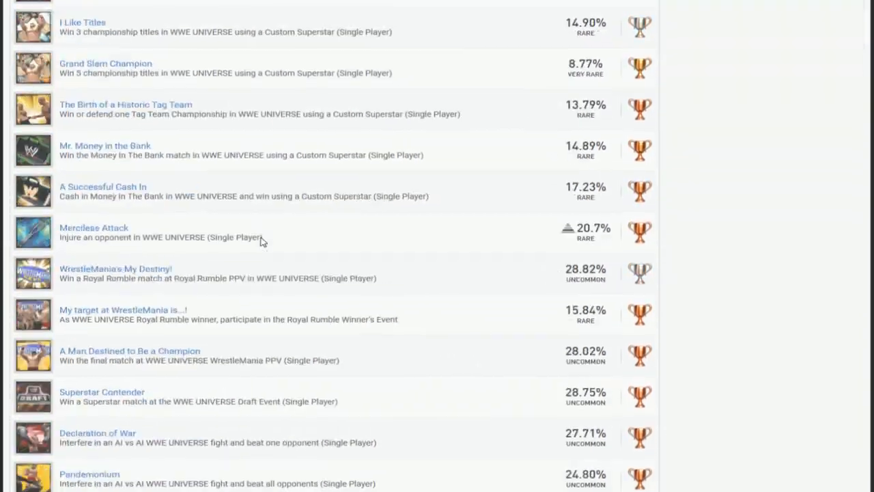
{"action": "scroll", "scroll_direction": "down", "scroll_amount": 3}
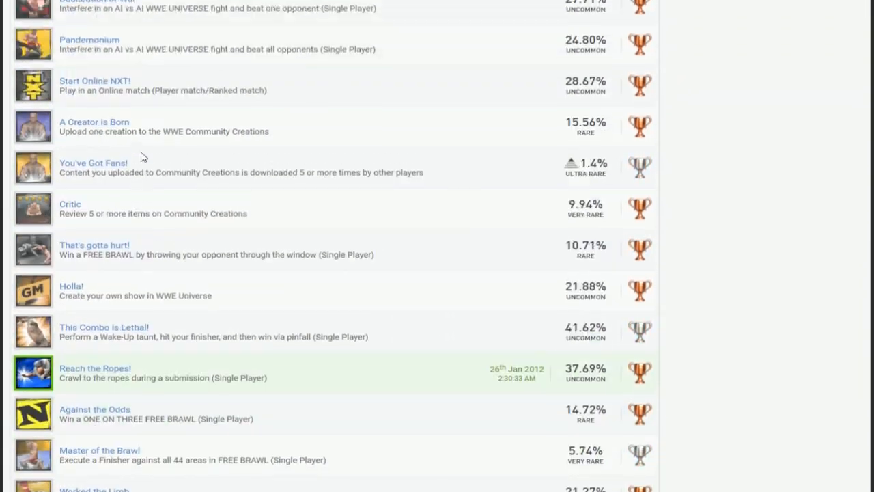